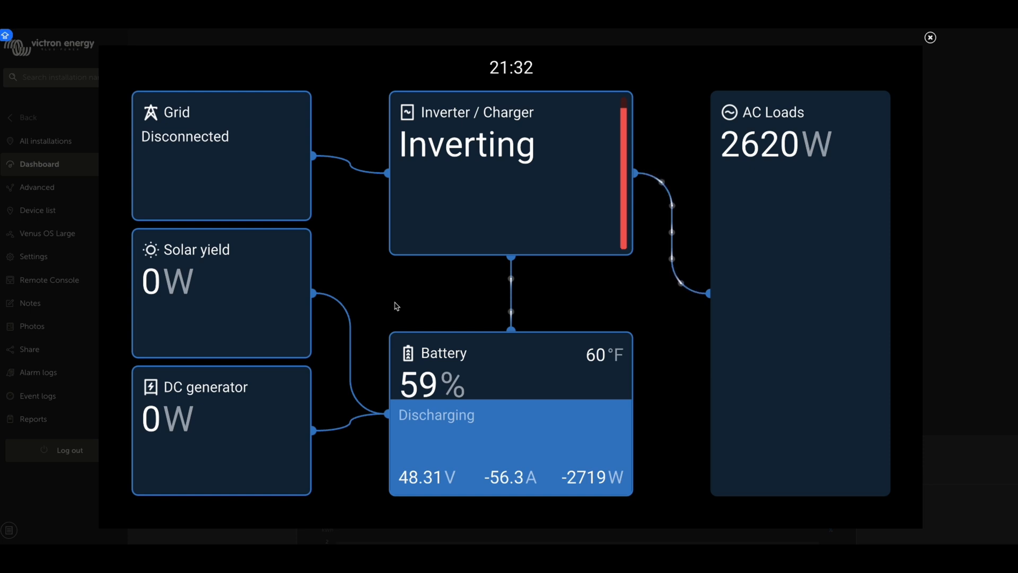
# Switch to the Brief view showing the battery at 59% discharging with about 2620 W of loads.
pyautogui.click(202, 496)
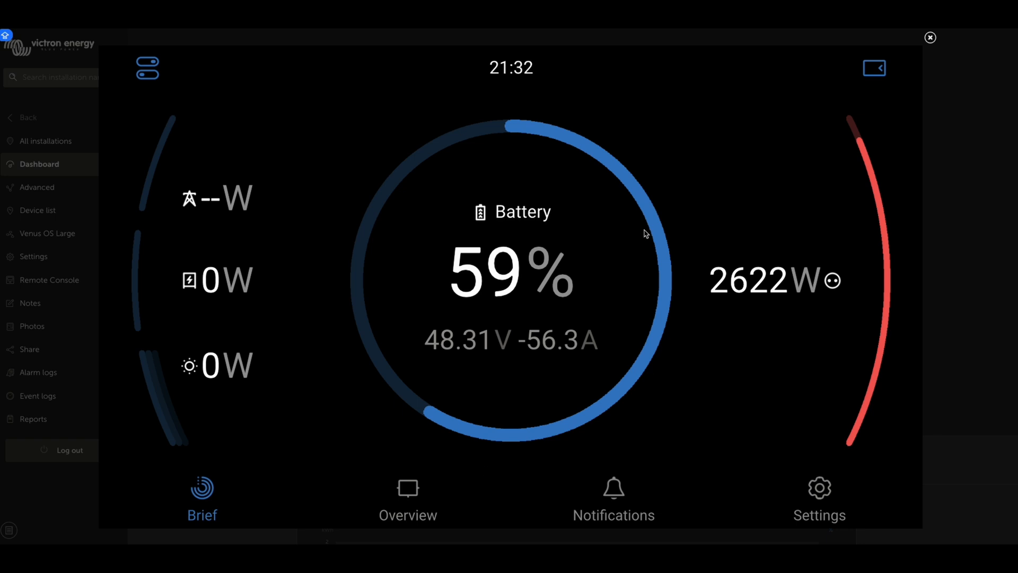
pyautogui.moveTo(631, 233)
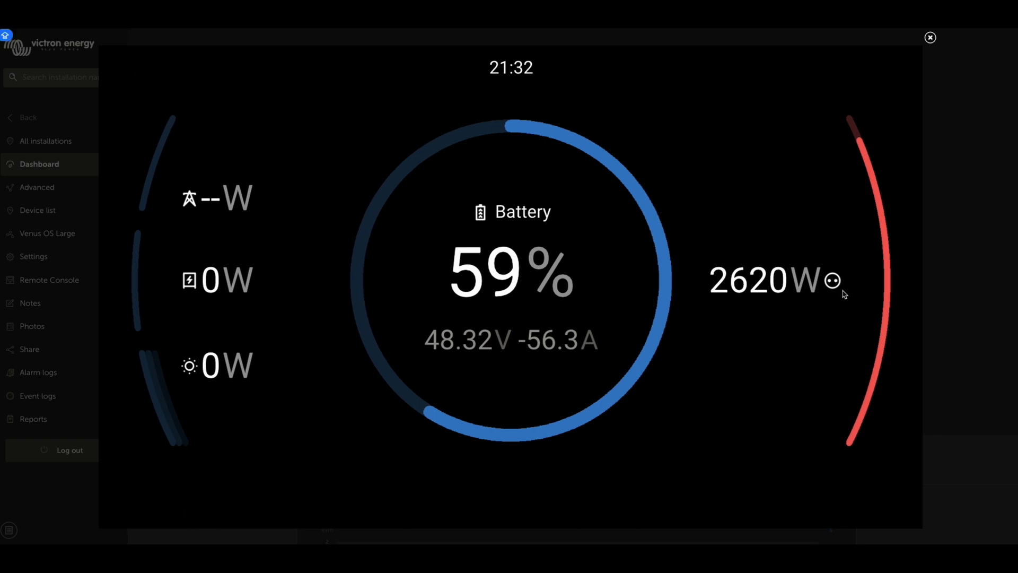
pyautogui.moveTo(712, 302)
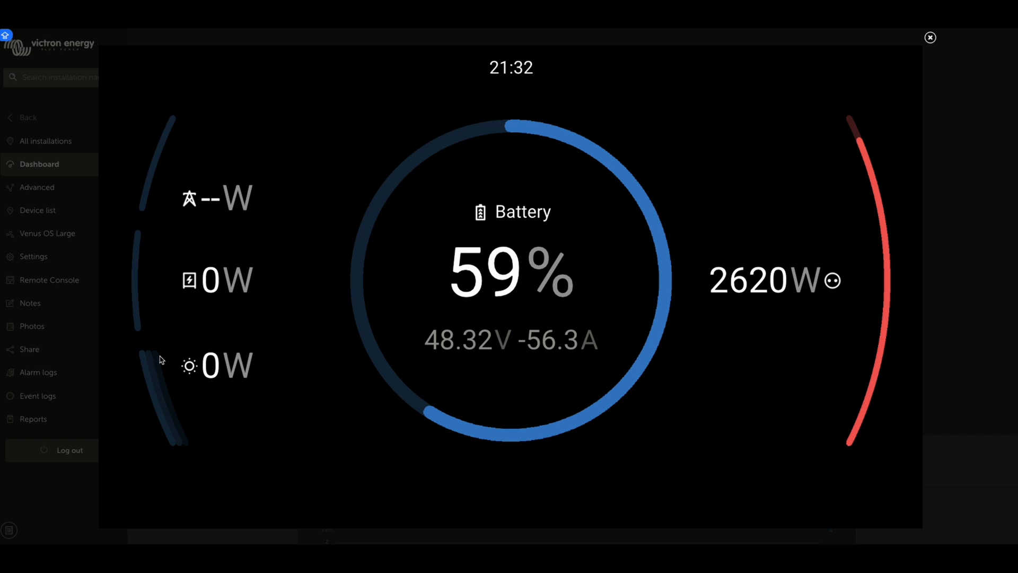
pyautogui.moveTo(197, 403)
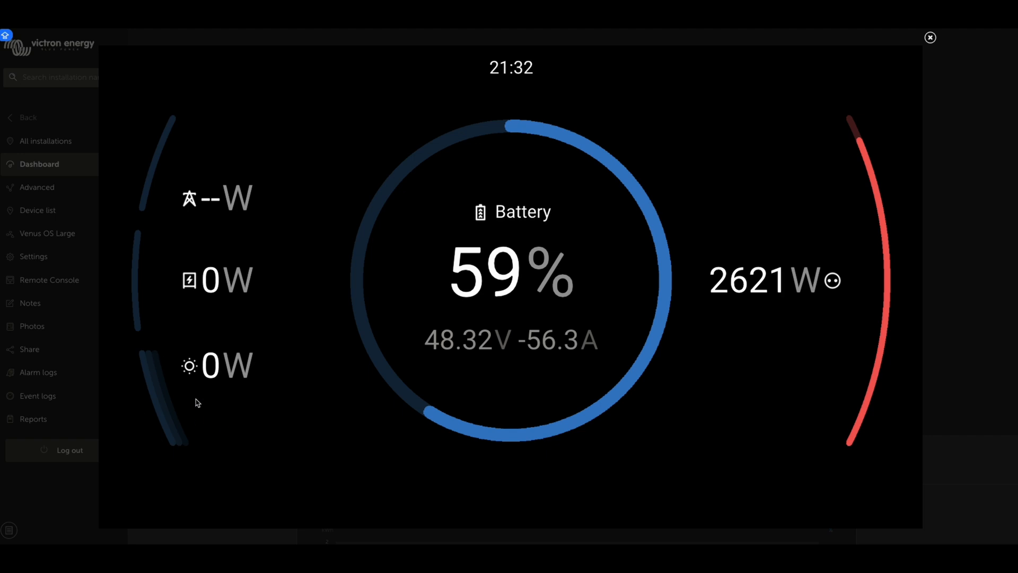
pyautogui.moveTo(203, 315)
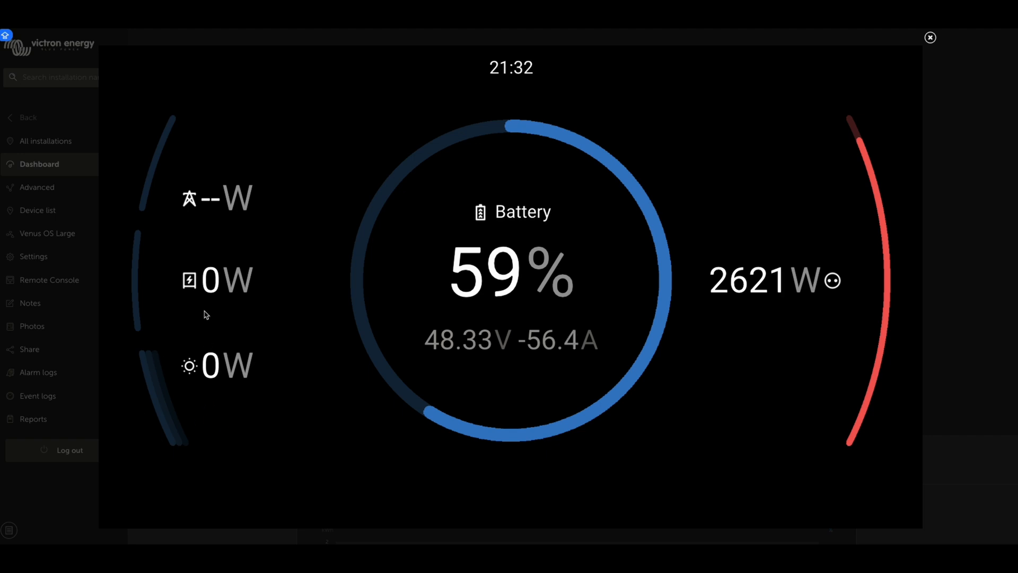
pyautogui.moveTo(256, 311)
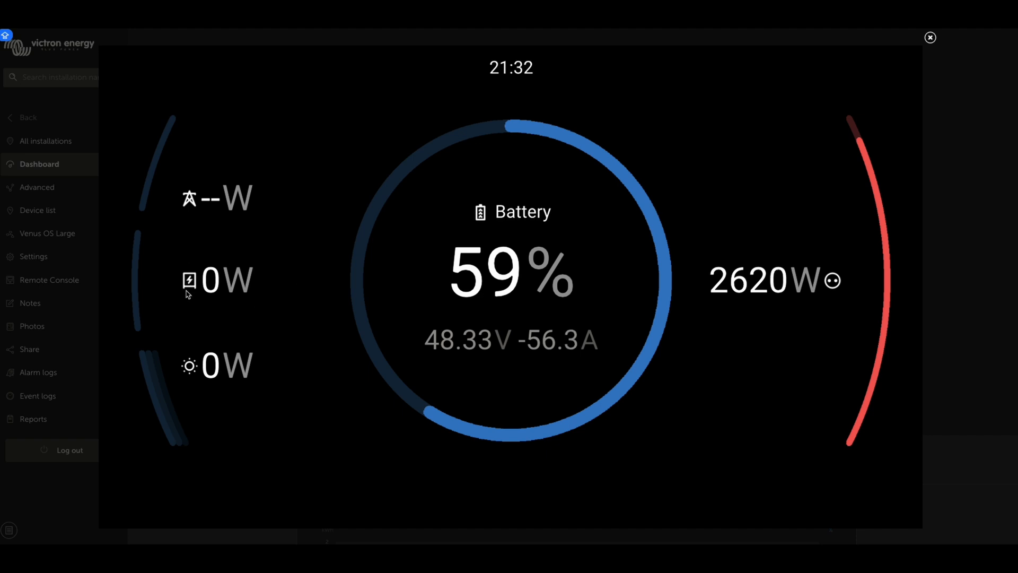
pyautogui.moveTo(300, 308)
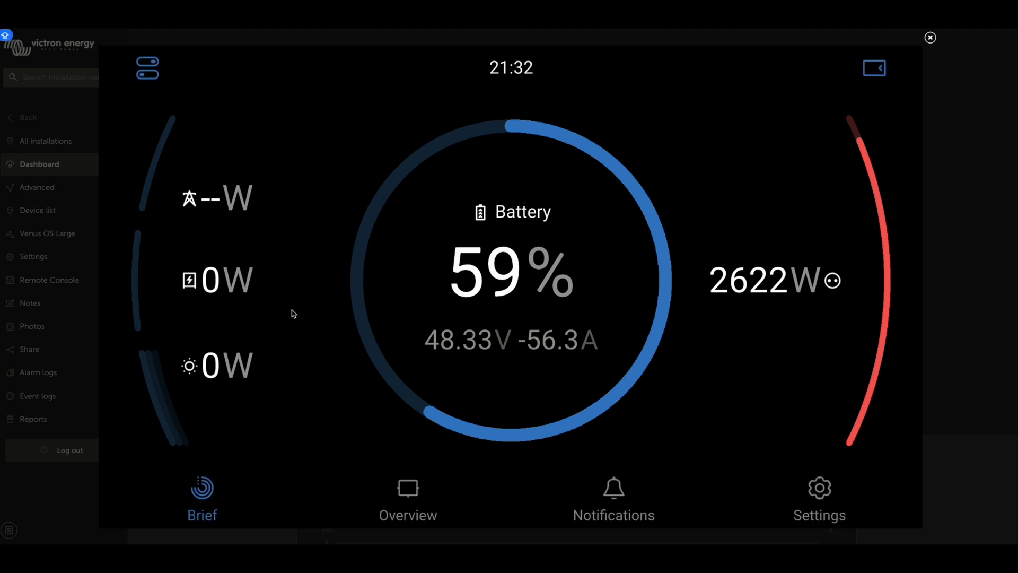
# Switch to the Overview diagram with the DC generator at 0 W and the battery discharging.
pyautogui.click(407, 496)
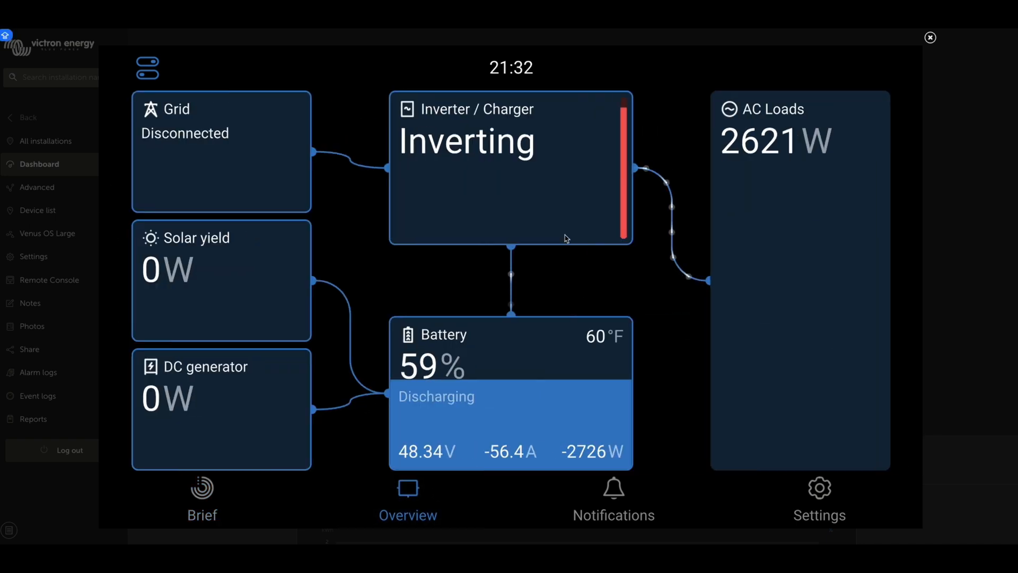
pyautogui.moveTo(481, 352)
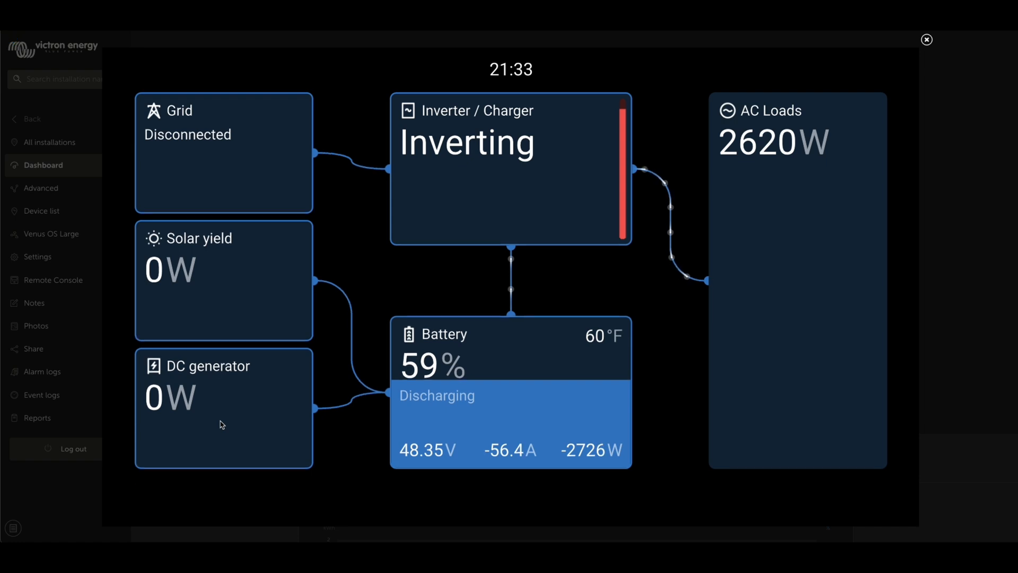
# Show the Hatz Genset details from the DC generator tile: auto start on, not running, standby.
pyautogui.click(222, 407)
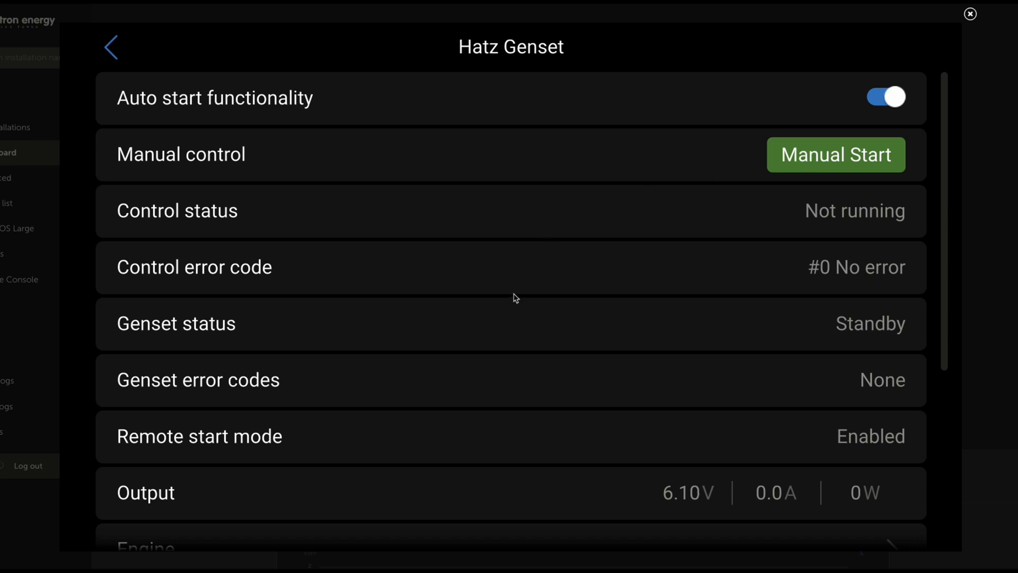
pyautogui.scroll(-3)
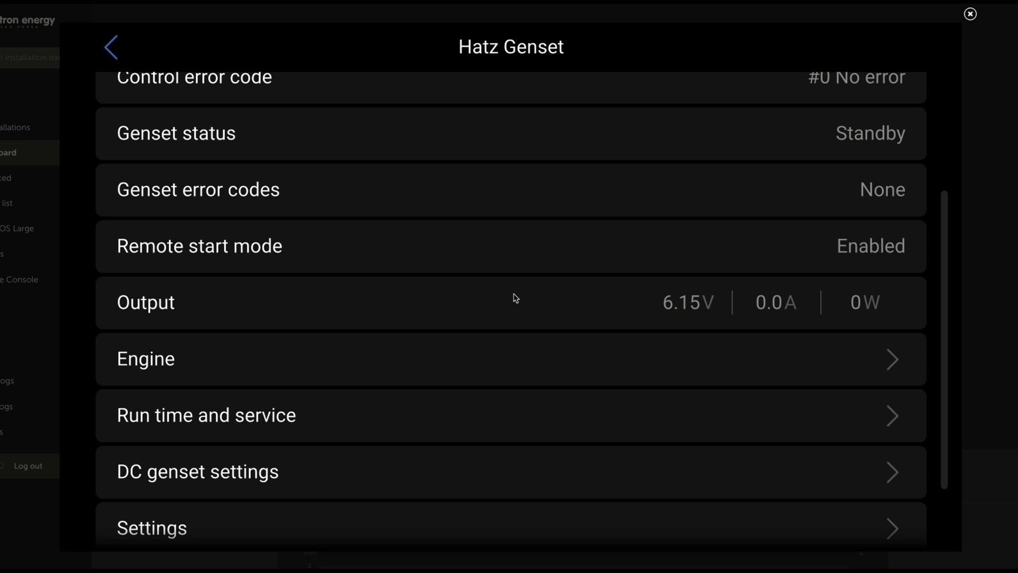
pyautogui.scroll(-3)
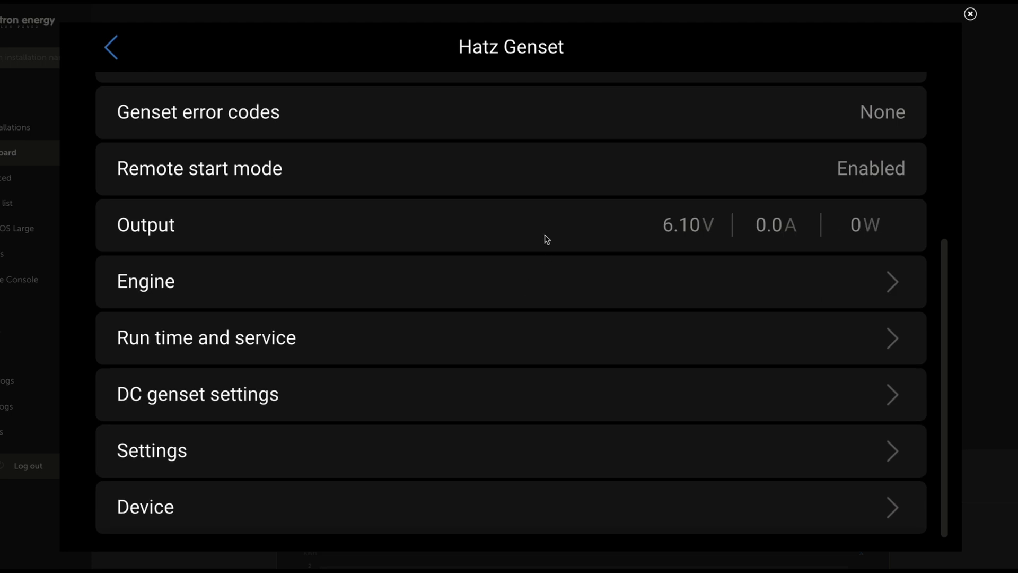
pyautogui.scroll(-3)
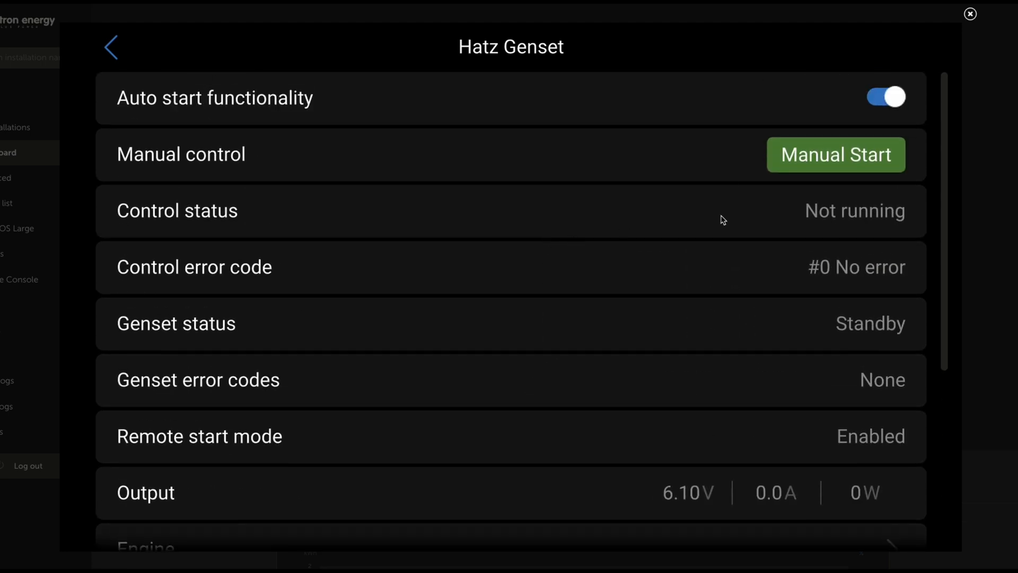
pyautogui.moveTo(137, 505)
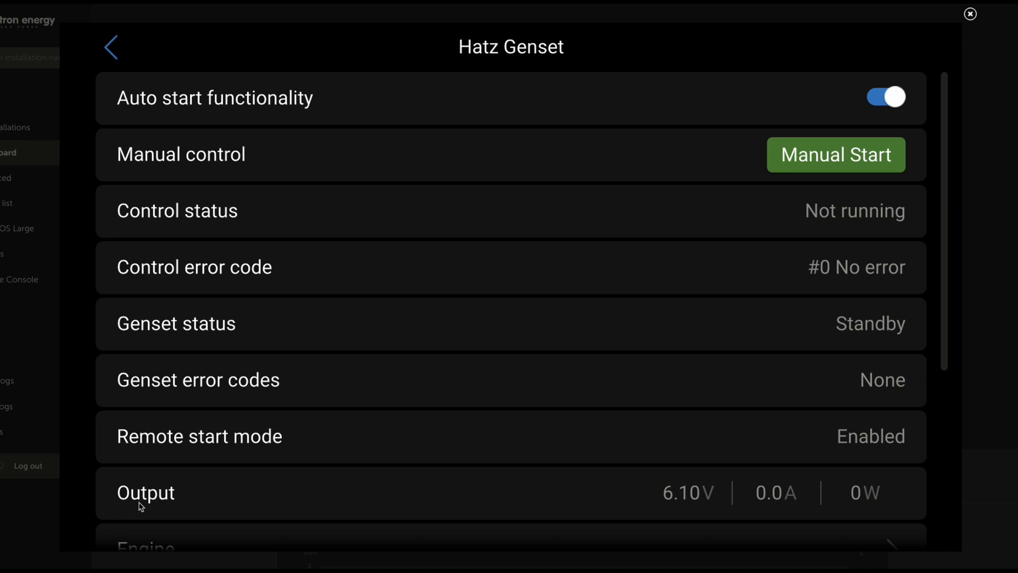
pyautogui.moveTo(718, 485)
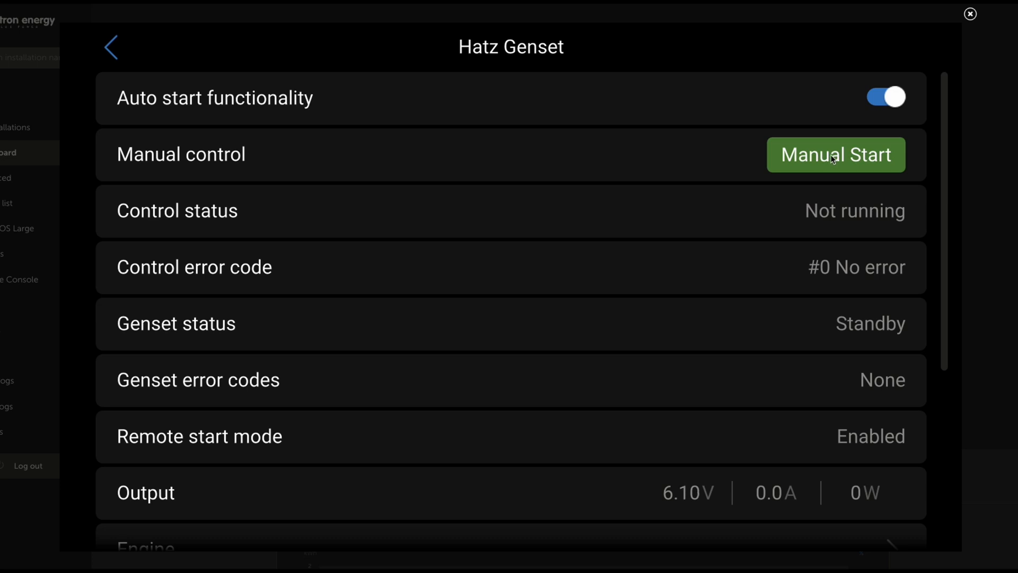
# Manually start the Hatz genset on a timed run of 5 minutes and confirm the start.
pyautogui.click(835, 155)
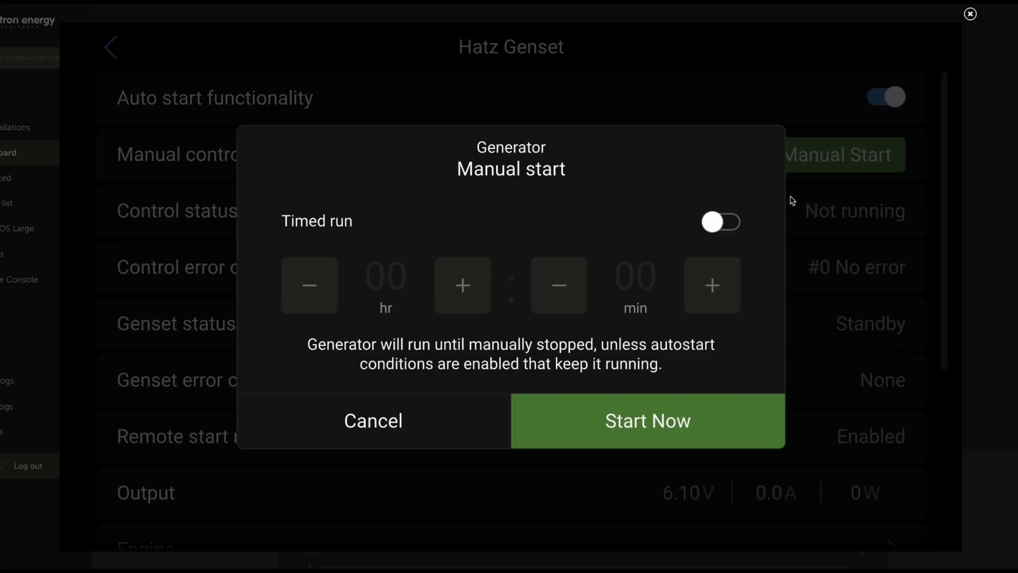
pyautogui.click(712, 285)
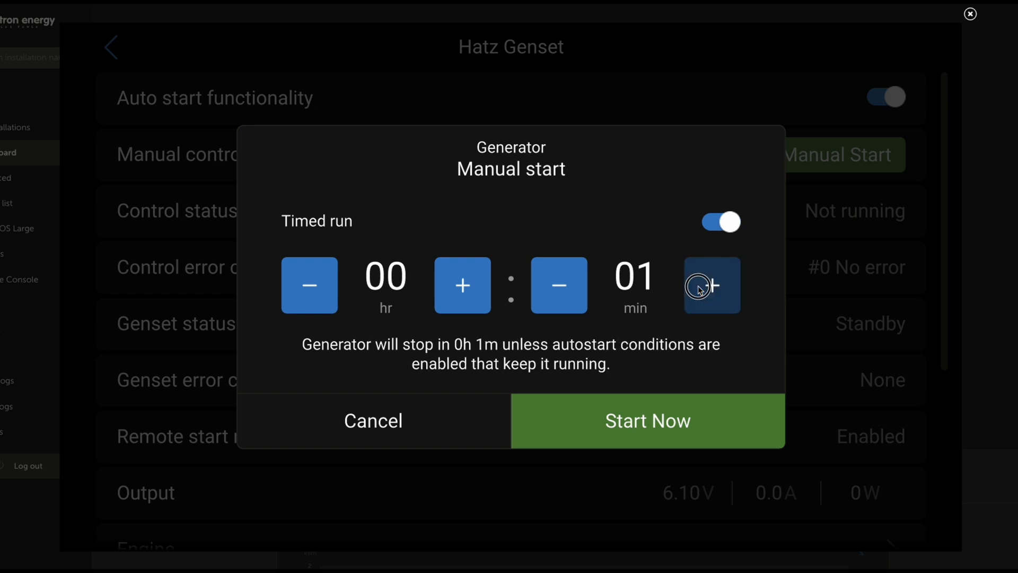
pyautogui.click(713, 285)
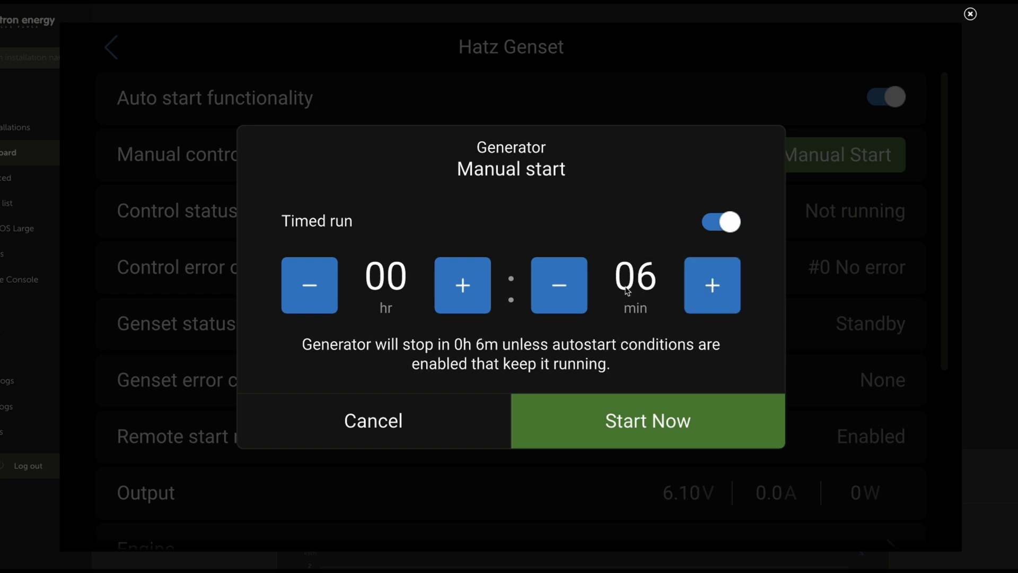
pyautogui.click(559, 285)
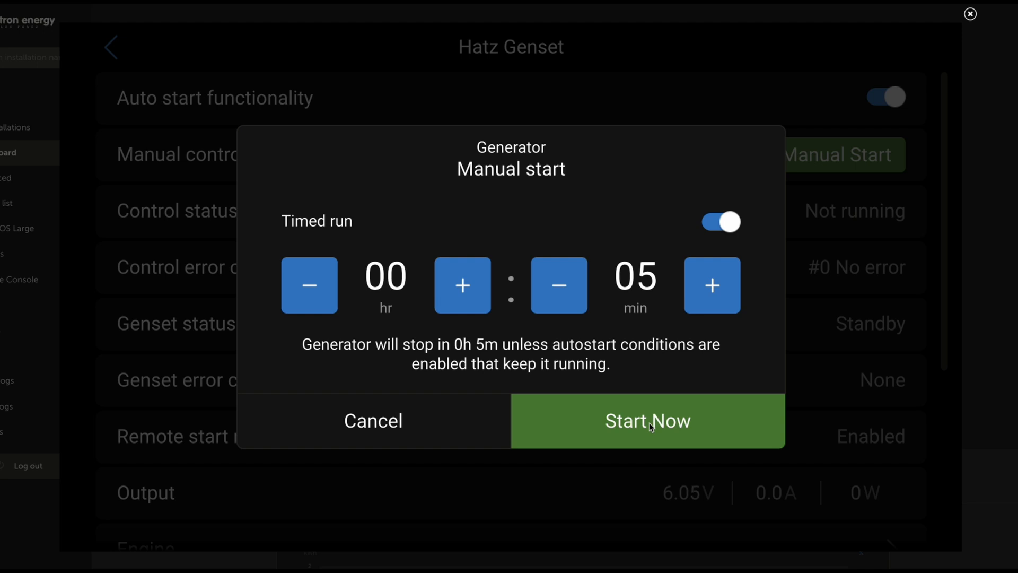
pyautogui.click(647, 421)
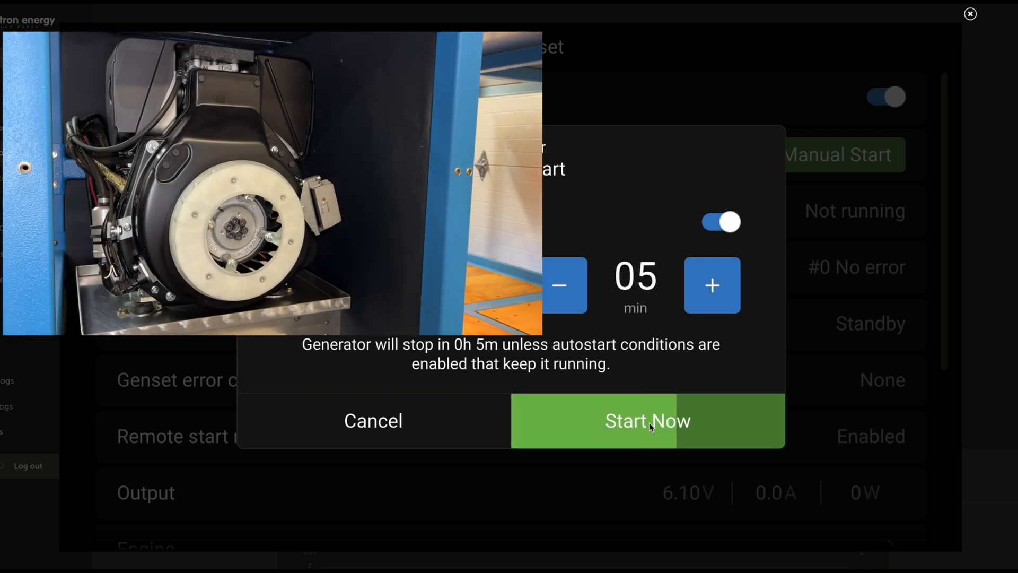
pyautogui.click(646, 421)
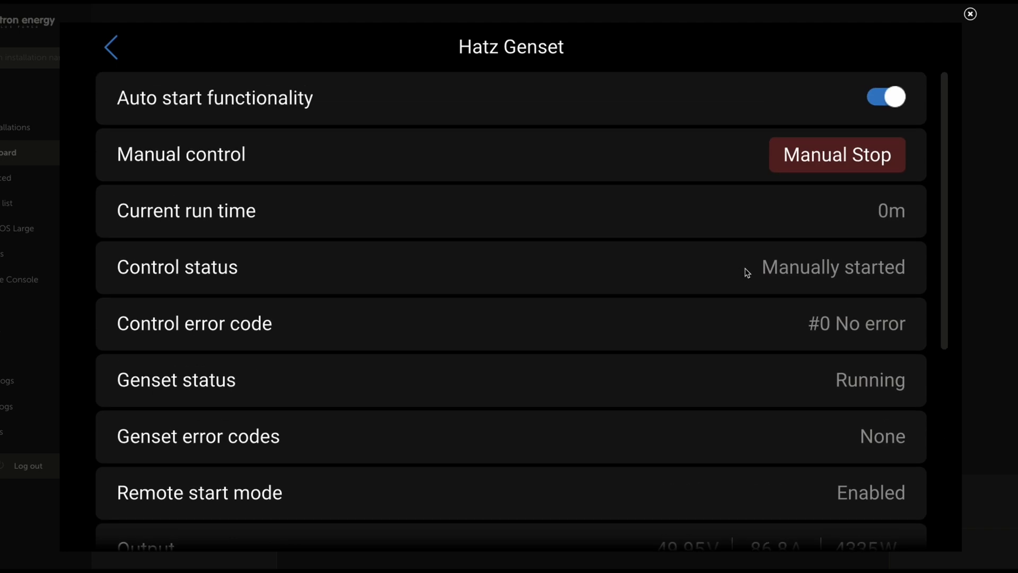
pyautogui.moveTo(398, 113)
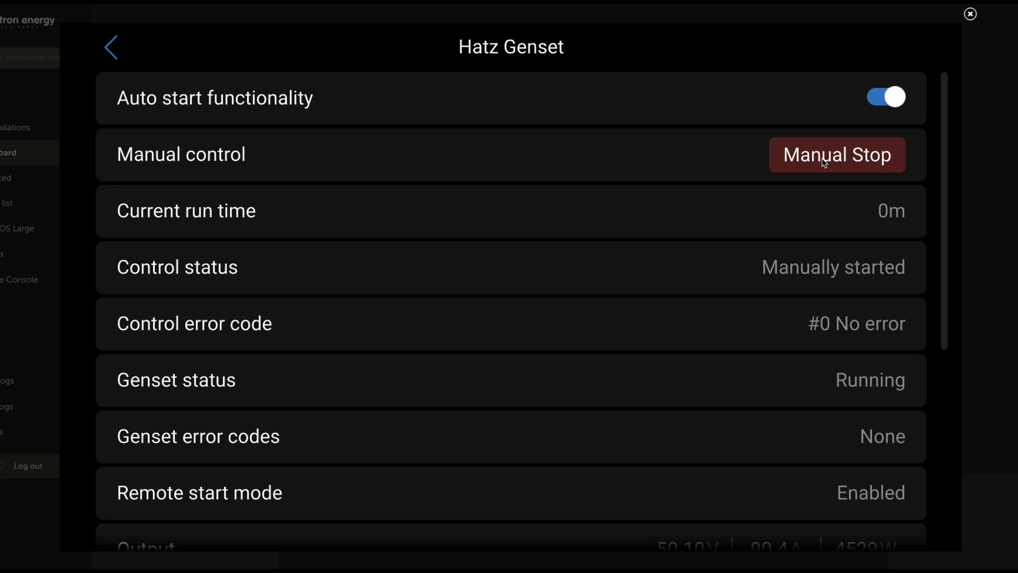
pyautogui.moveTo(526, 274)
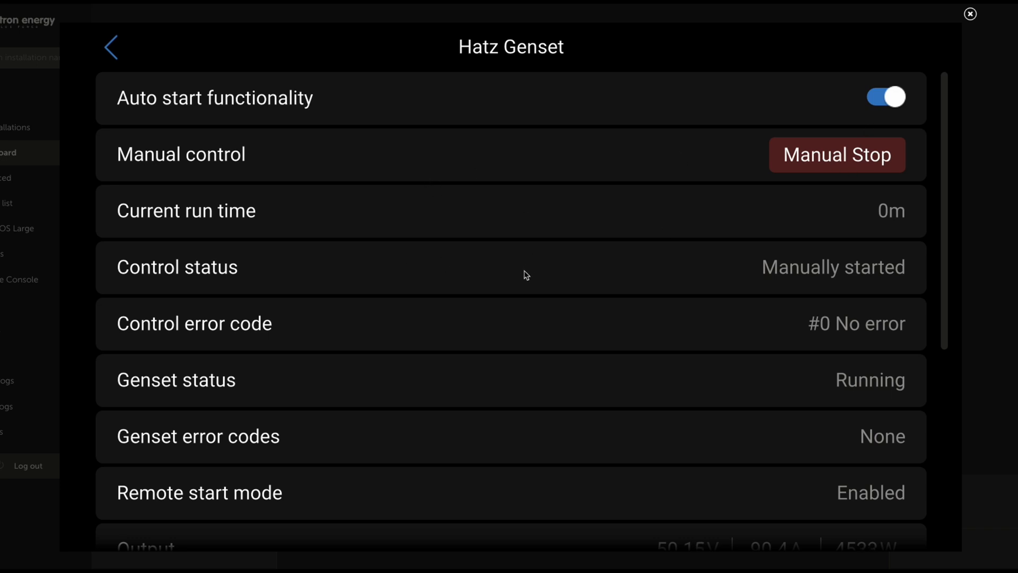
pyautogui.scroll(-3)
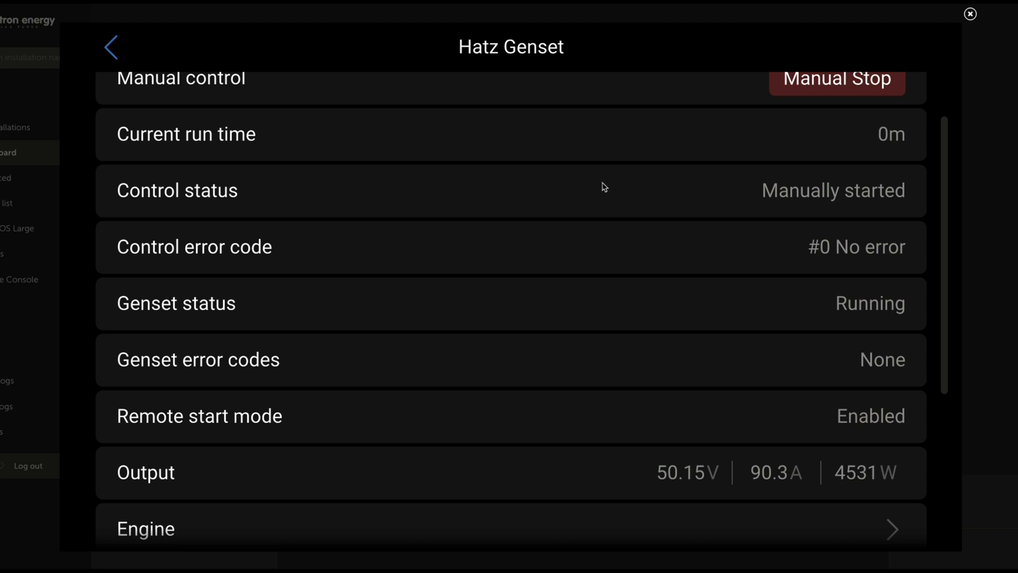
pyautogui.moveTo(769, 193)
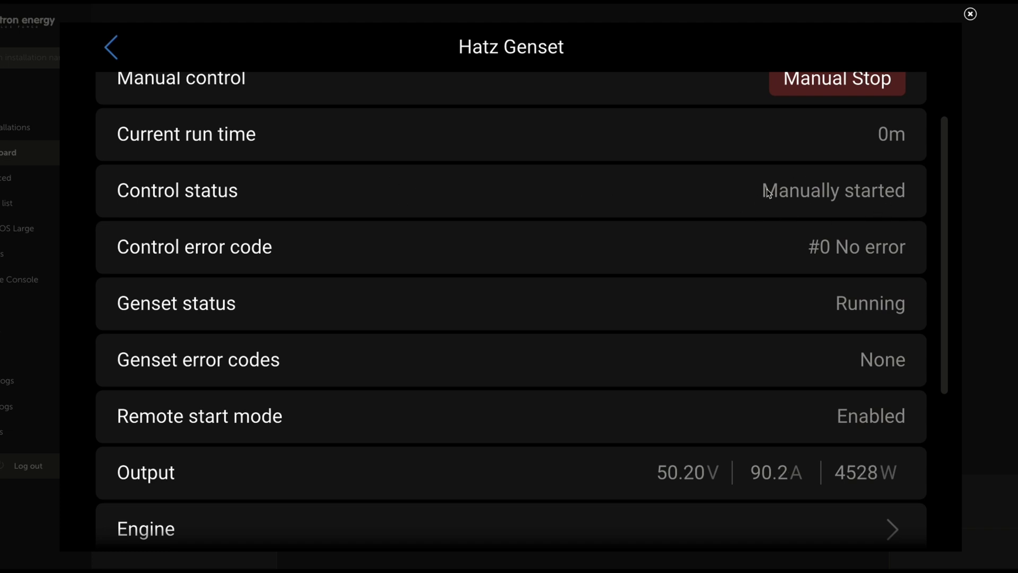
pyautogui.moveTo(778, 210)
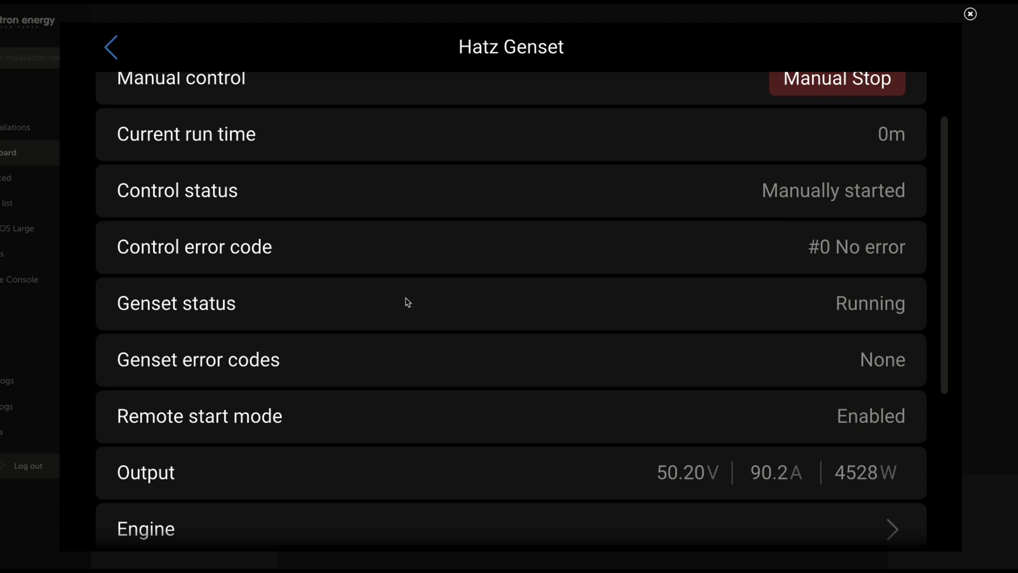
pyautogui.scroll(-3)
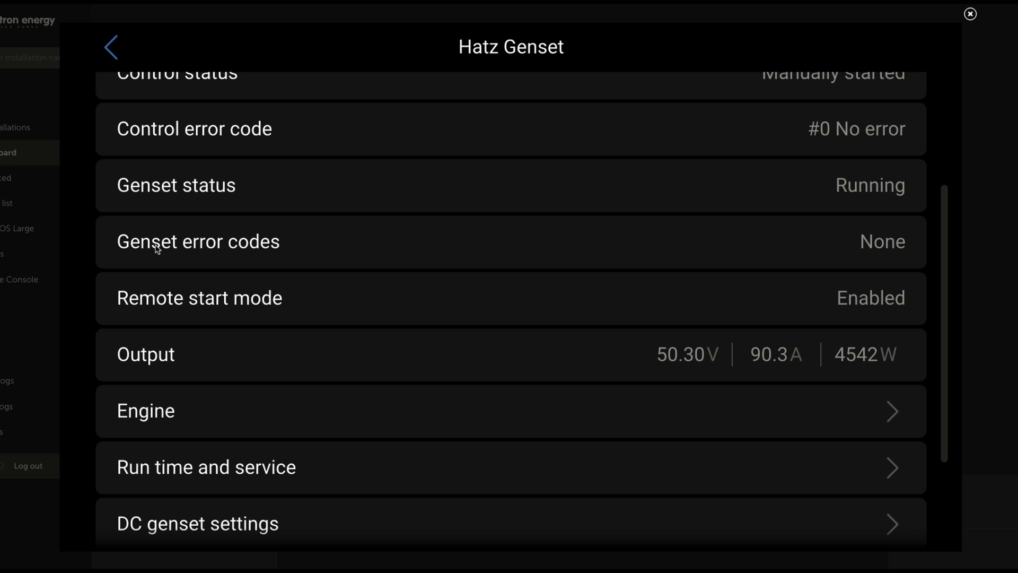
pyautogui.scroll(-3)
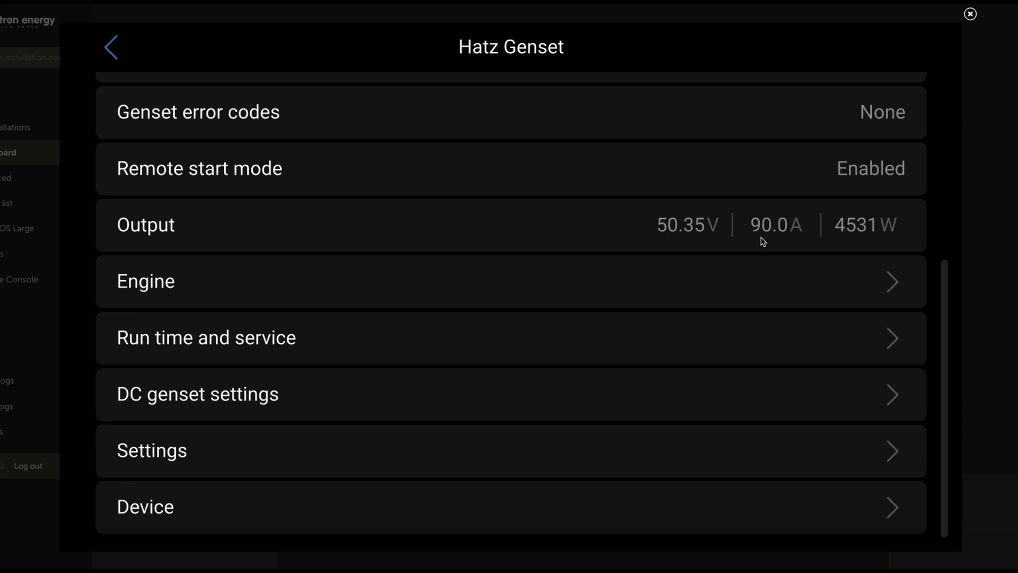
pyautogui.moveTo(809, 249)
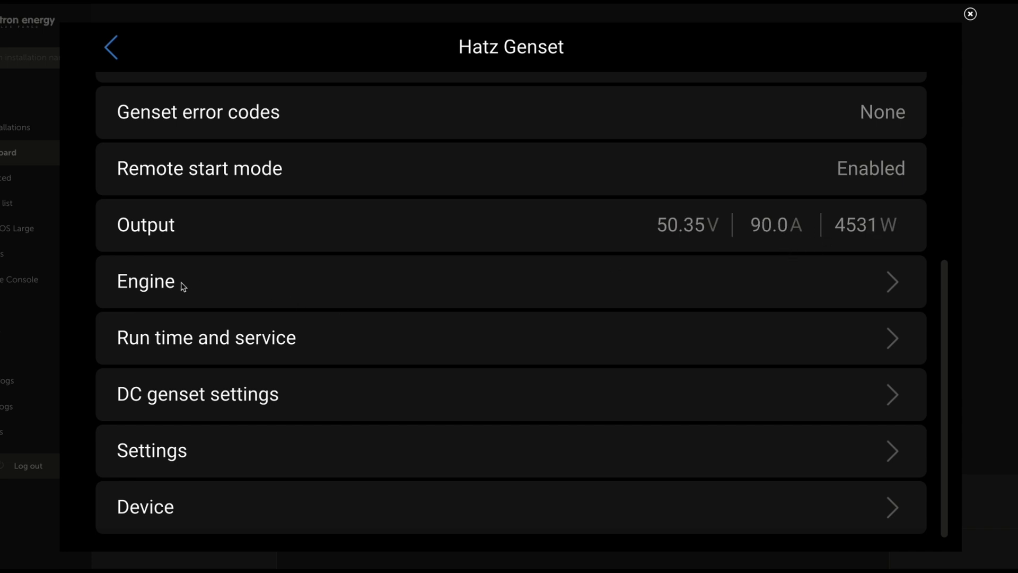
pyautogui.moveTo(875, 275)
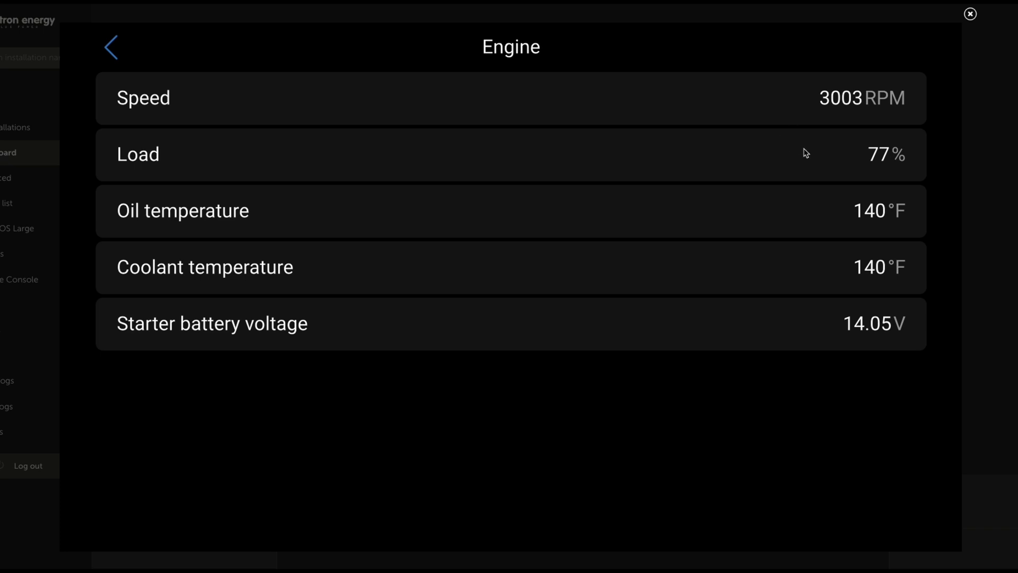
pyautogui.moveTo(881, 165)
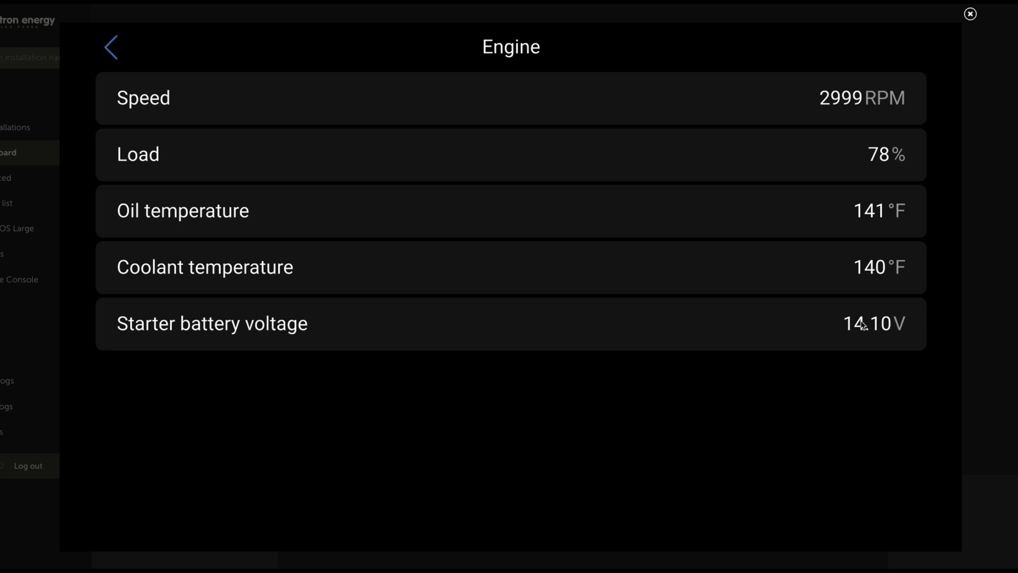
pyautogui.moveTo(910, 351)
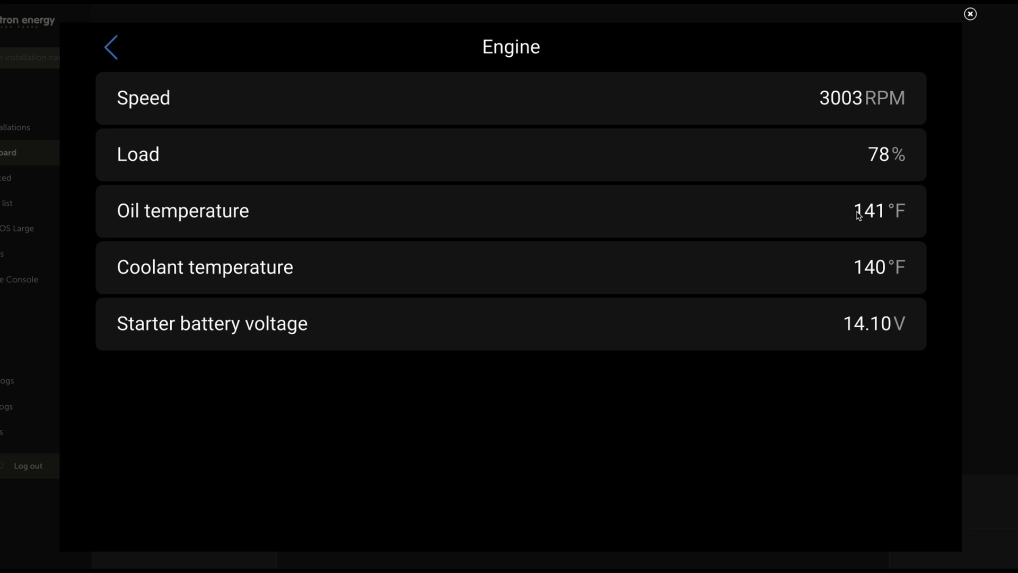
pyautogui.moveTo(835, 277)
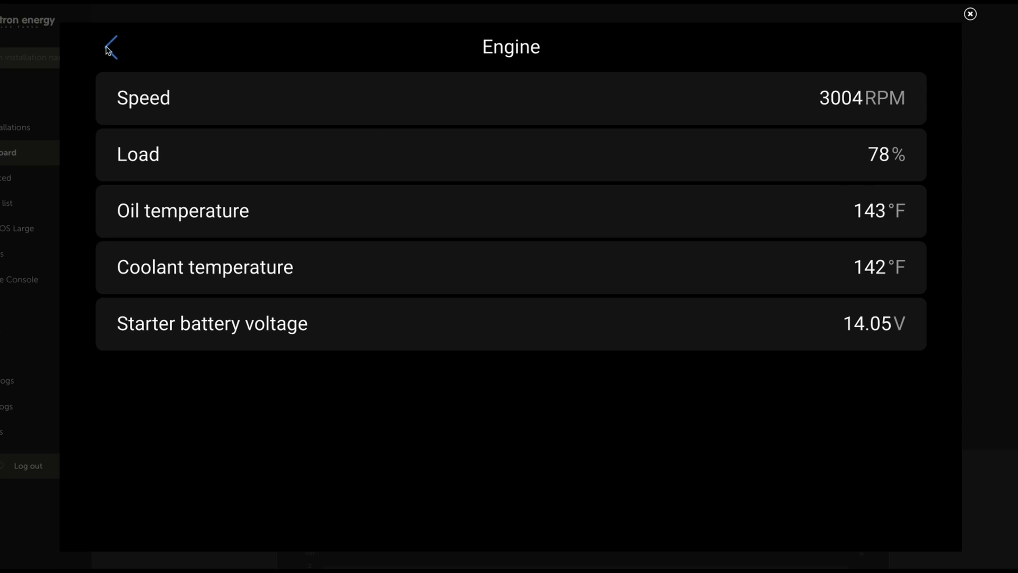
# Review run time and service (5 h total, 146 h until service) and daily run time, then return to Hatz Genset.
pyautogui.click(111, 48)
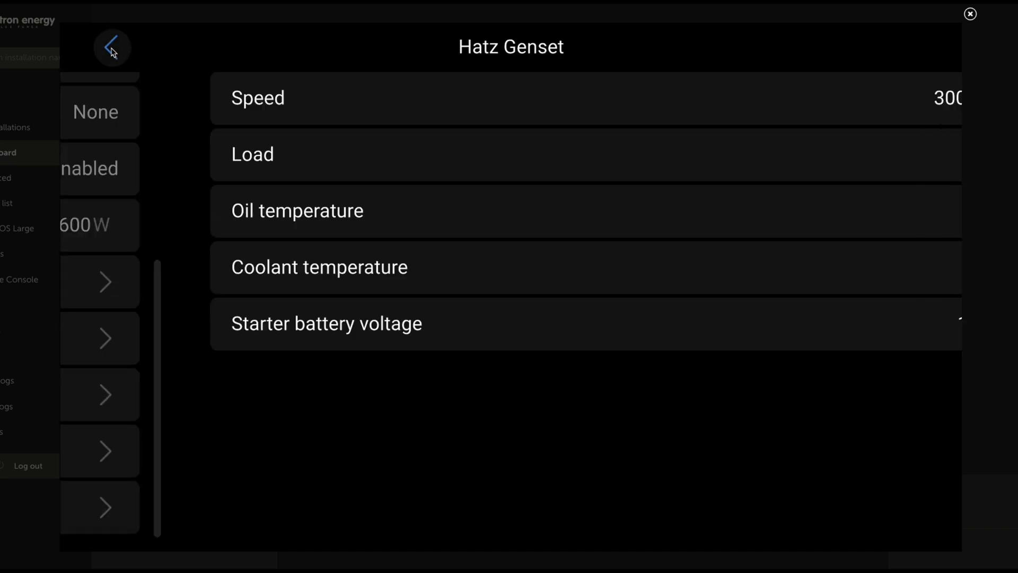
pyautogui.scroll(-3)
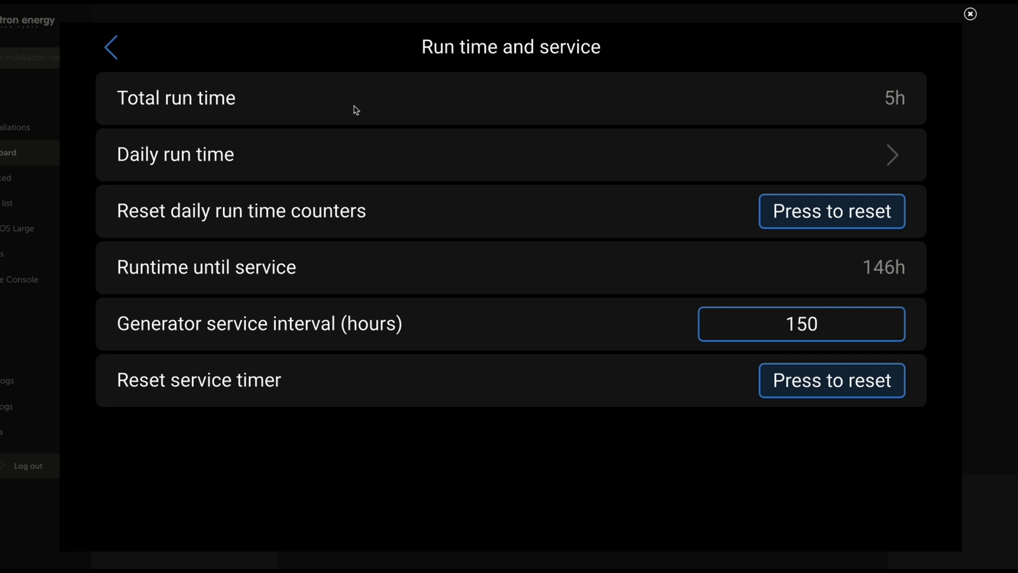
pyautogui.moveTo(253, 111)
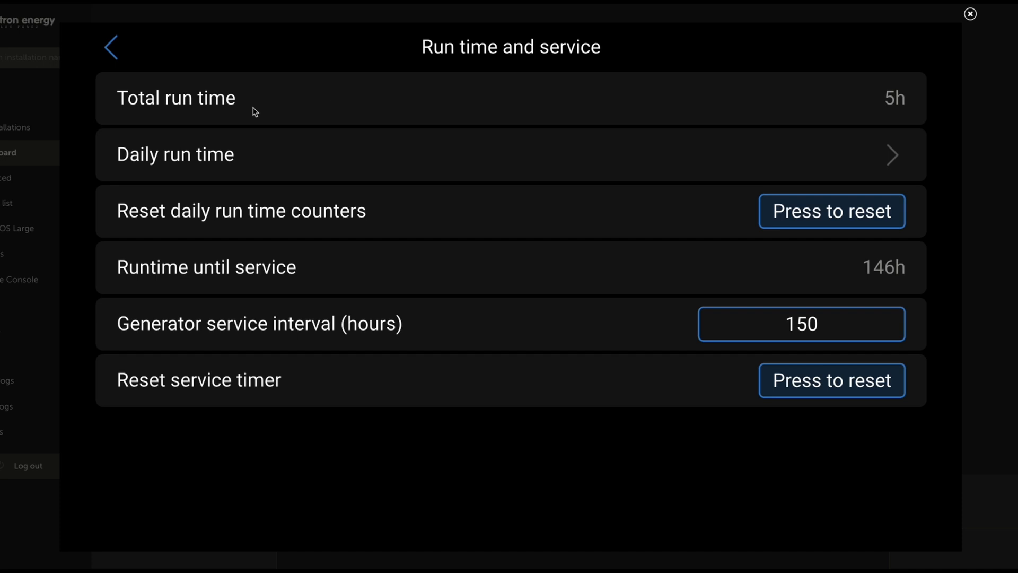
pyautogui.moveTo(936, 95)
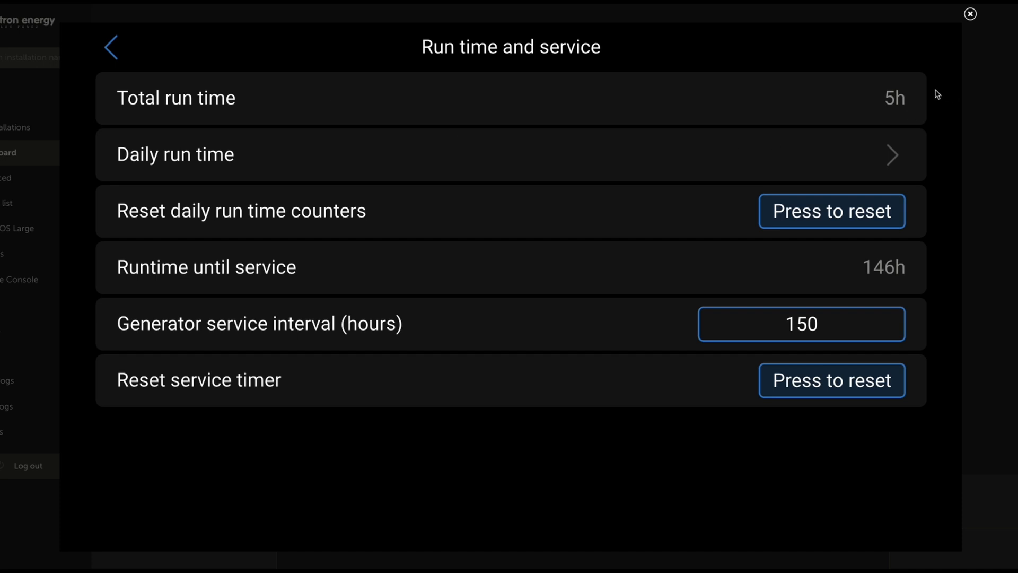
pyautogui.moveTo(883, 157)
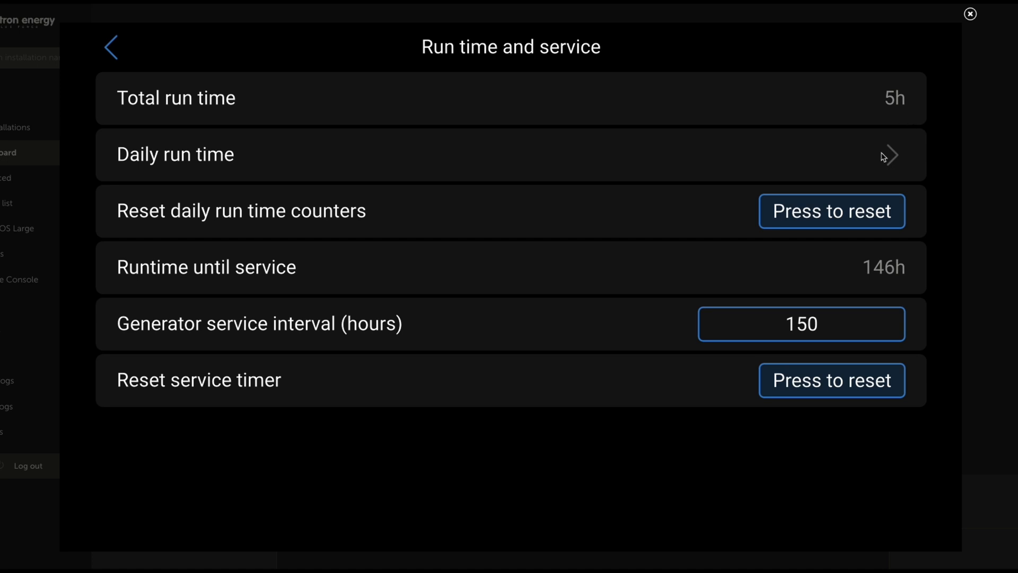
pyautogui.moveTo(846, 166)
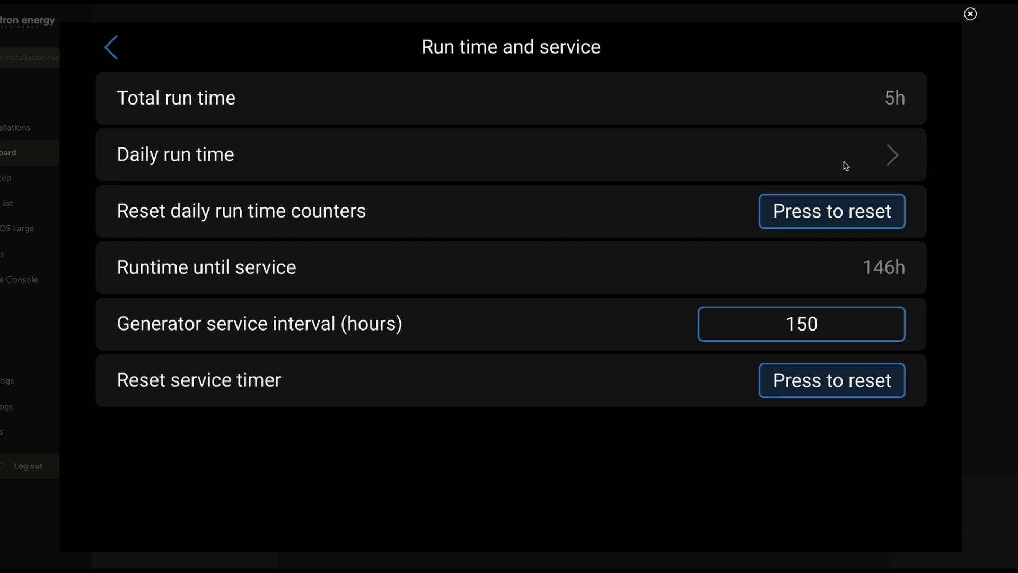
pyautogui.click(845, 162)
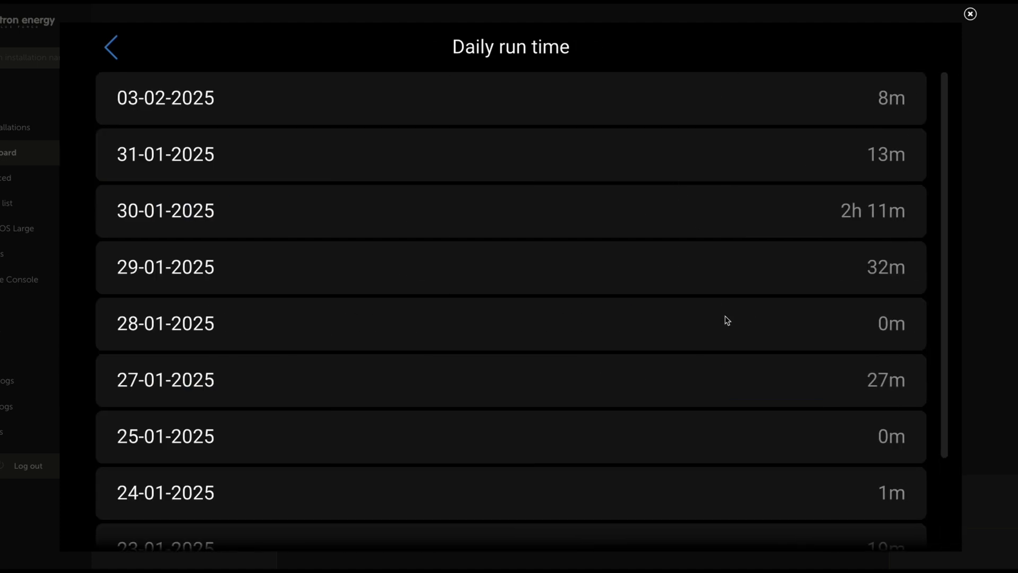
pyautogui.scroll(-3)
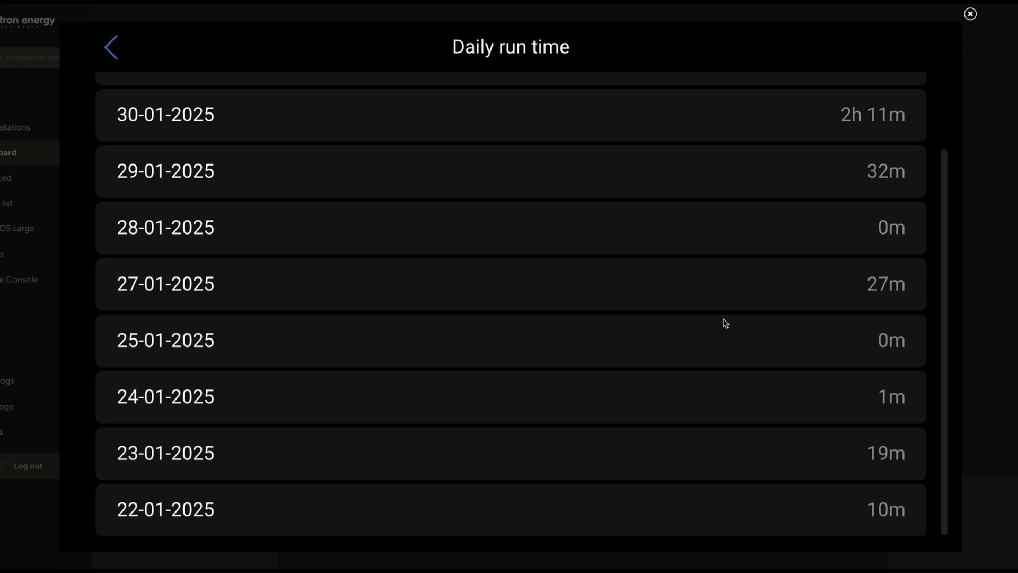
pyautogui.click(110, 47)
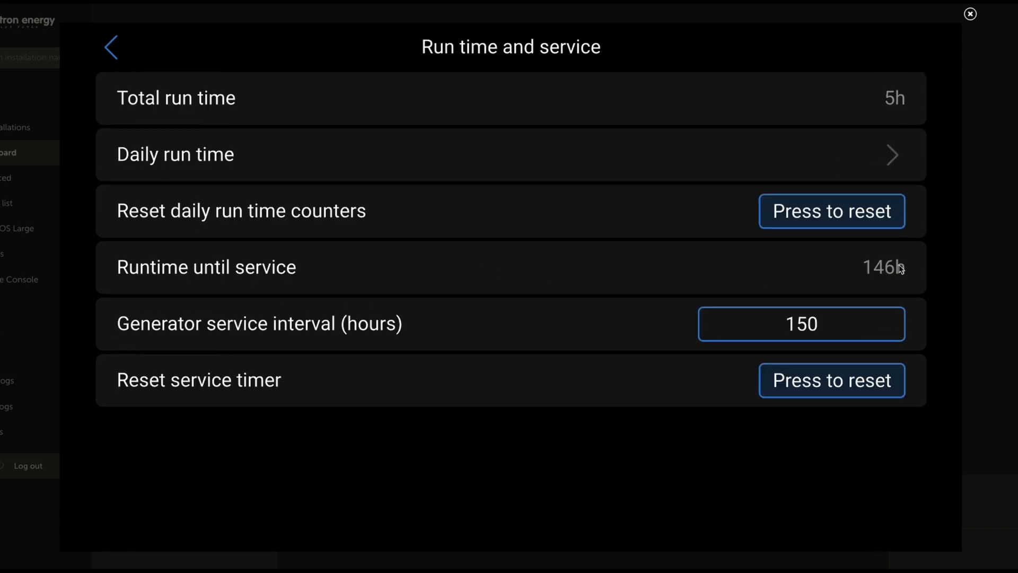
pyautogui.moveTo(877, 279)
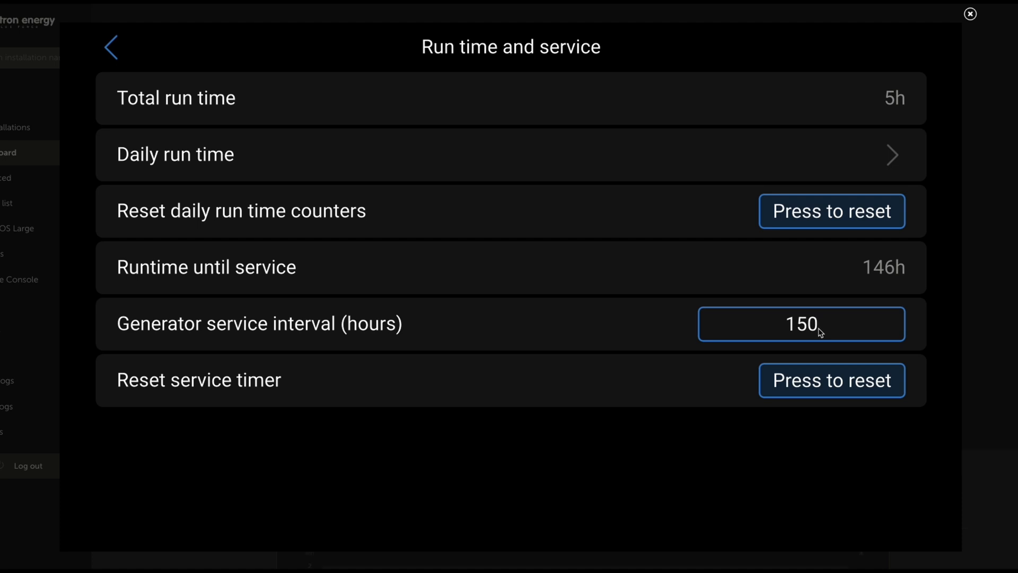
pyautogui.moveTo(820, 332)
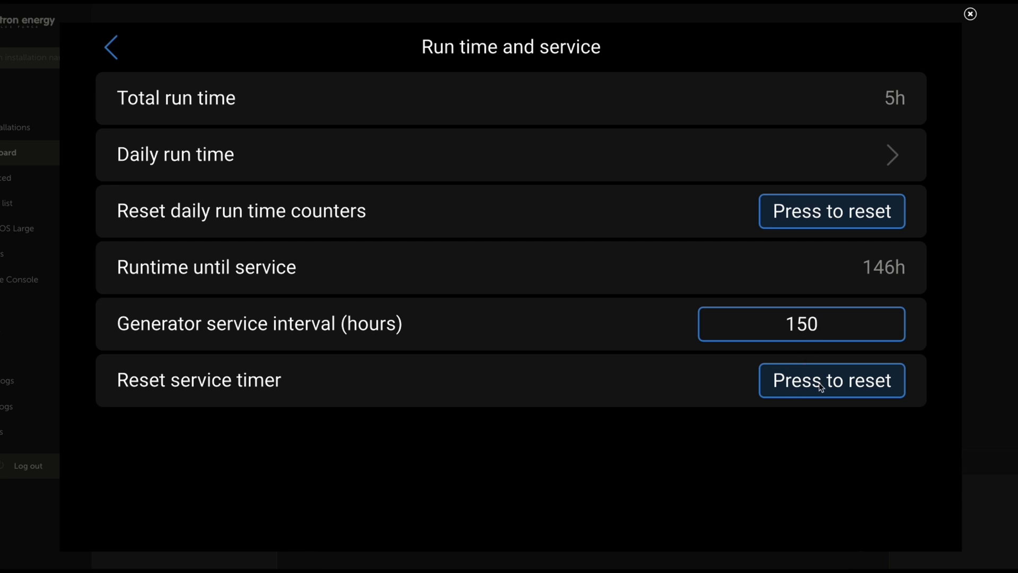
pyautogui.moveTo(838, 390)
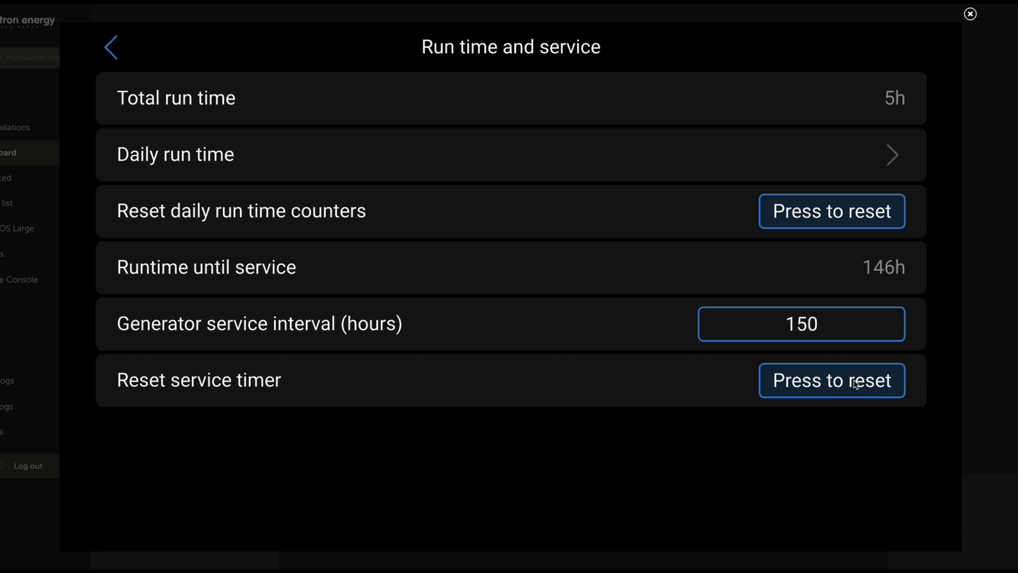
pyautogui.moveTo(112, 48)
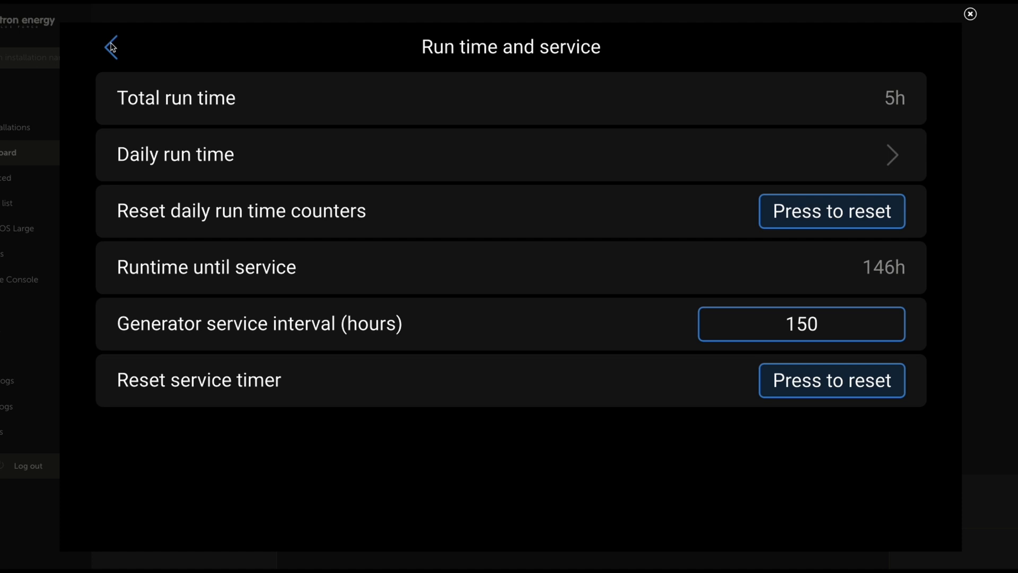
pyautogui.click(110, 46)
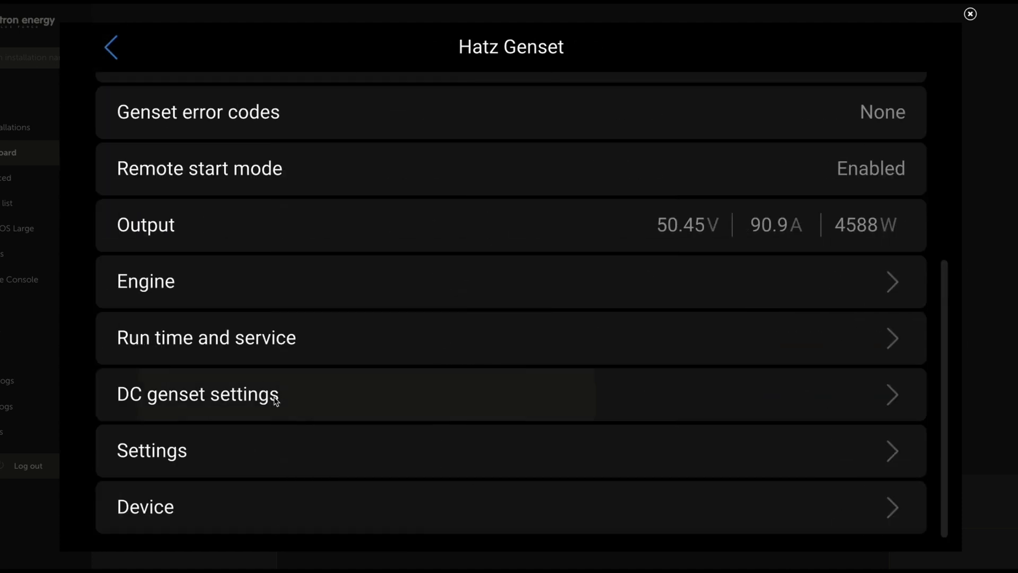
# Show the DC genset settings: 52.7 V BMS-controlled charge voltage and 100 A current limit.
pyautogui.click(198, 394)
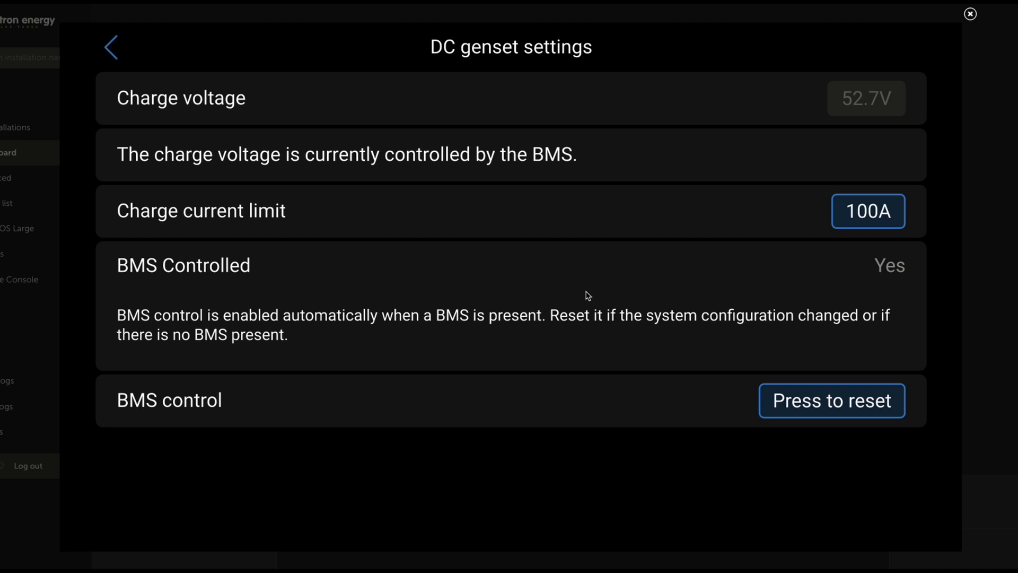
pyautogui.moveTo(717, 216)
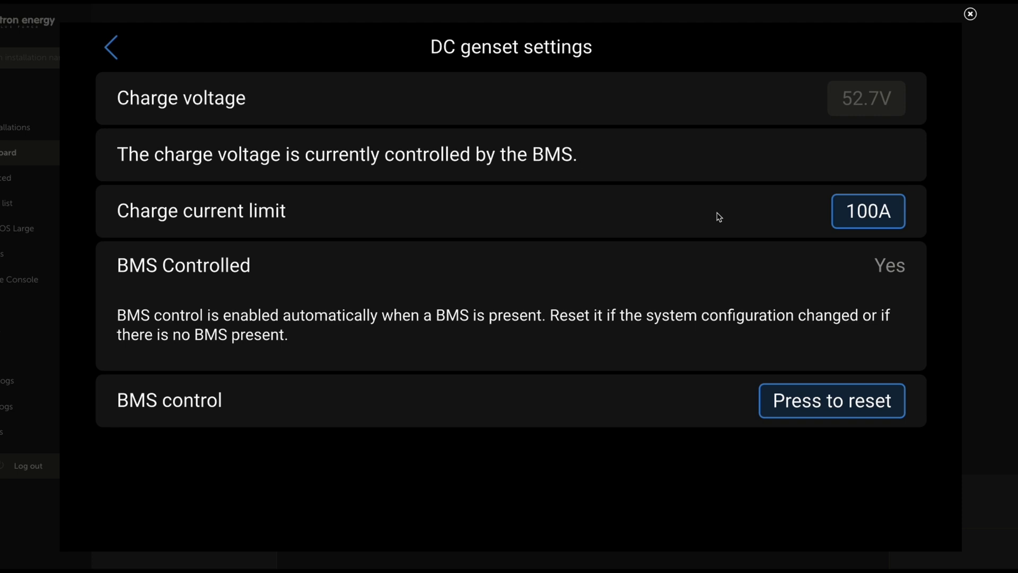
pyautogui.moveTo(432, 189)
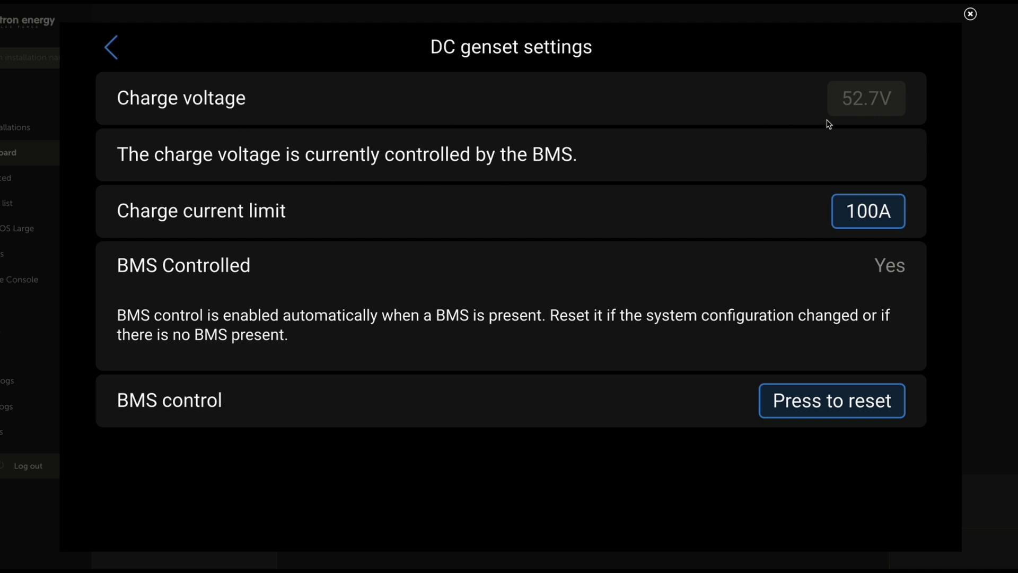
pyautogui.moveTo(877, 111)
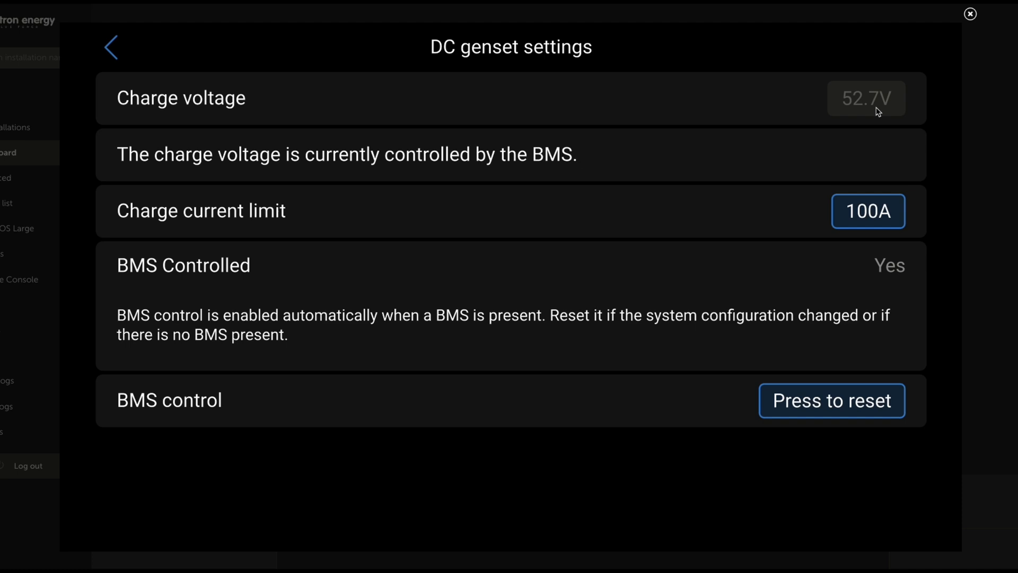
pyautogui.moveTo(869, 112)
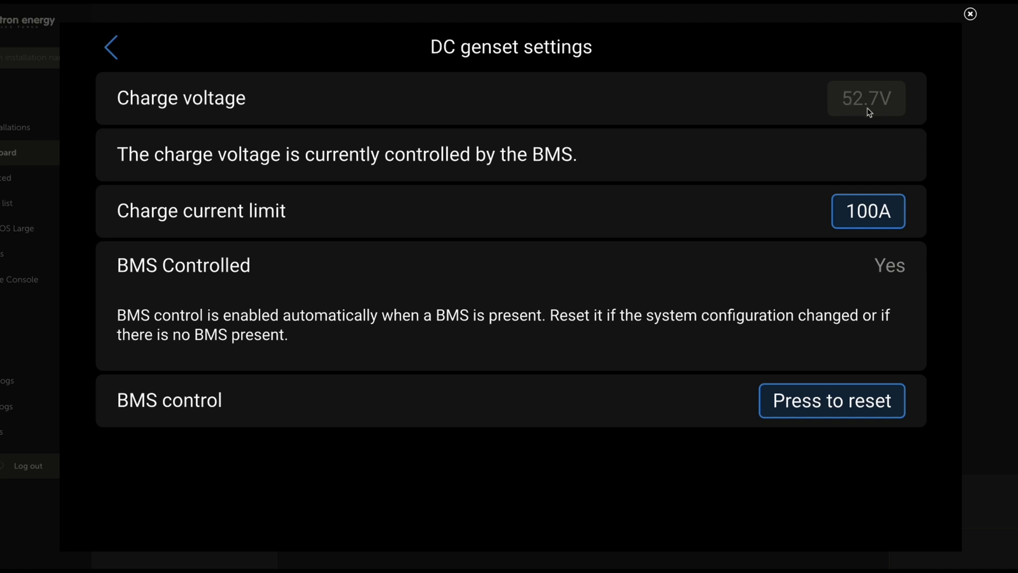
pyautogui.moveTo(118, 162)
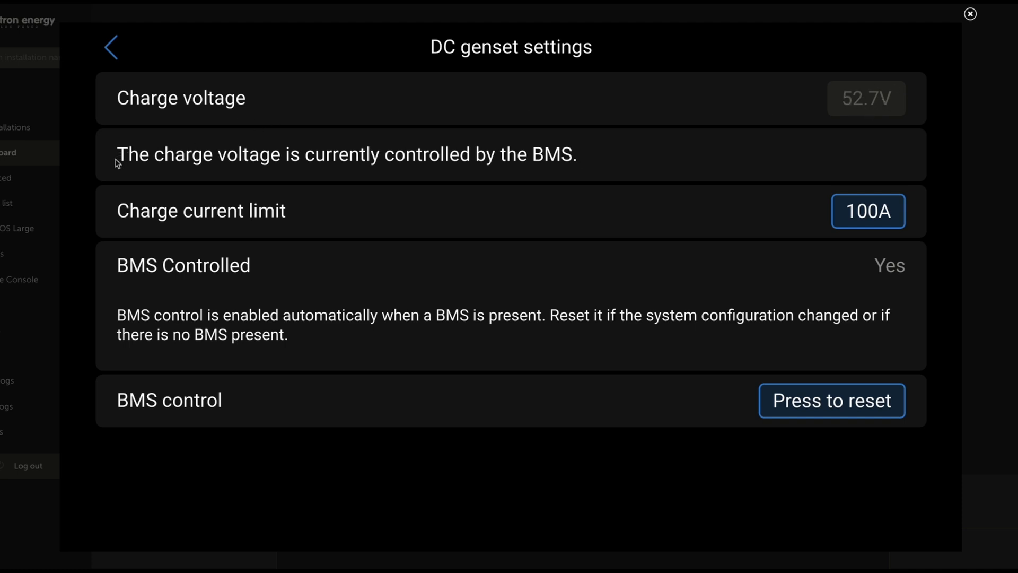
pyautogui.moveTo(517, 165)
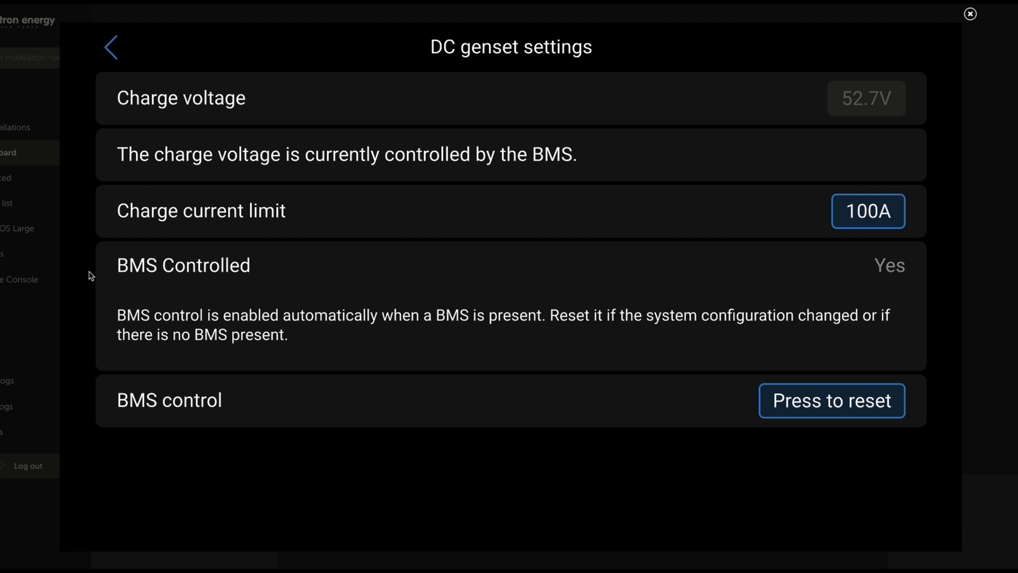
pyautogui.moveTo(259, 282)
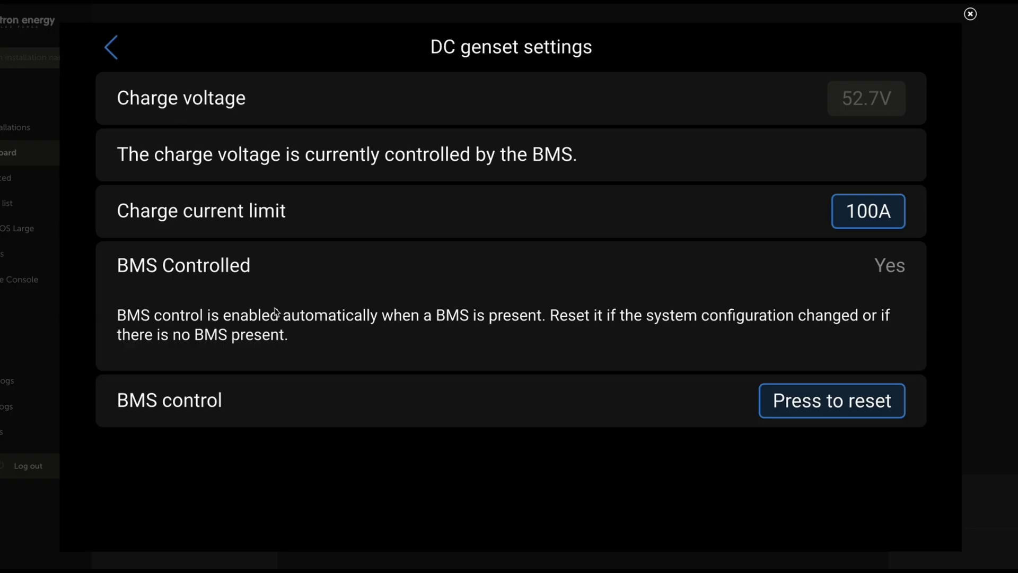
pyautogui.moveTo(327, 303)
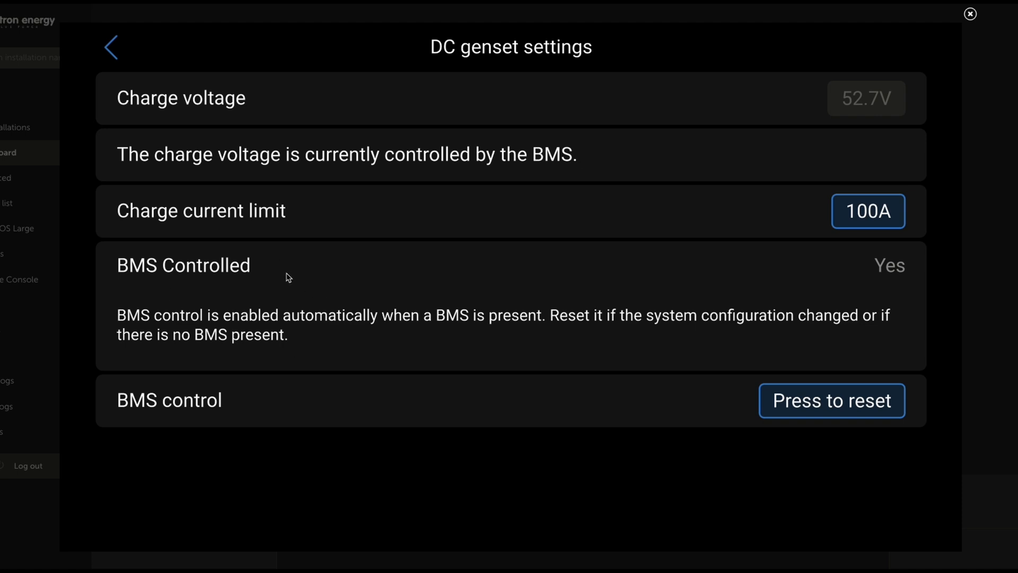
pyautogui.moveTo(868, 214)
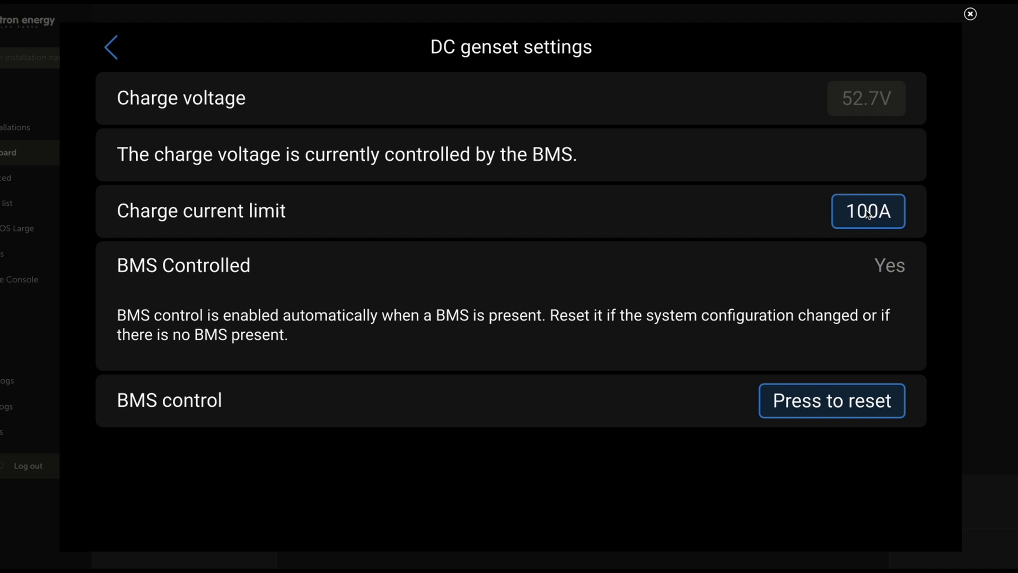
pyautogui.click(868, 210)
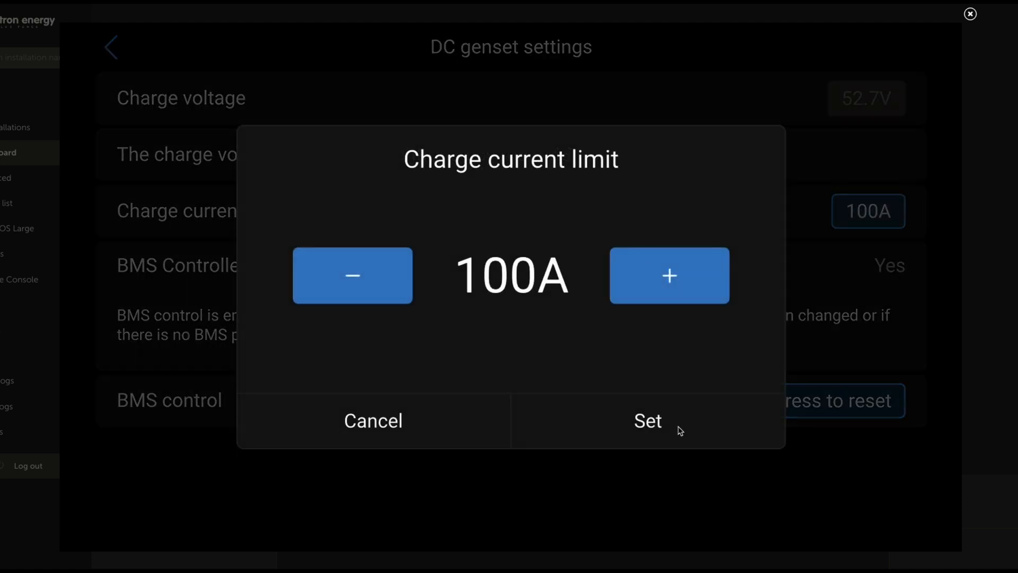
pyautogui.moveTo(649, 424)
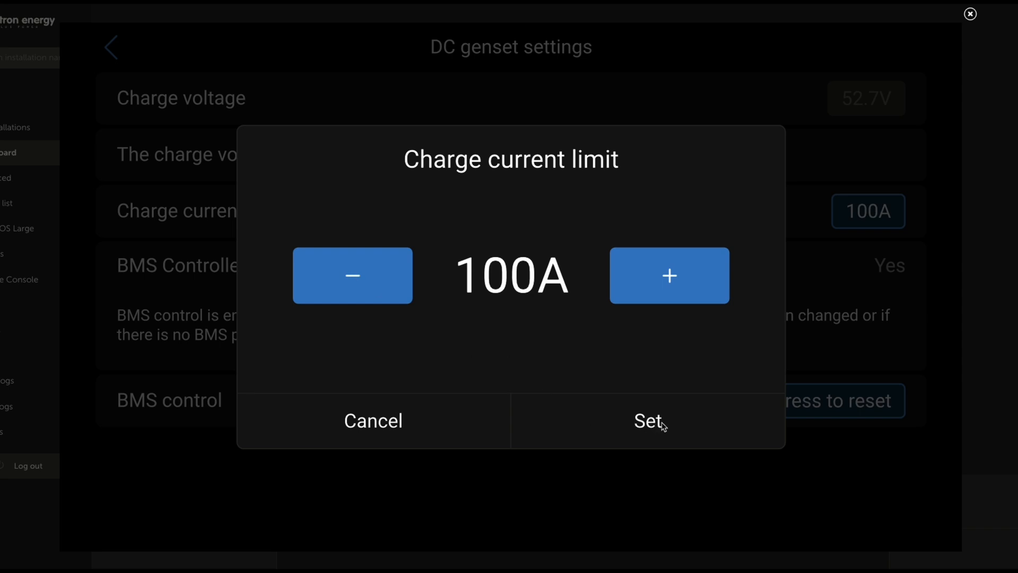
pyautogui.moveTo(664, 423)
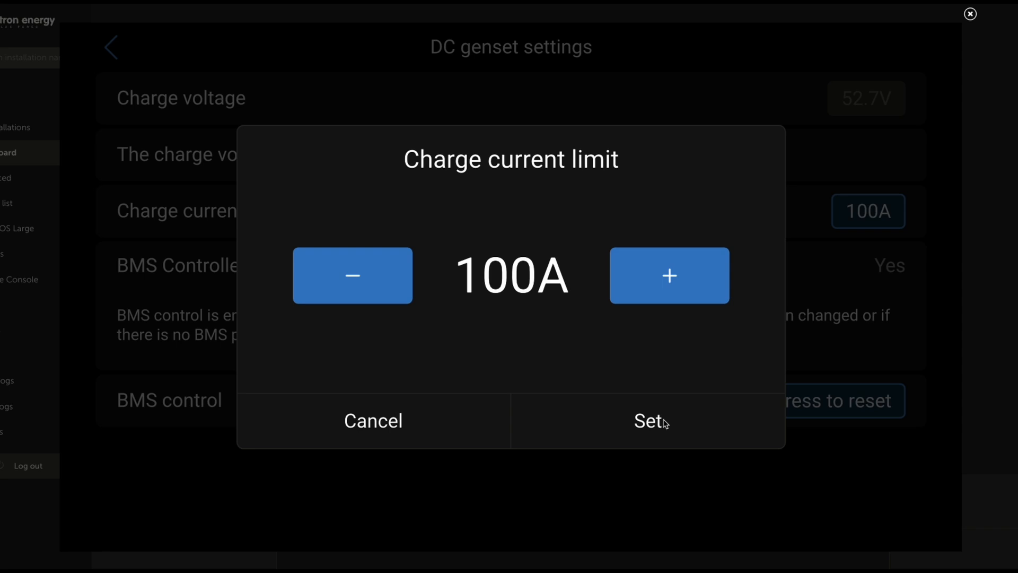
pyautogui.click(650, 420)
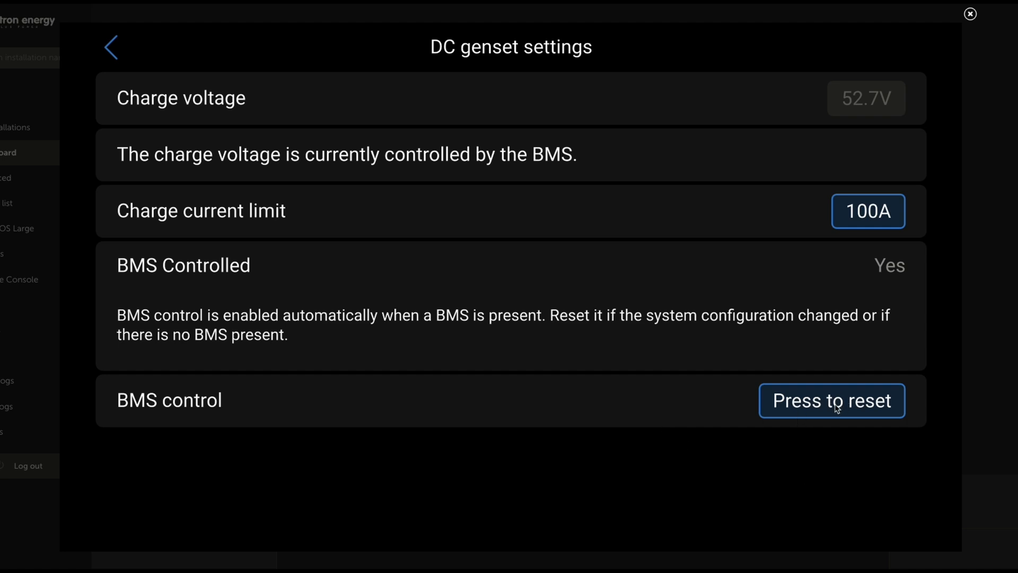
# Show the genset's Conditions list, all disabled except stopping the generator on loss of communication.
pyautogui.click(112, 47)
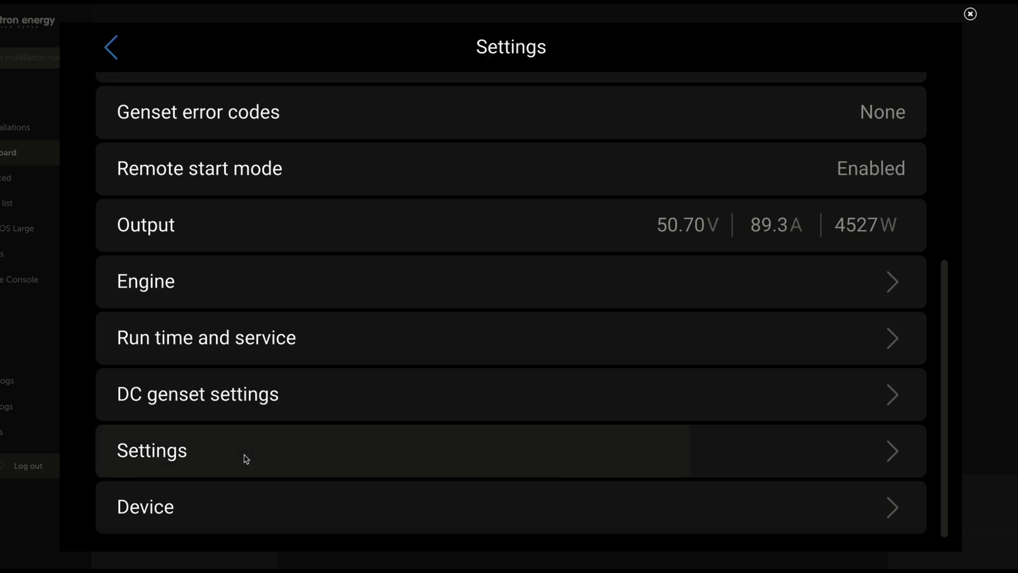
pyautogui.click(151, 449)
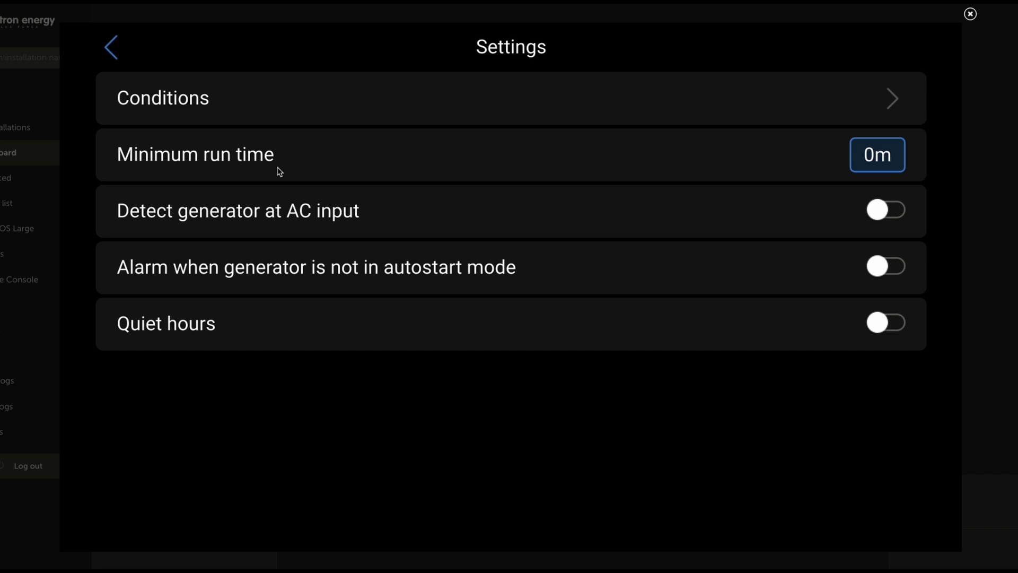
pyautogui.moveTo(398, 212)
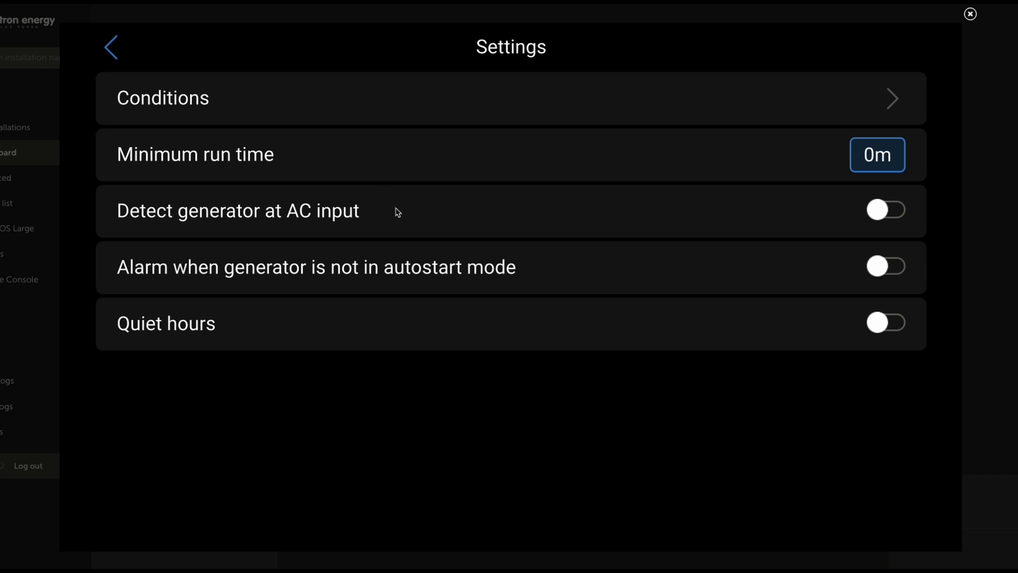
pyautogui.moveTo(465, 145)
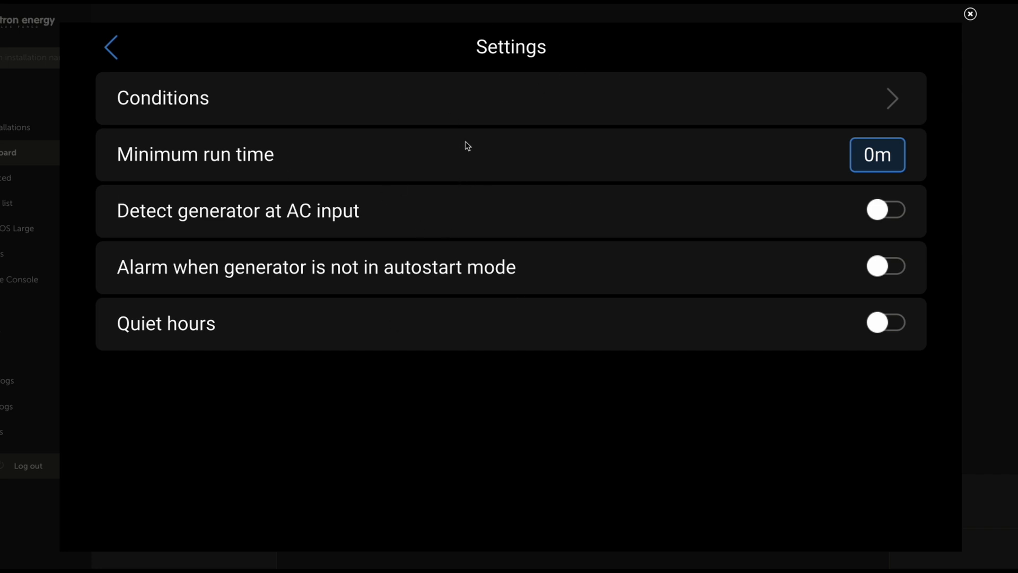
pyautogui.moveTo(398, 119)
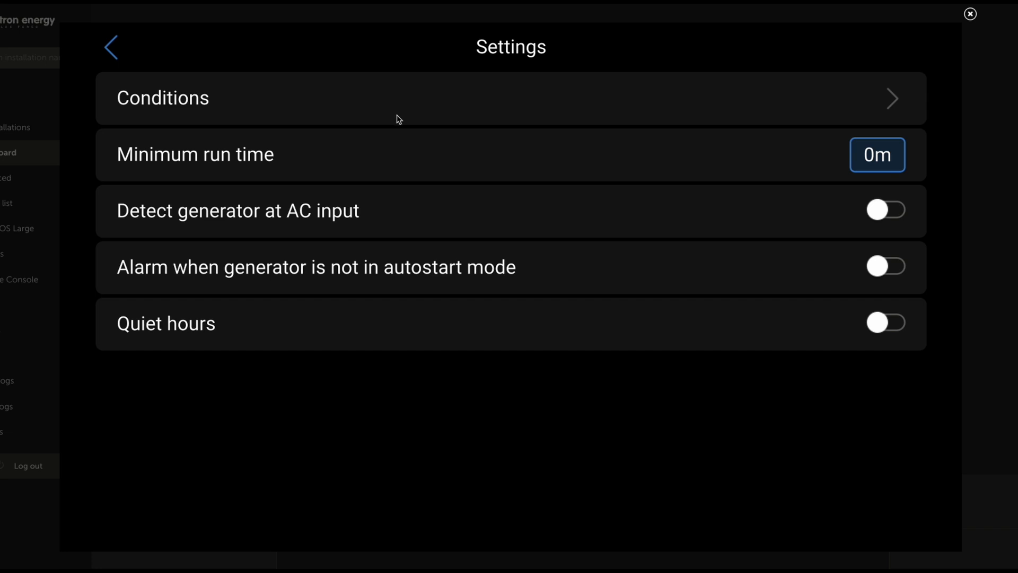
pyautogui.moveTo(382, 114)
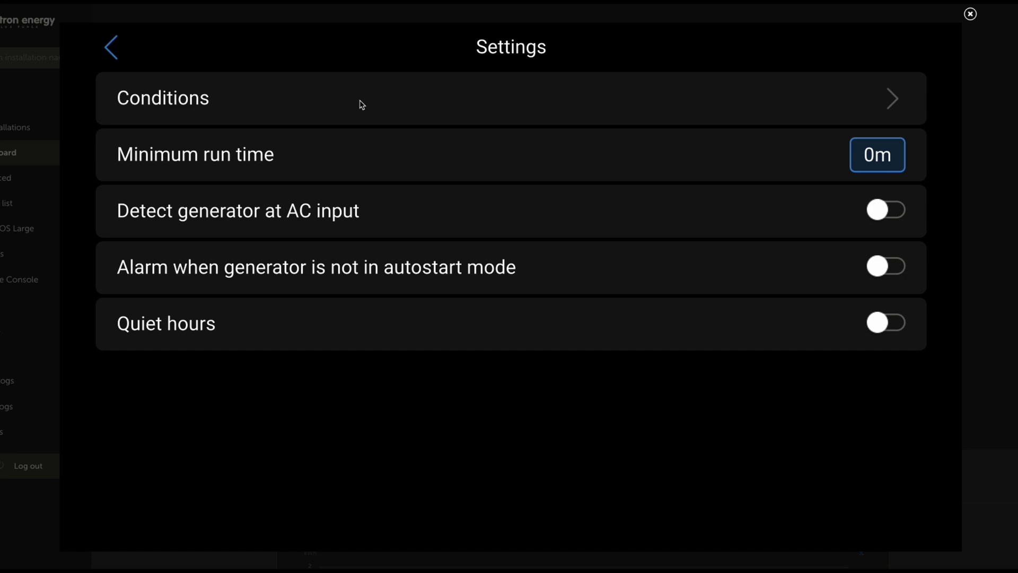
pyautogui.moveTo(667, 135)
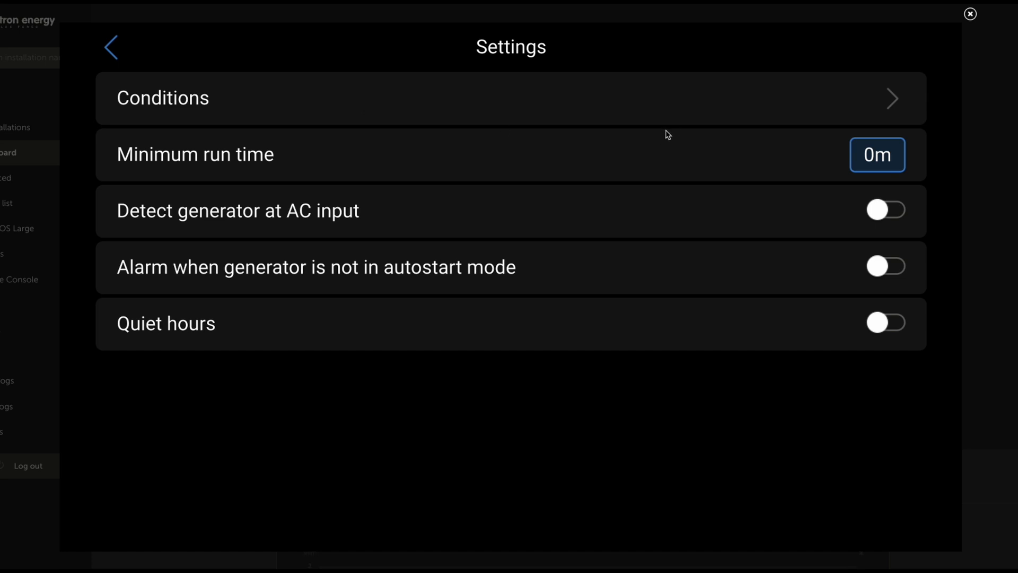
pyautogui.moveTo(513, 110)
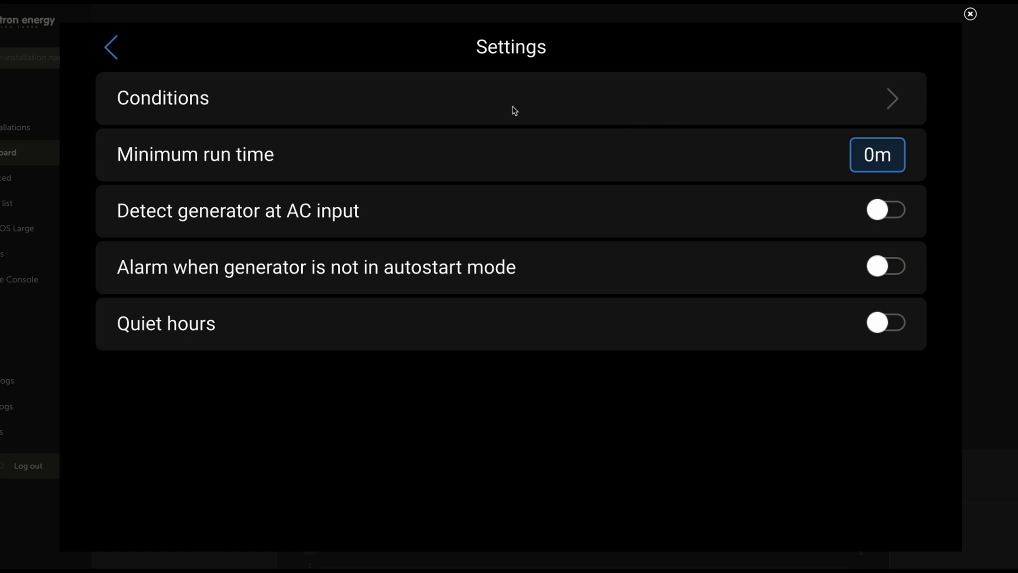
pyautogui.moveTo(492, 103)
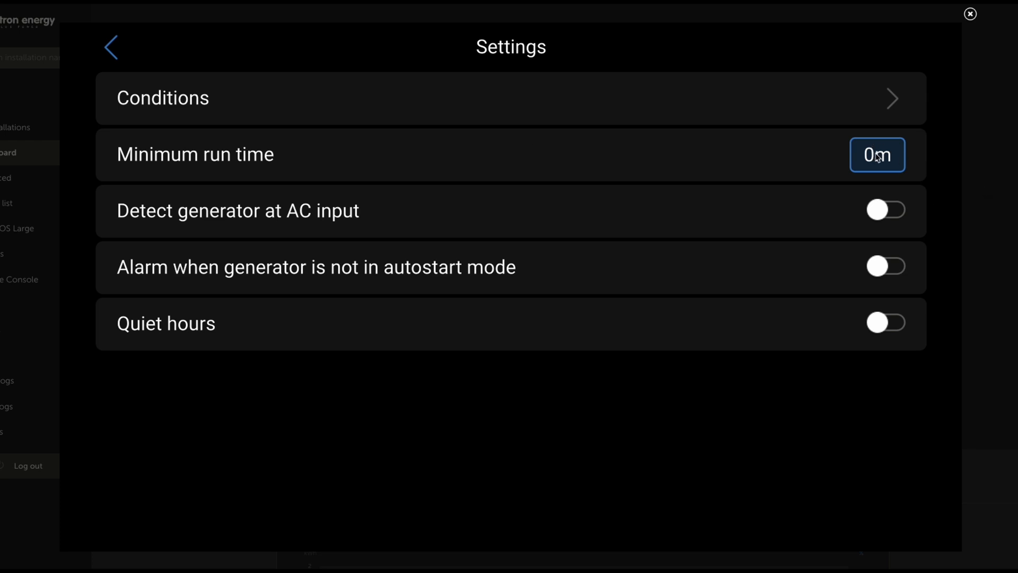
pyautogui.moveTo(686, 195)
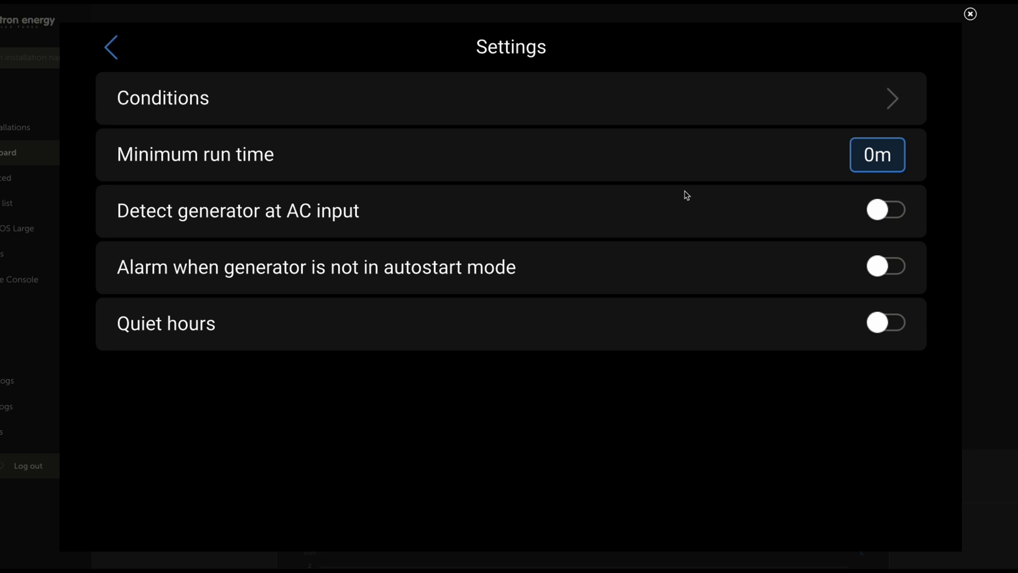
pyautogui.moveTo(488, 279)
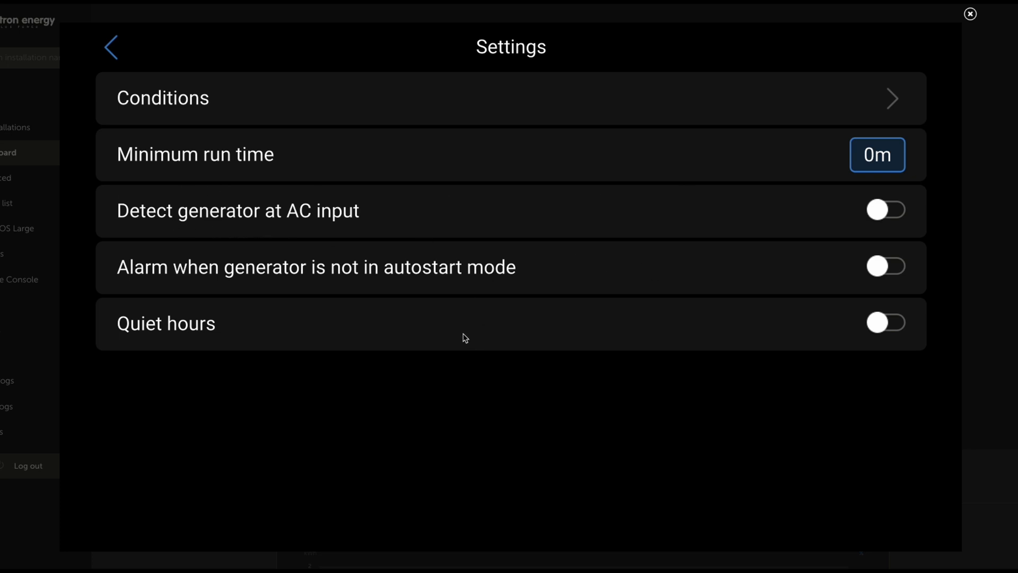
pyautogui.click(510, 98)
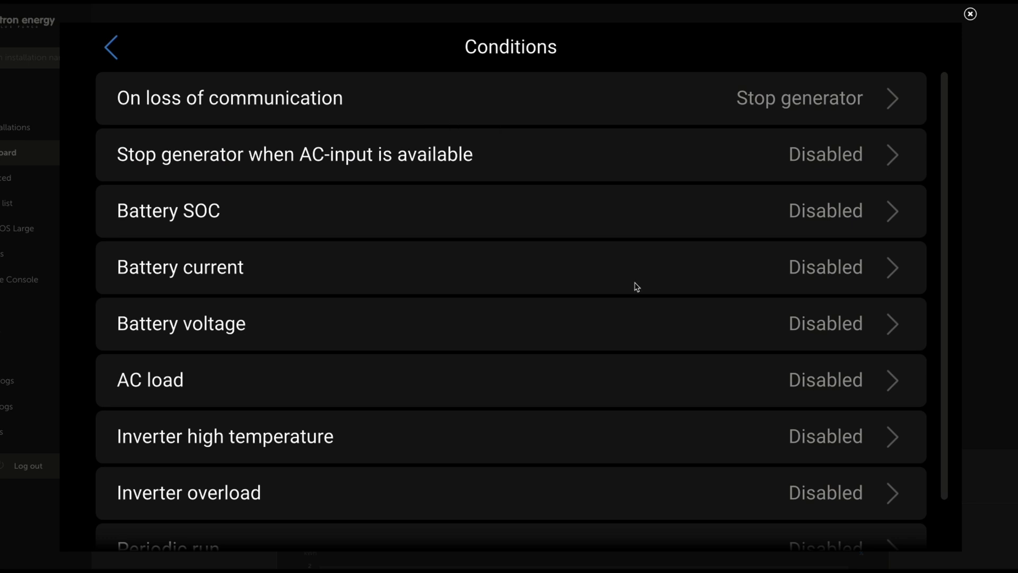
pyautogui.scroll(-3)
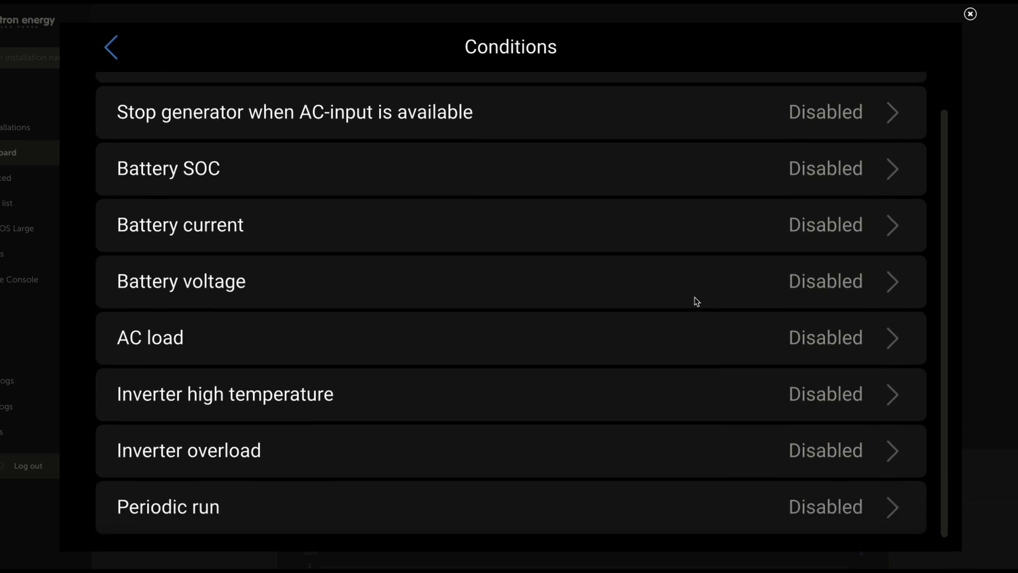
pyautogui.moveTo(673, 333)
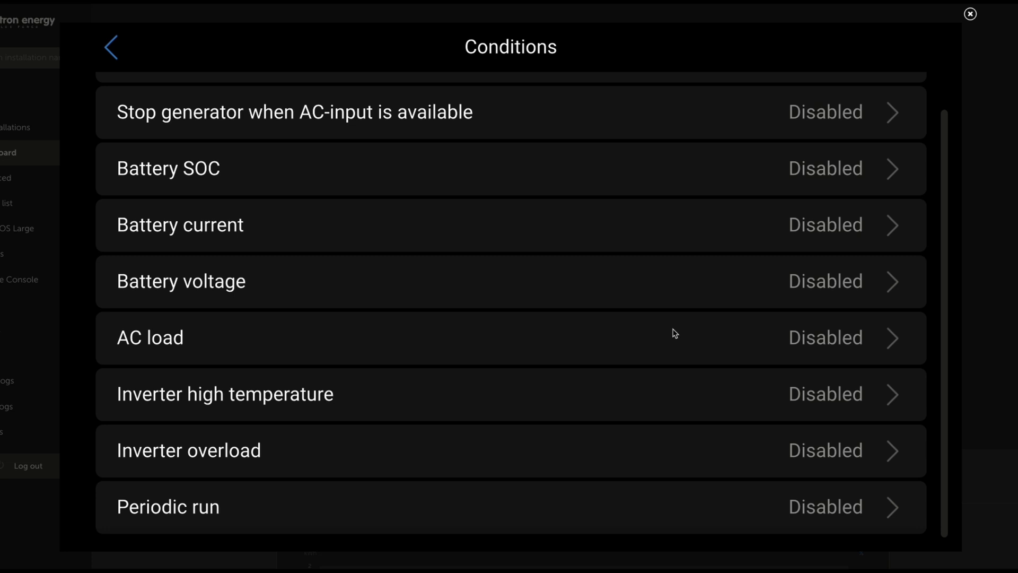
pyautogui.moveTo(181, 167)
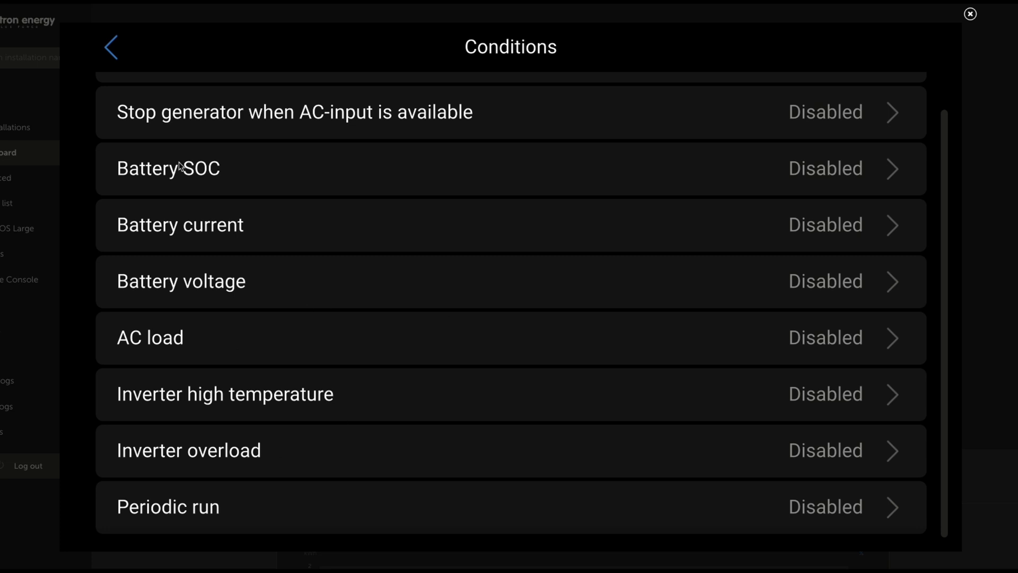
# View the Hatz Genset device info (VE.Can, firmware V596_RE) and return to the Overview.
pyautogui.click(110, 47)
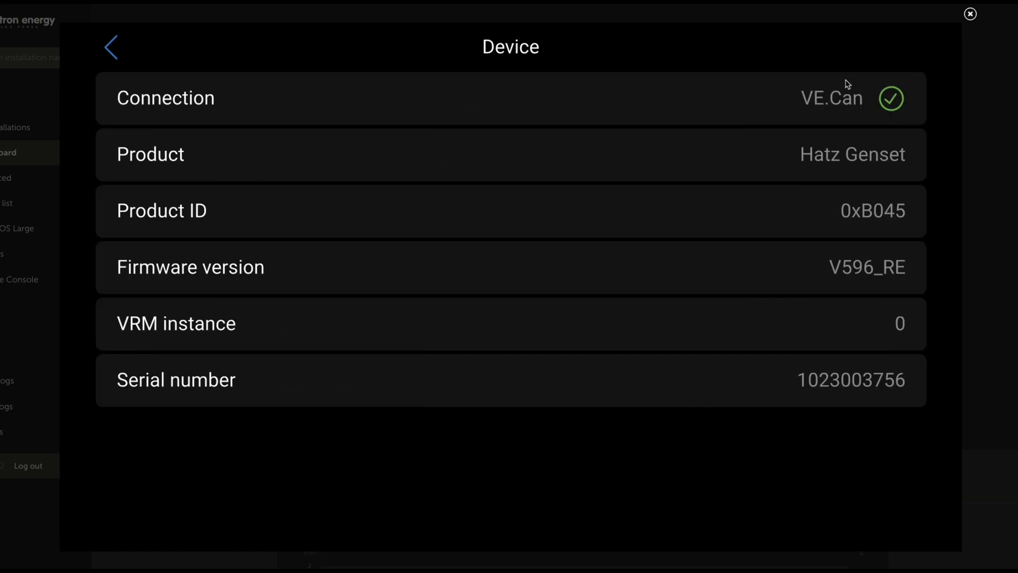
pyautogui.moveTo(818, 123)
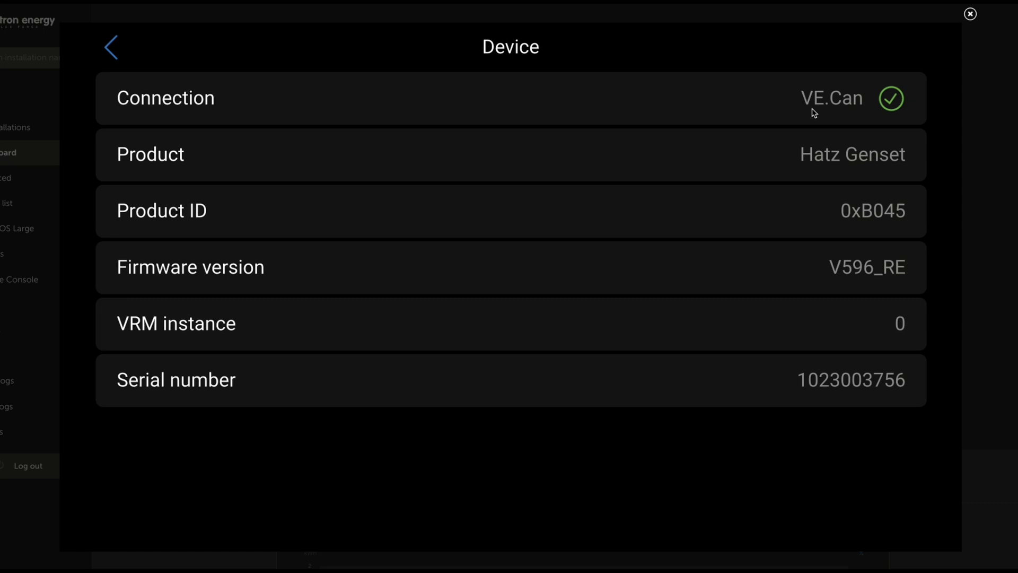
pyautogui.moveTo(811, 113)
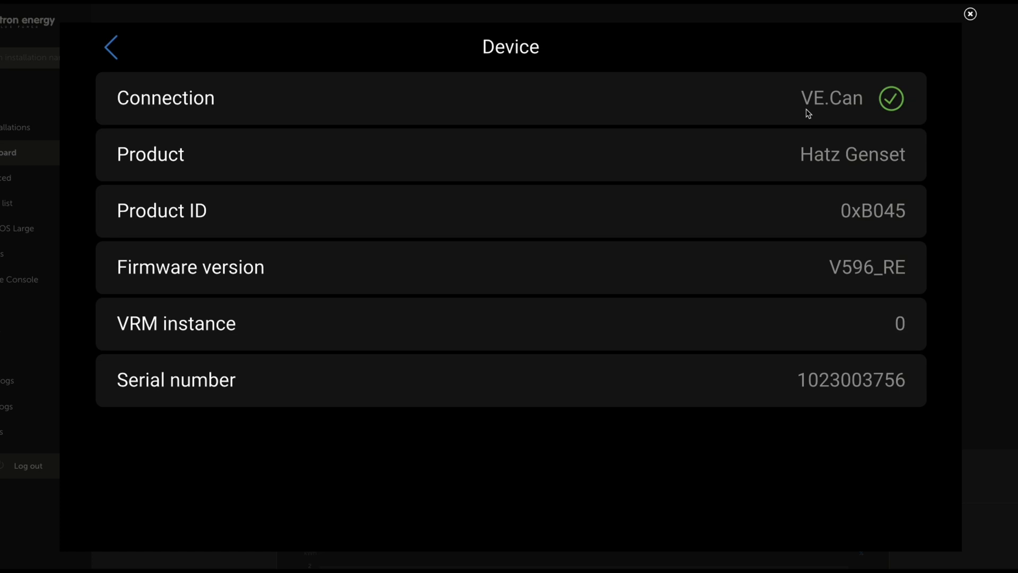
pyautogui.moveTo(773, 57)
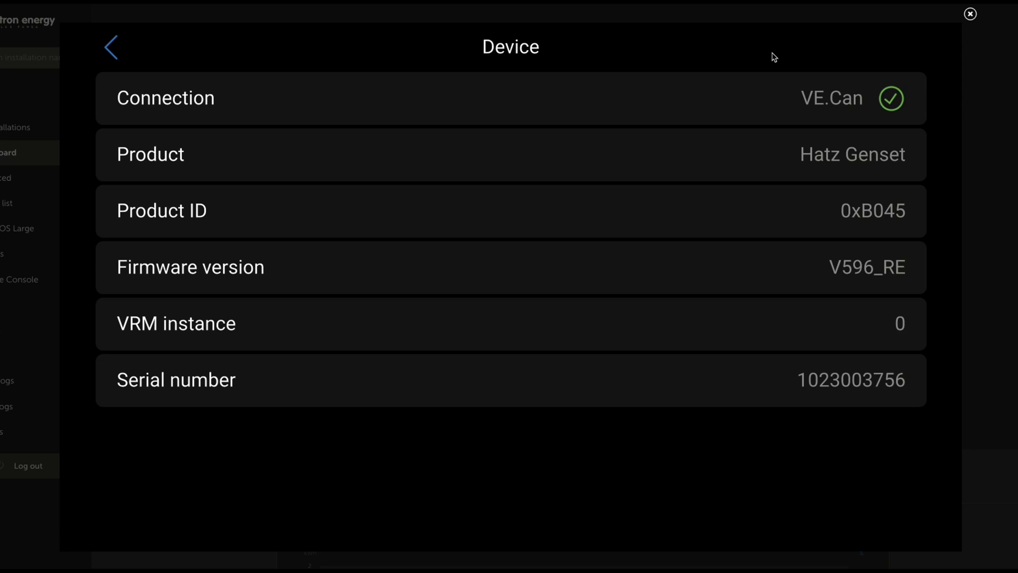
pyautogui.moveTo(891, 76)
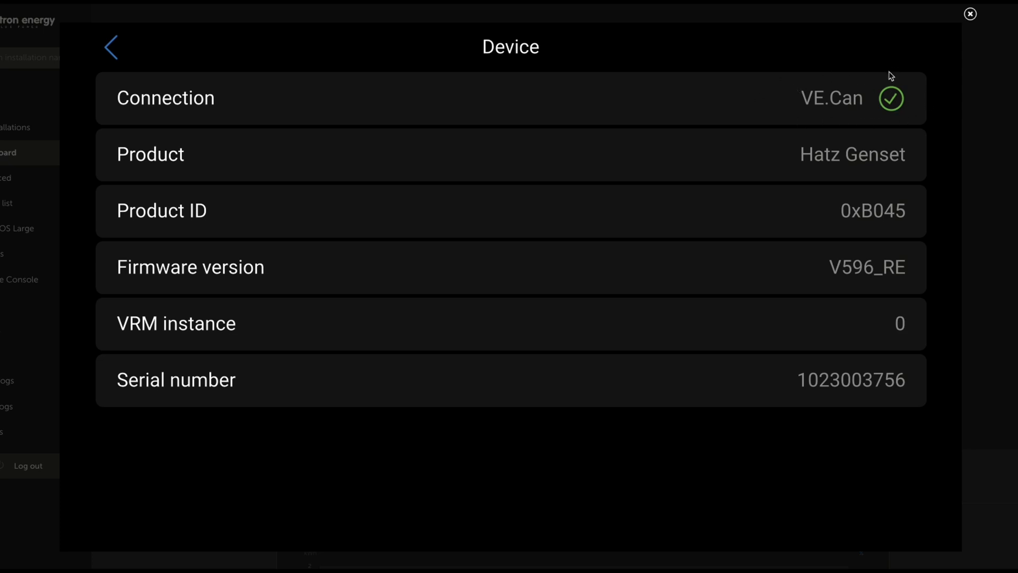
pyautogui.moveTo(837, 304)
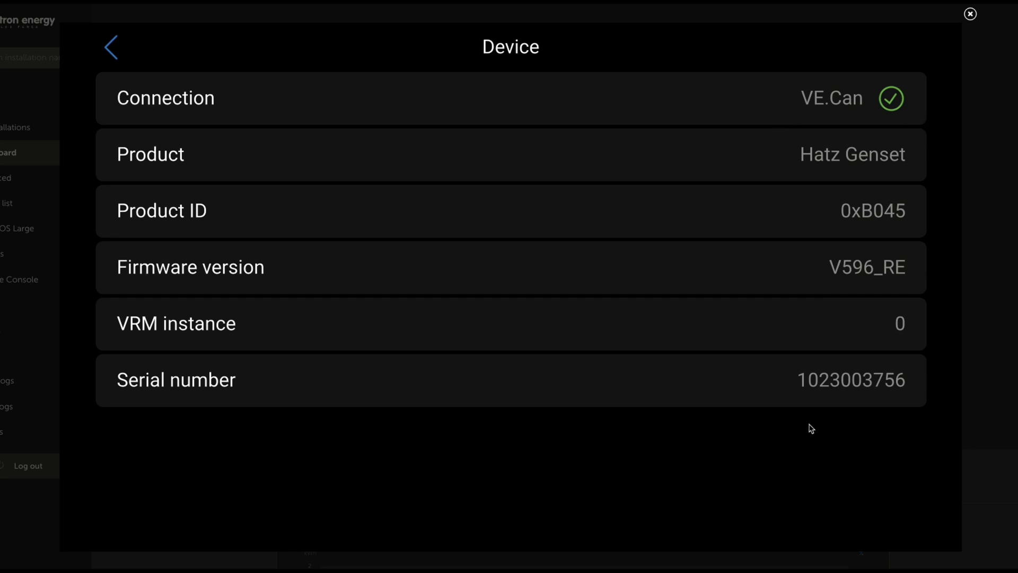
pyautogui.moveTo(704, 360)
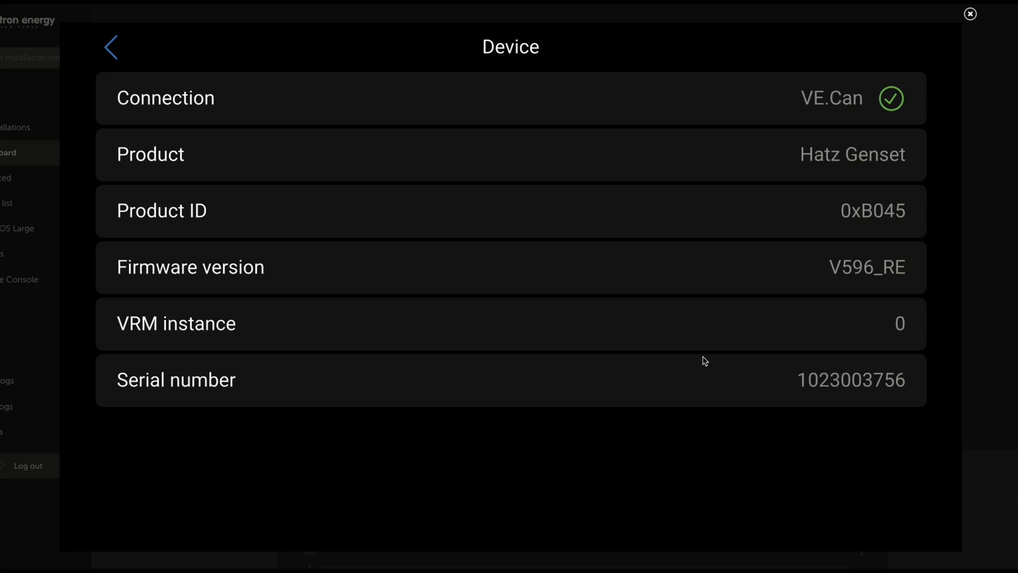
pyautogui.moveTo(111, 48)
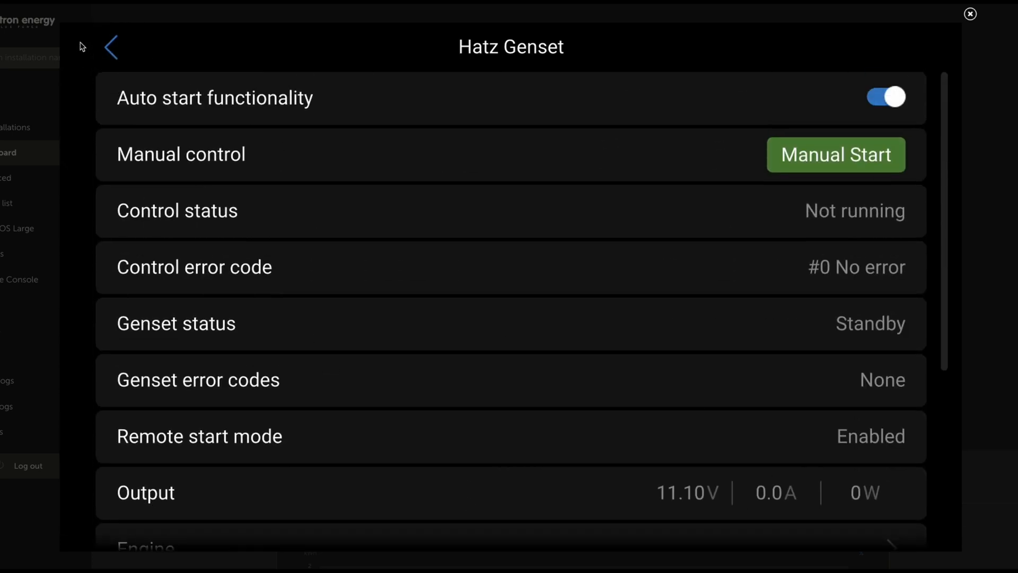
pyautogui.click(111, 46)
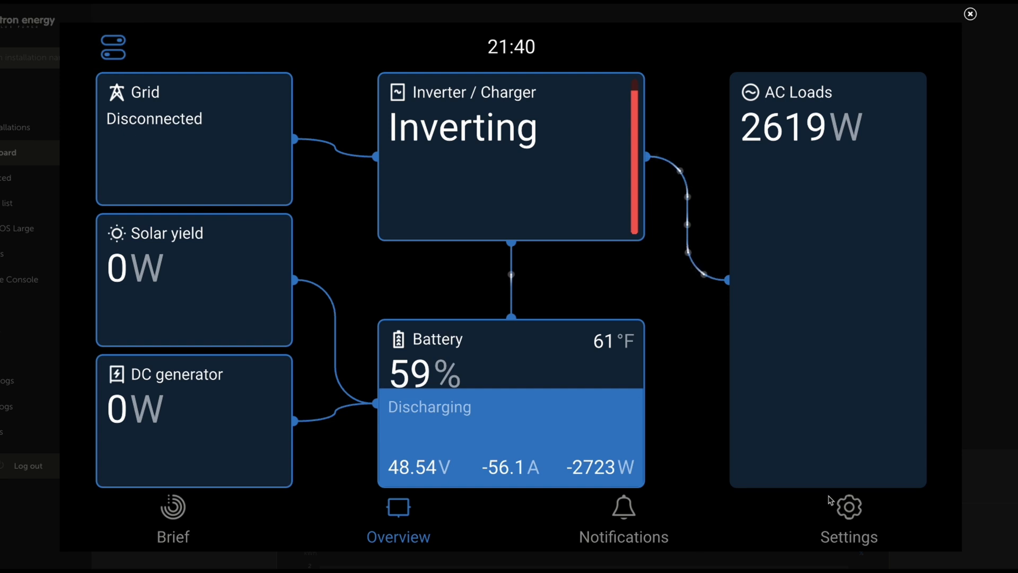
# Show the VE.Can port 1 settings with the VE.Can & Lynx Ion BMS (250 kbit/s) profile.
pyautogui.click(849, 517)
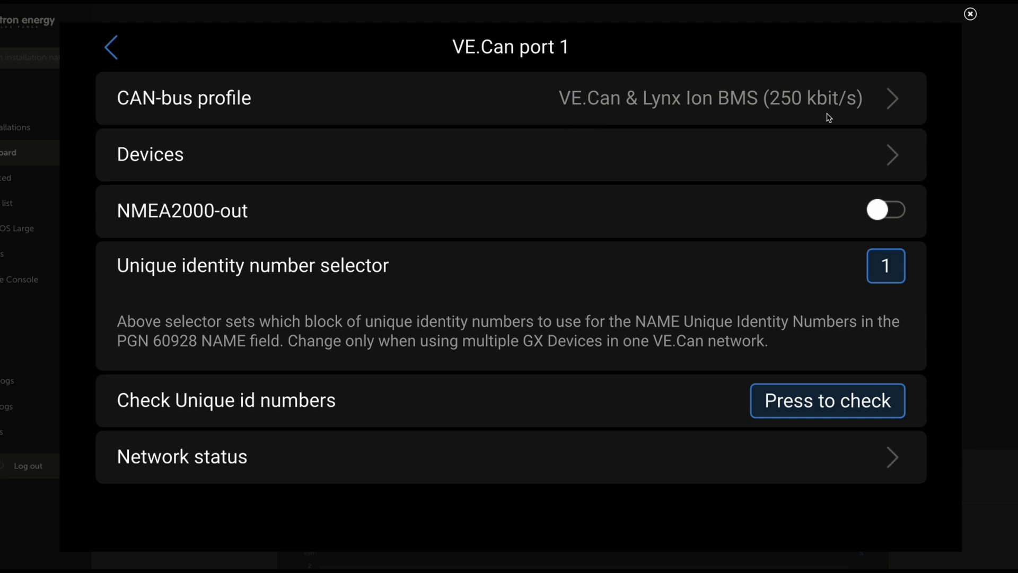
pyautogui.moveTo(722, 113)
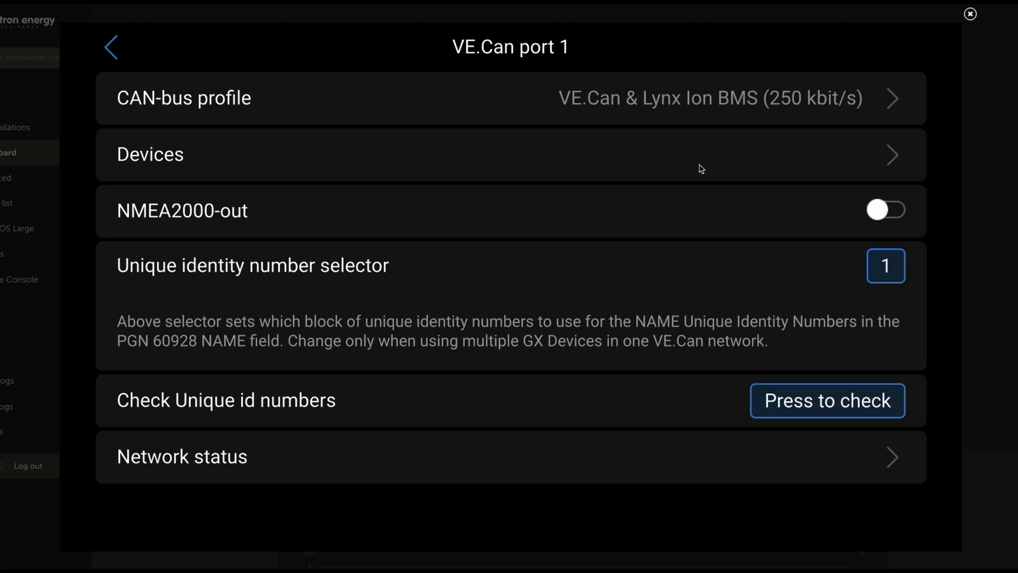
# Check the VE.CAN devices list with Hatz Genset as instance 0, then back out to Services.
pyautogui.click(512, 154)
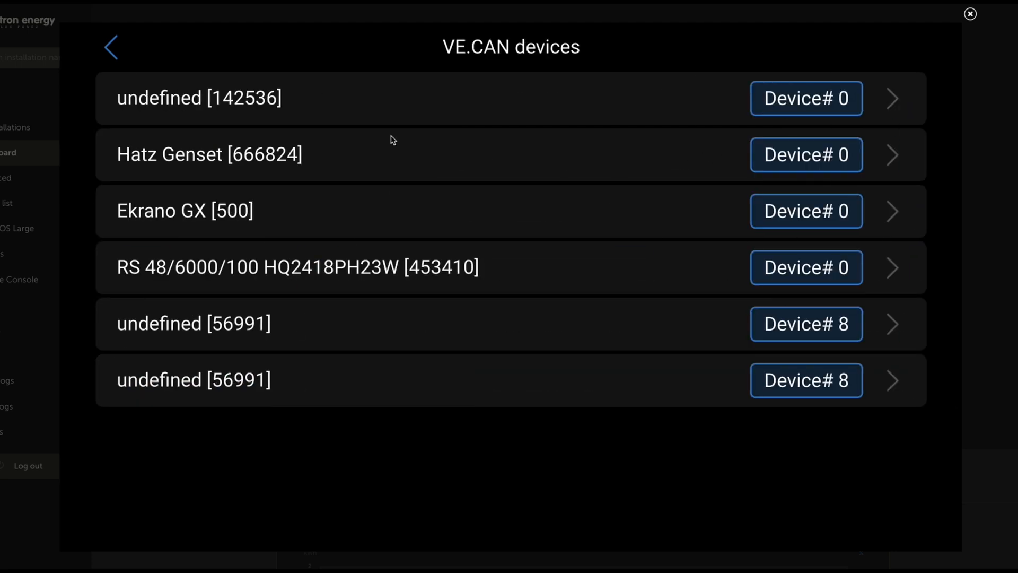
pyautogui.moveTo(199, 252)
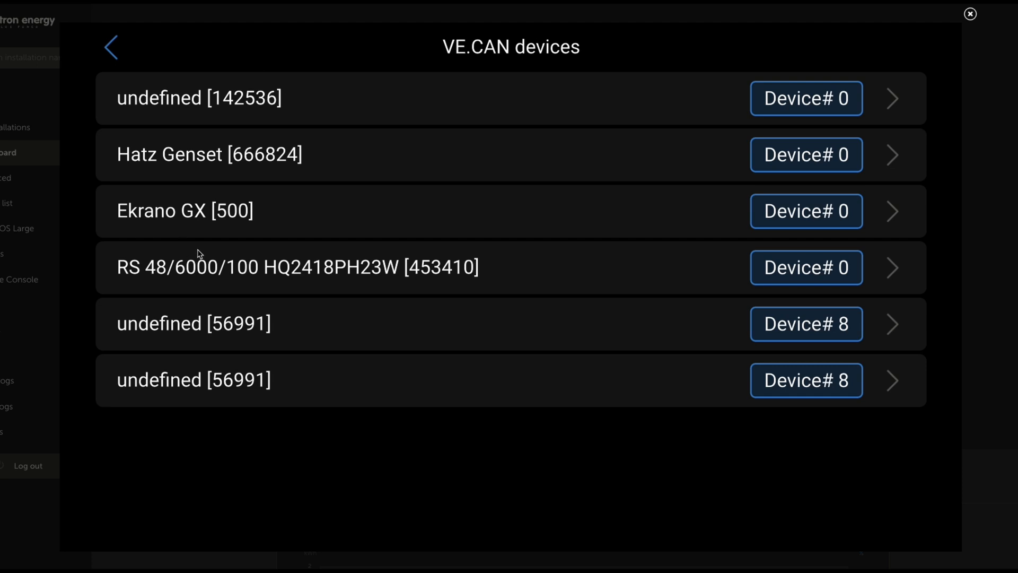
pyautogui.moveTo(257, 225)
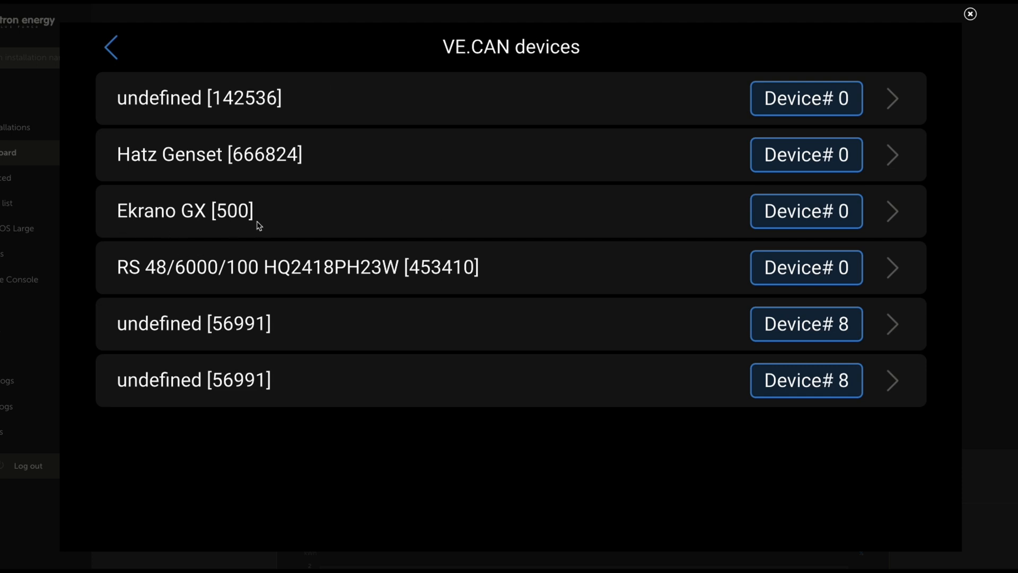
pyautogui.moveTo(120, 229)
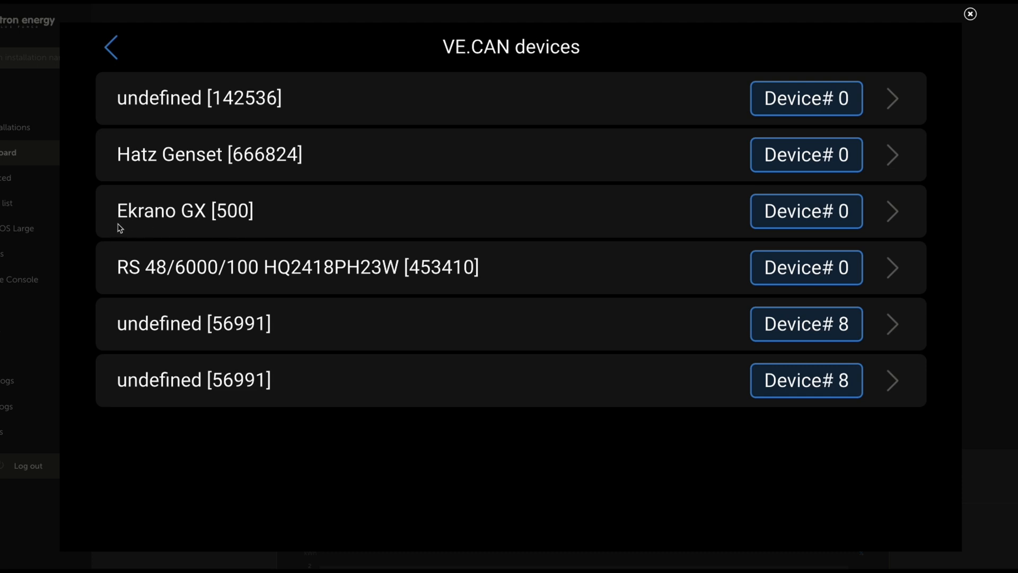
pyautogui.moveTo(112, 282)
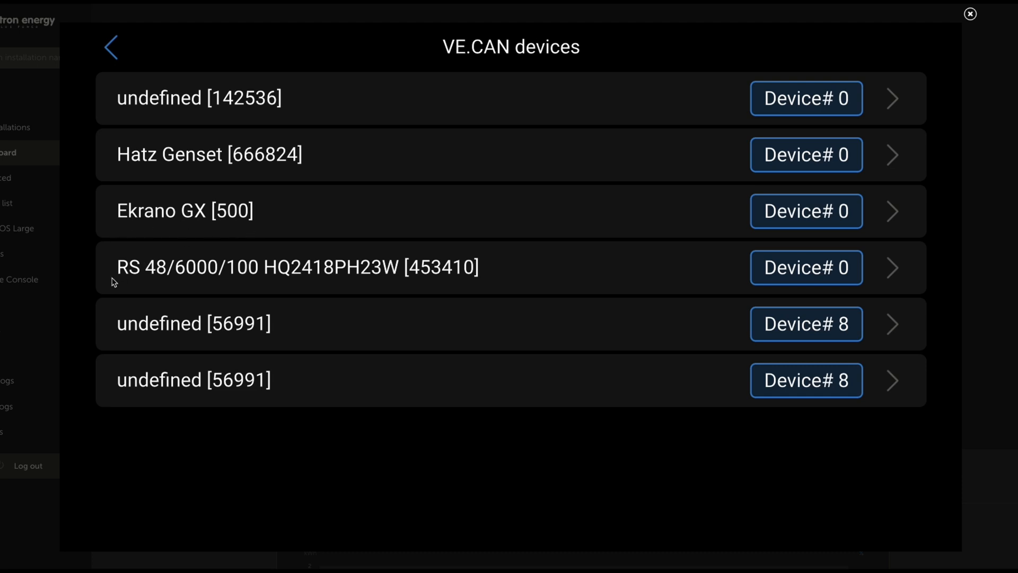
pyautogui.moveTo(192, 282)
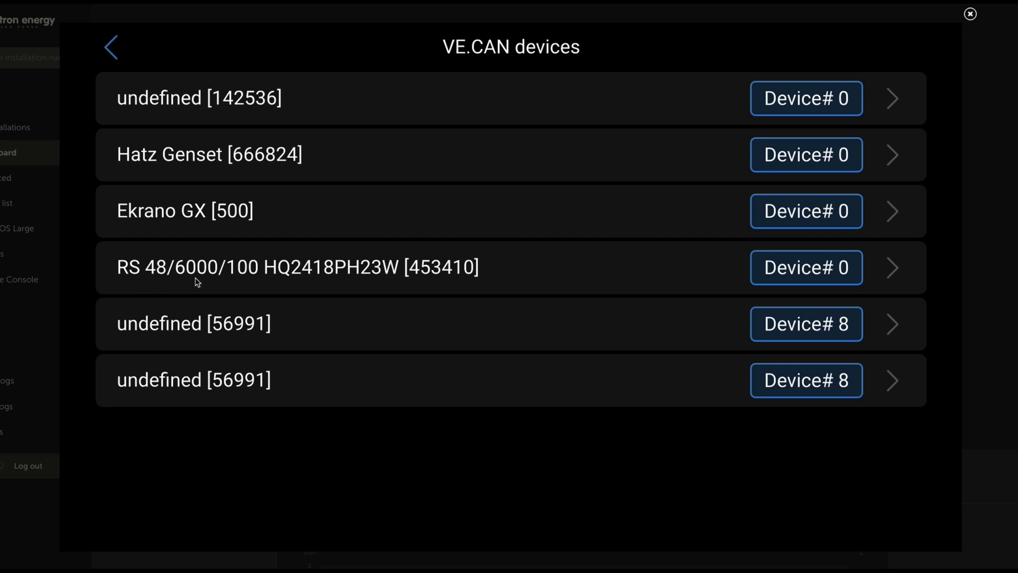
pyautogui.moveTo(200, 180)
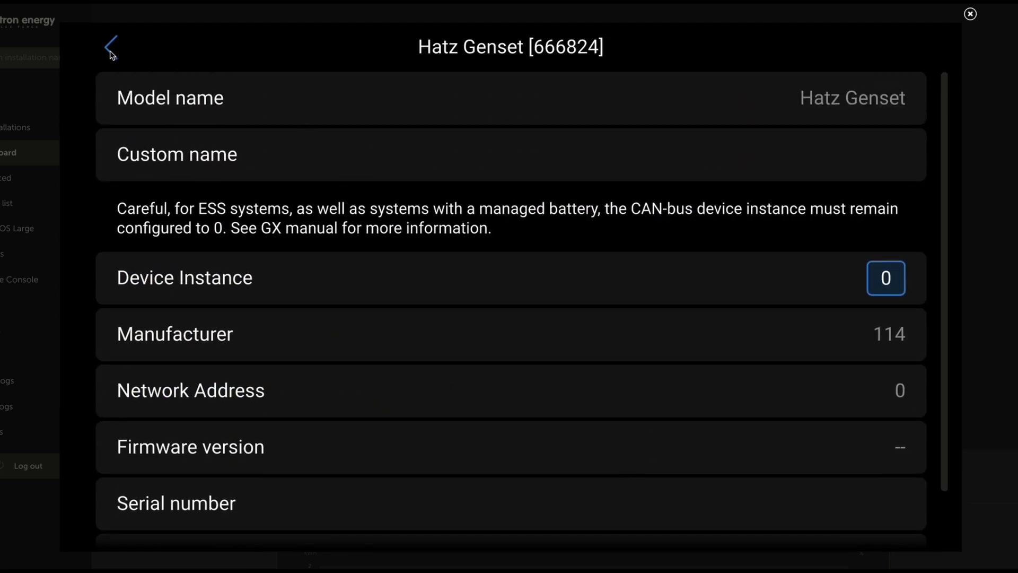
pyautogui.click(110, 48)
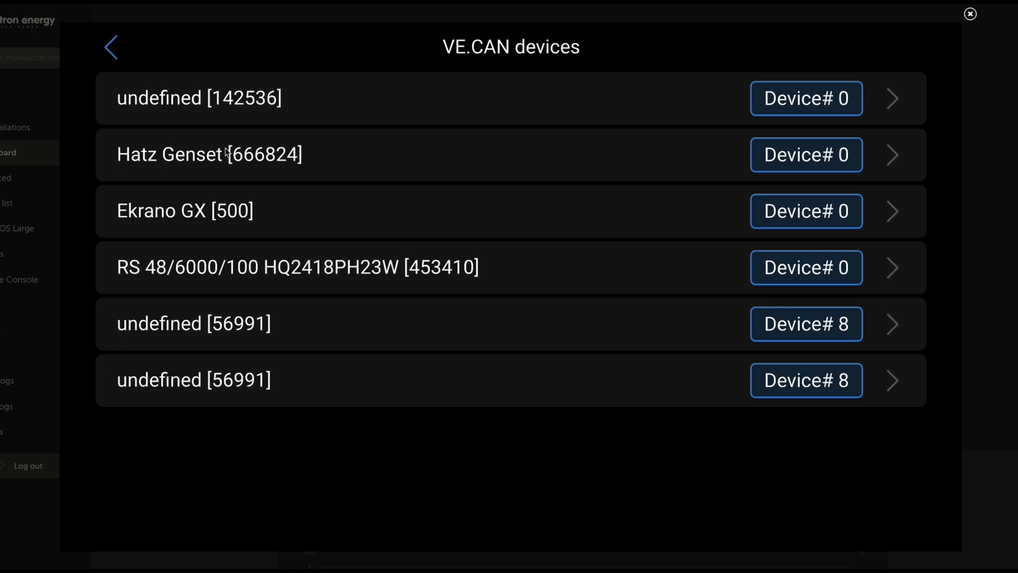
pyautogui.moveTo(204, 146)
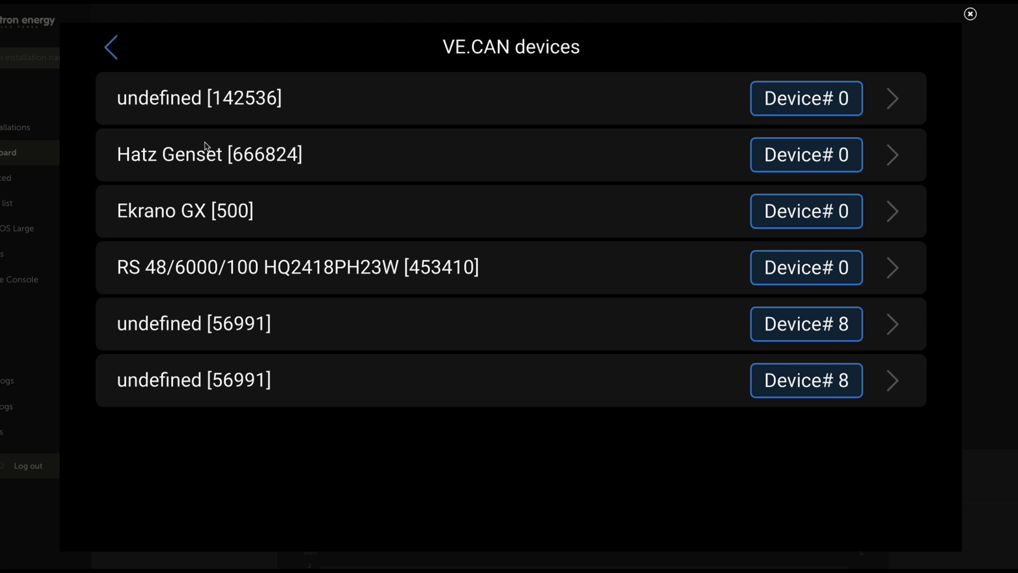
pyautogui.moveTo(309, 143)
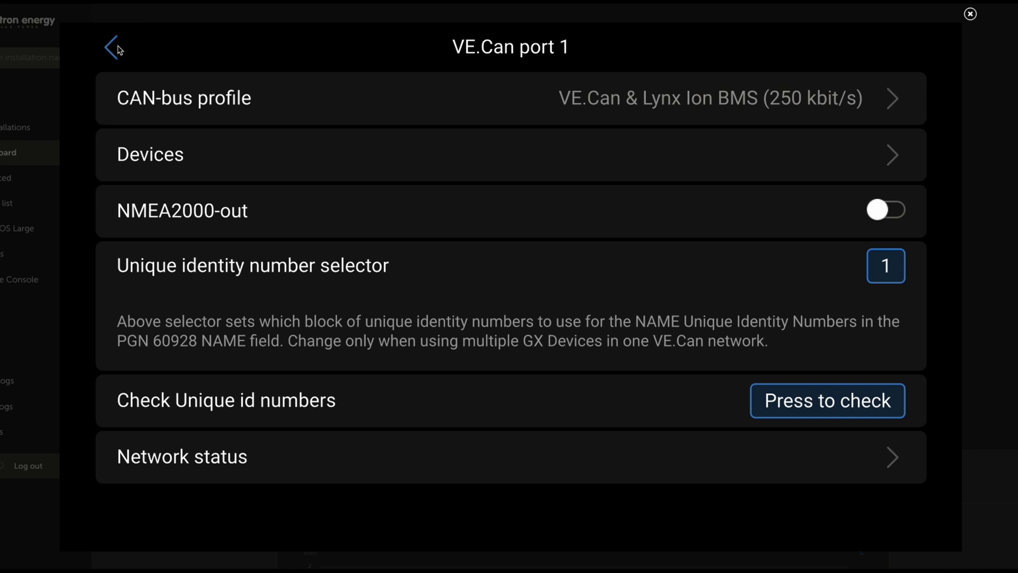
pyautogui.moveTo(117, 51)
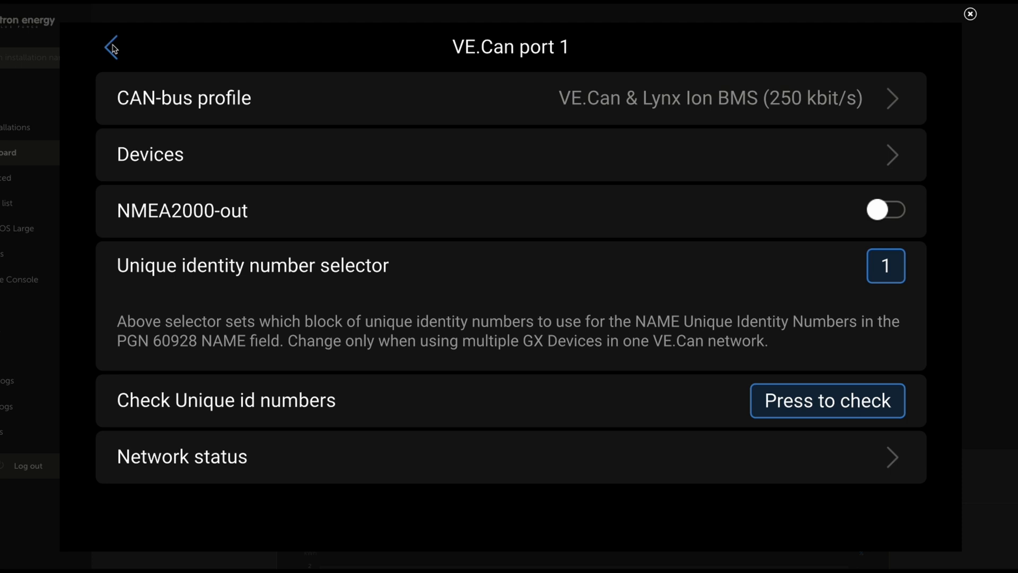
pyautogui.moveTo(208, 459)
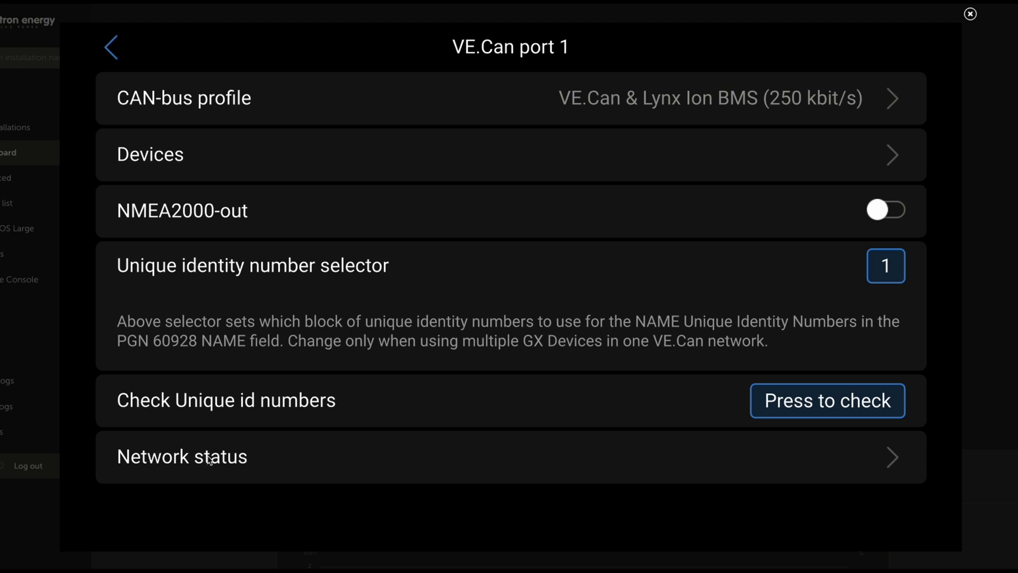
pyautogui.click(111, 46)
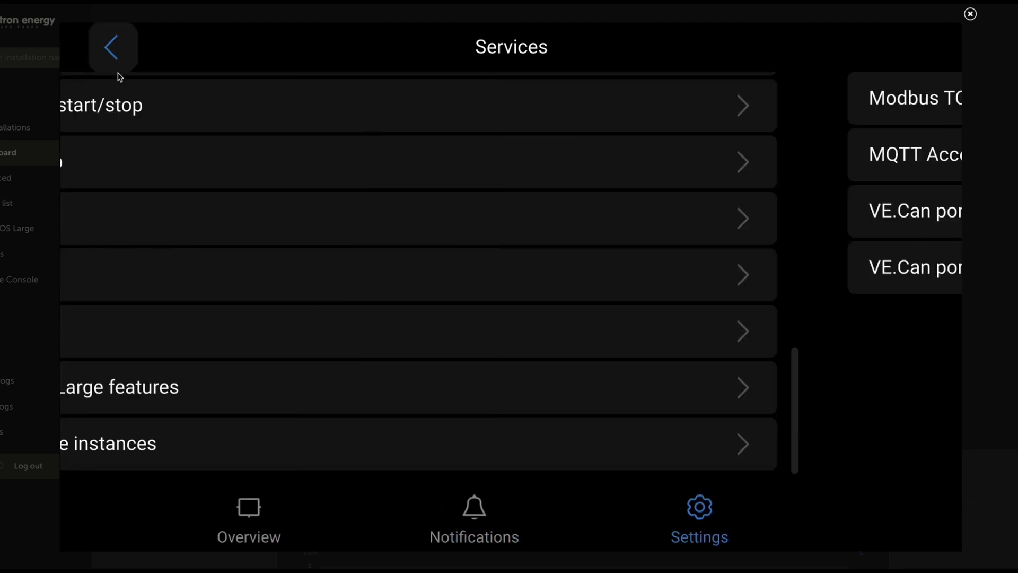
# Review the DVCC settings (forced on, Pylontech as controlling BMS) and return to the main Settings list.
pyautogui.click(111, 47)
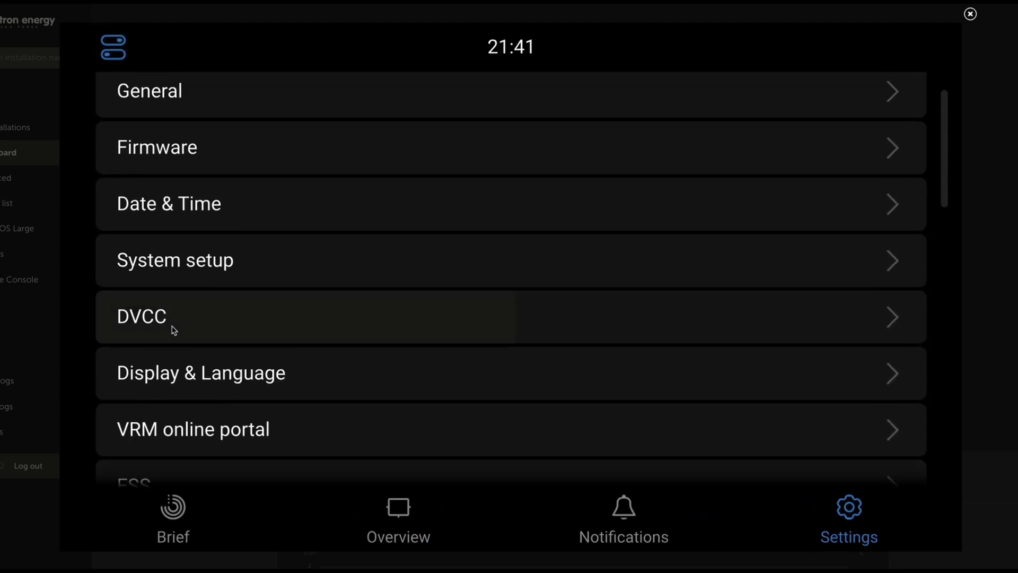
pyautogui.click(141, 316)
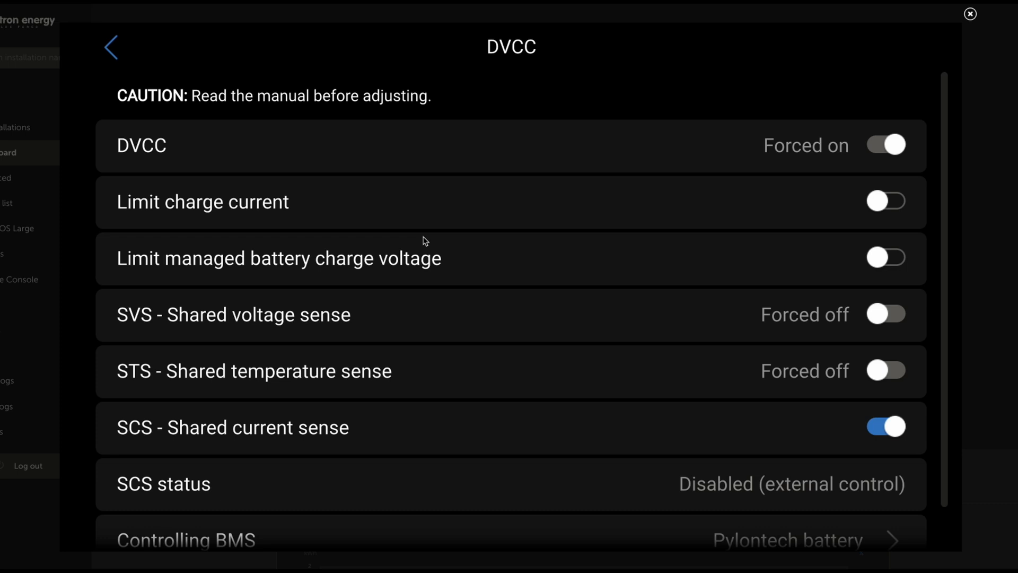
pyautogui.scroll(-3)
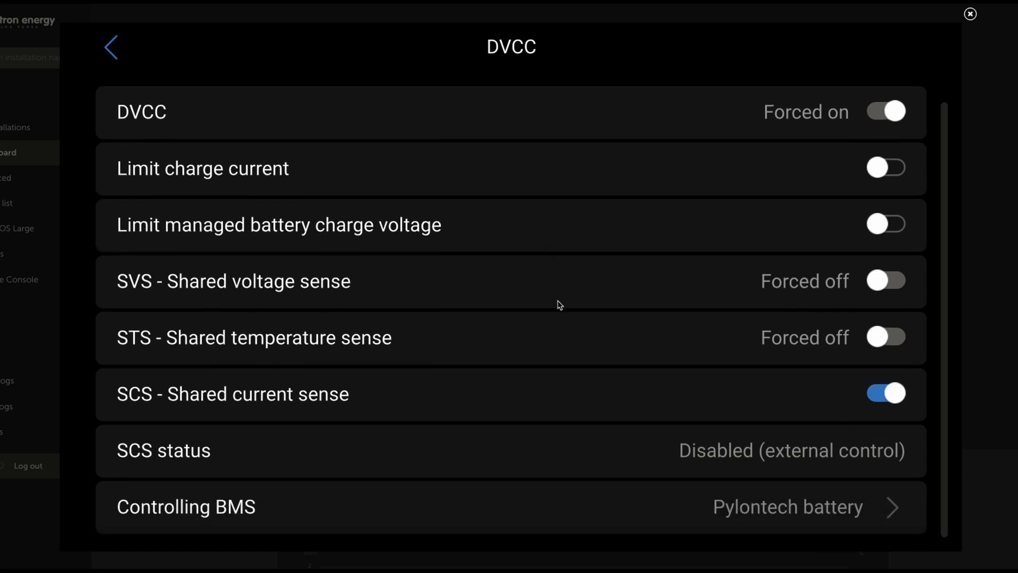
pyautogui.moveTo(565, 444)
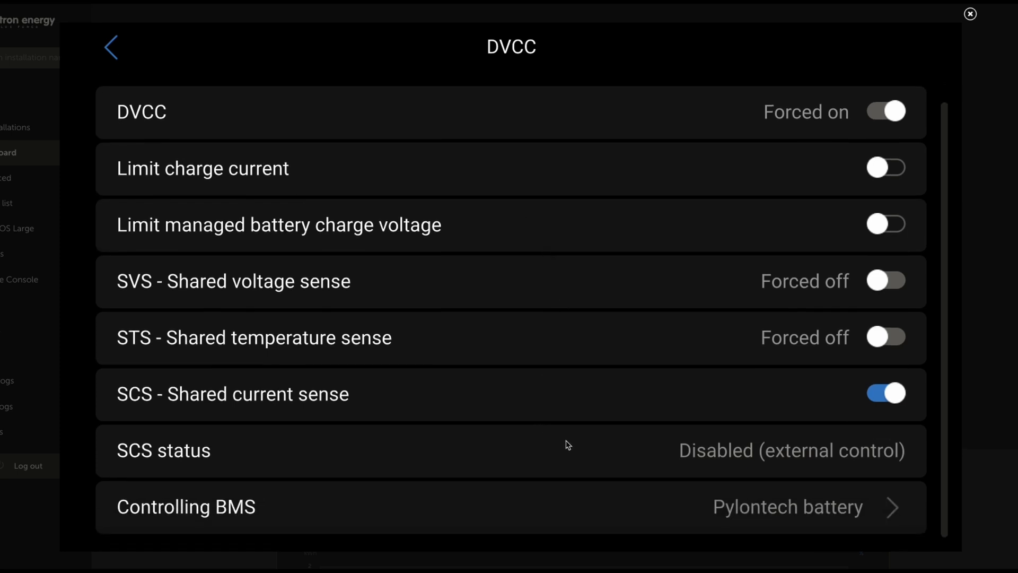
pyautogui.moveTo(548, 516)
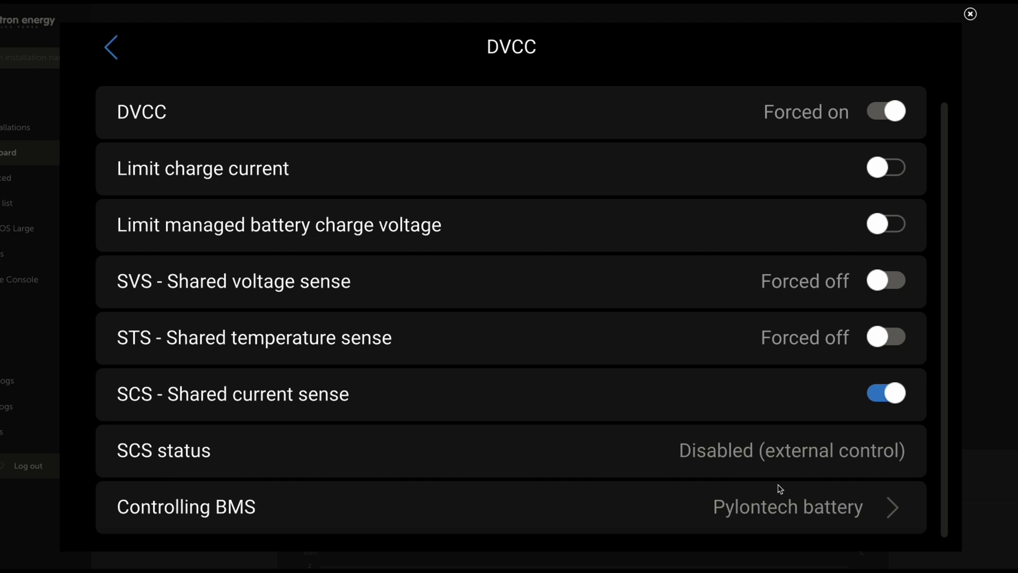
pyautogui.click(110, 46)
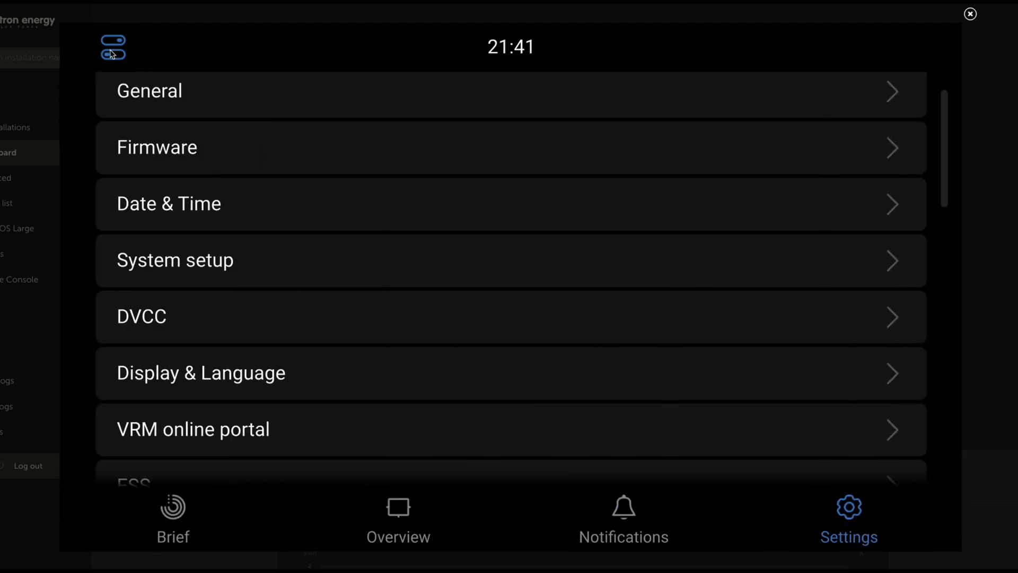
# Show the Controls pane with the Generator, Inverter/Charger and Switches cards.
pyautogui.click(113, 47)
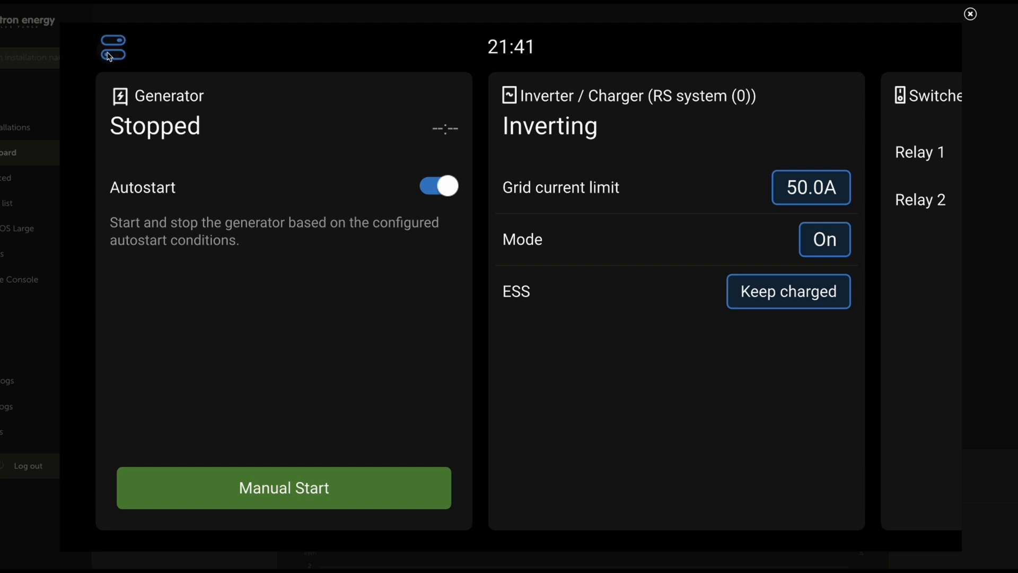
pyautogui.click(112, 47)
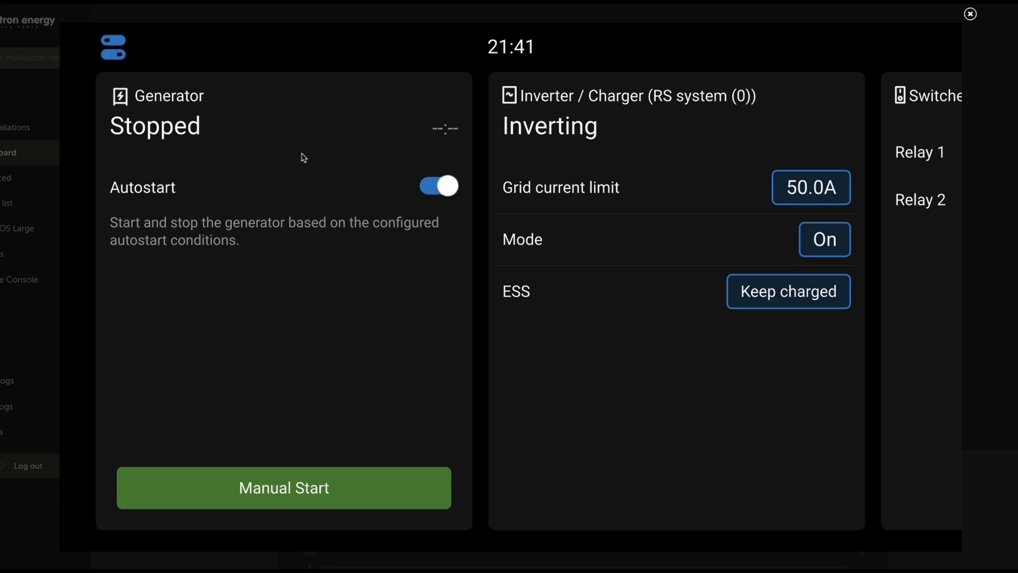
pyautogui.moveTo(349, 204)
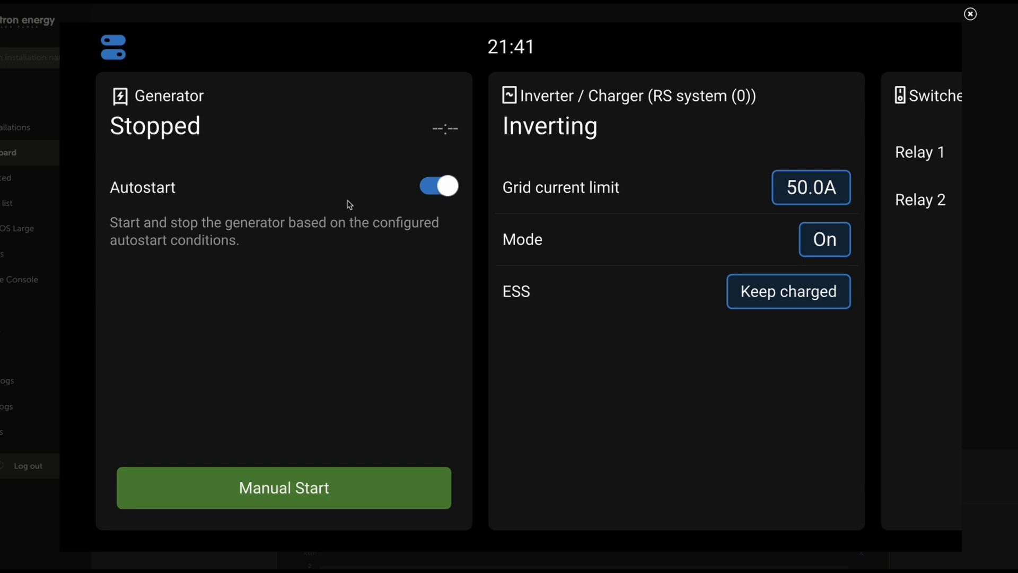
pyautogui.moveTo(349, 207)
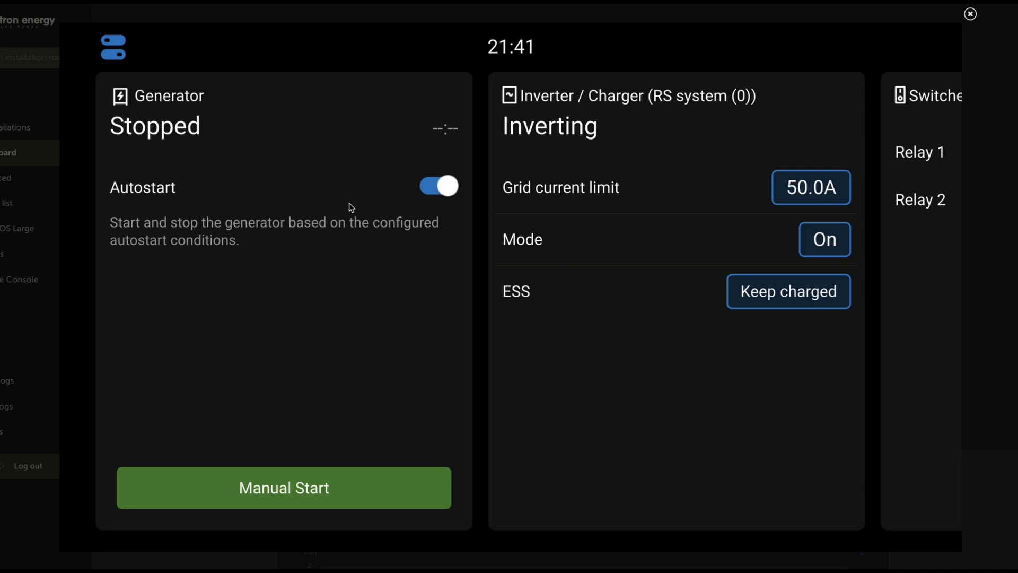
pyautogui.moveTo(265, 119)
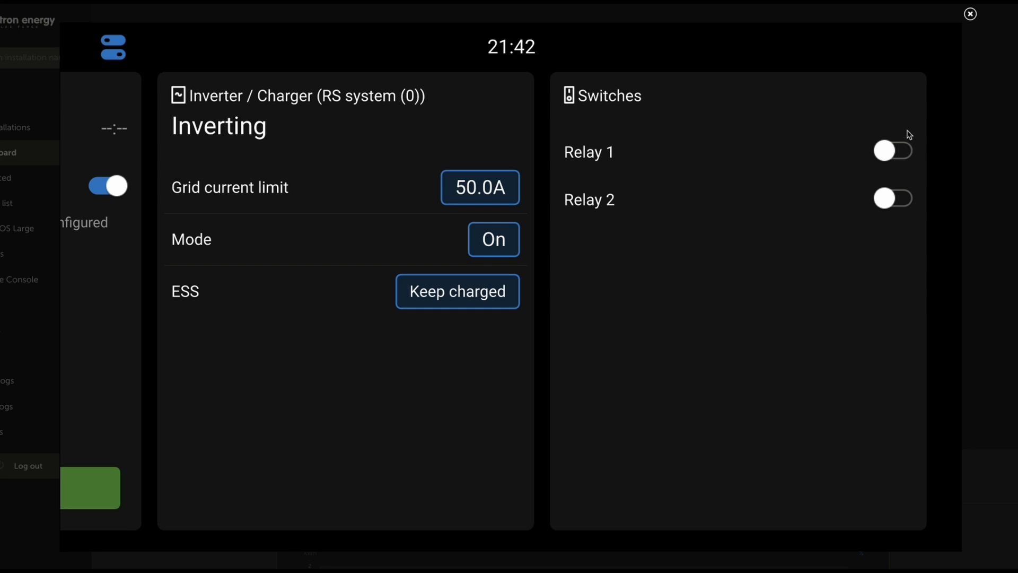
pyautogui.moveTo(887, 120)
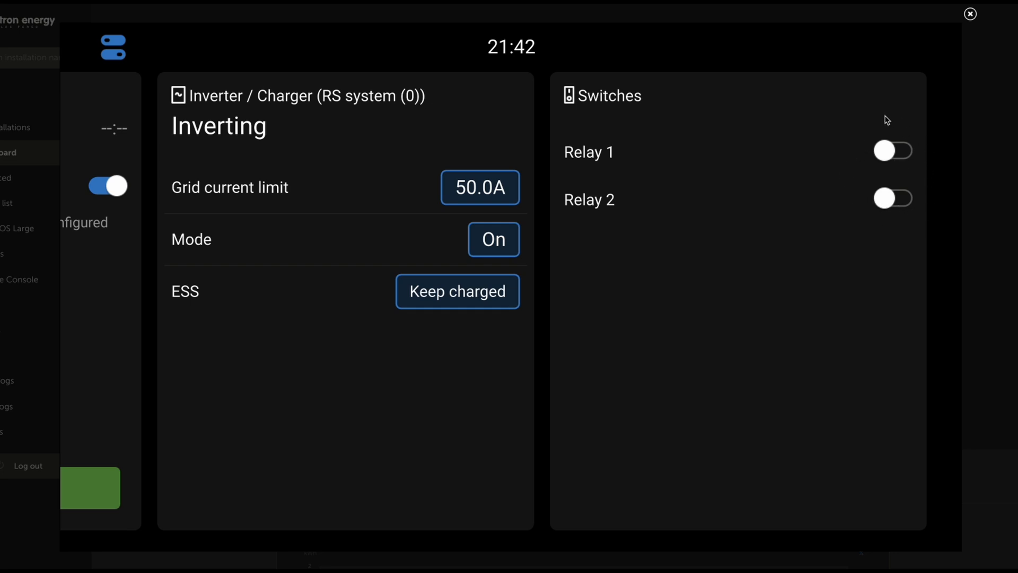
pyautogui.moveTo(605, 156)
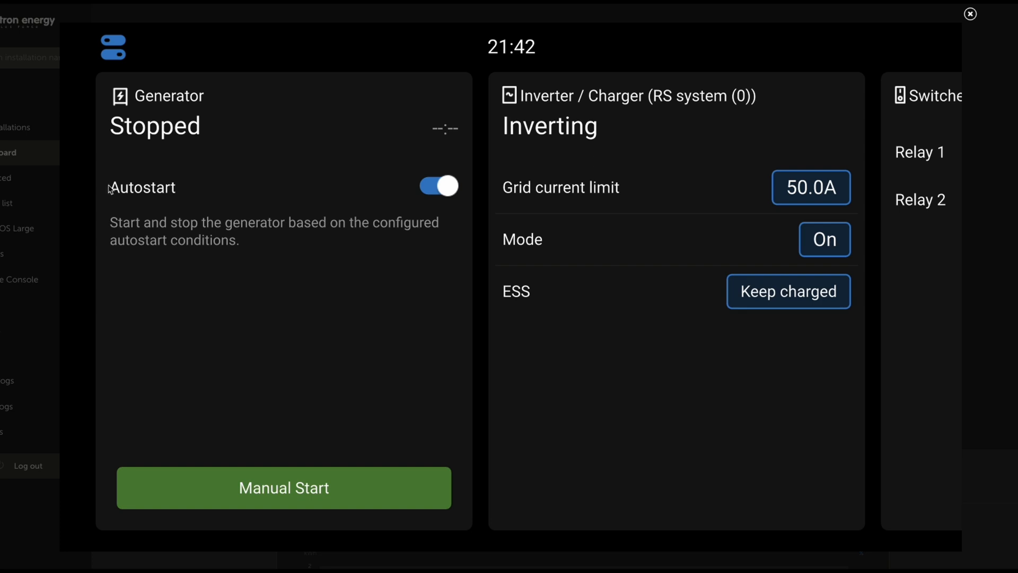
pyautogui.moveTo(230, 189)
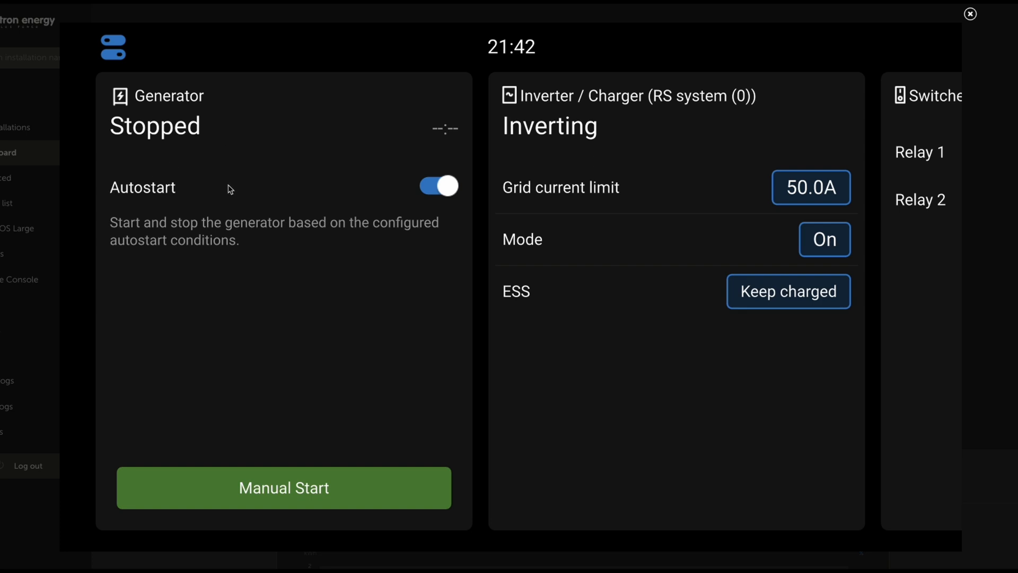
pyautogui.moveTo(155, 134)
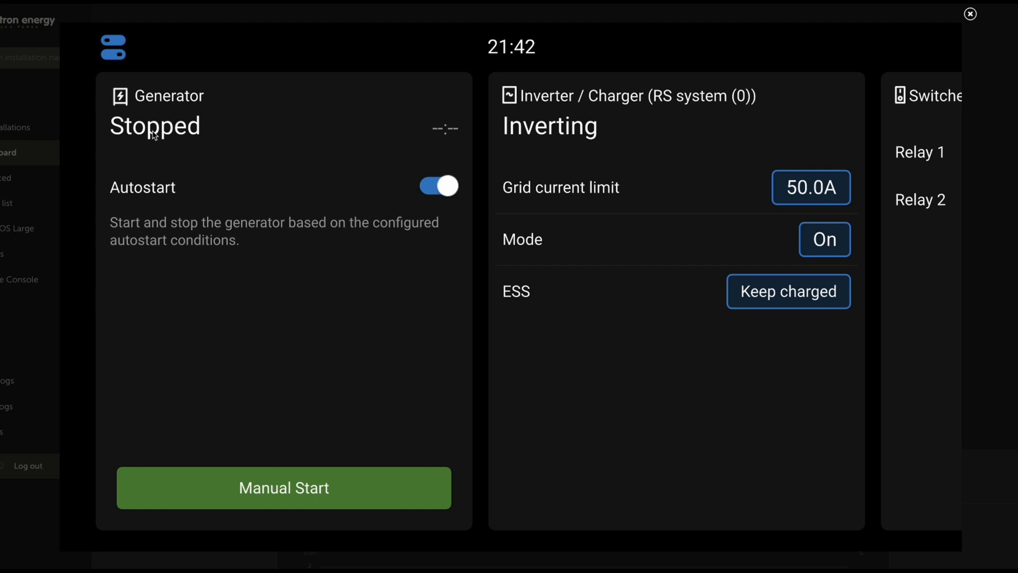
pyautogui.moveTo(154, 116)
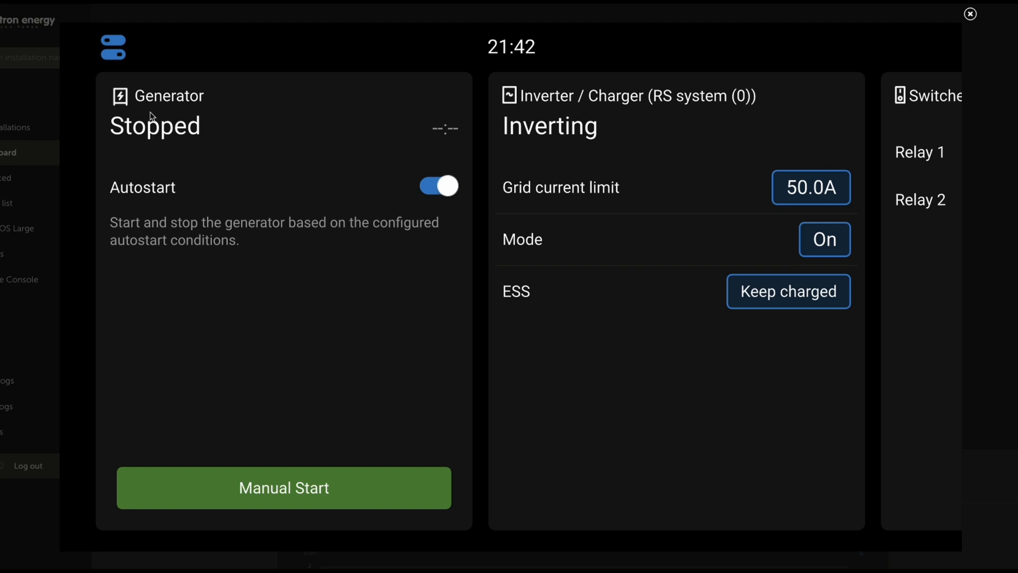
pyautogui.moveTo(293, 491)
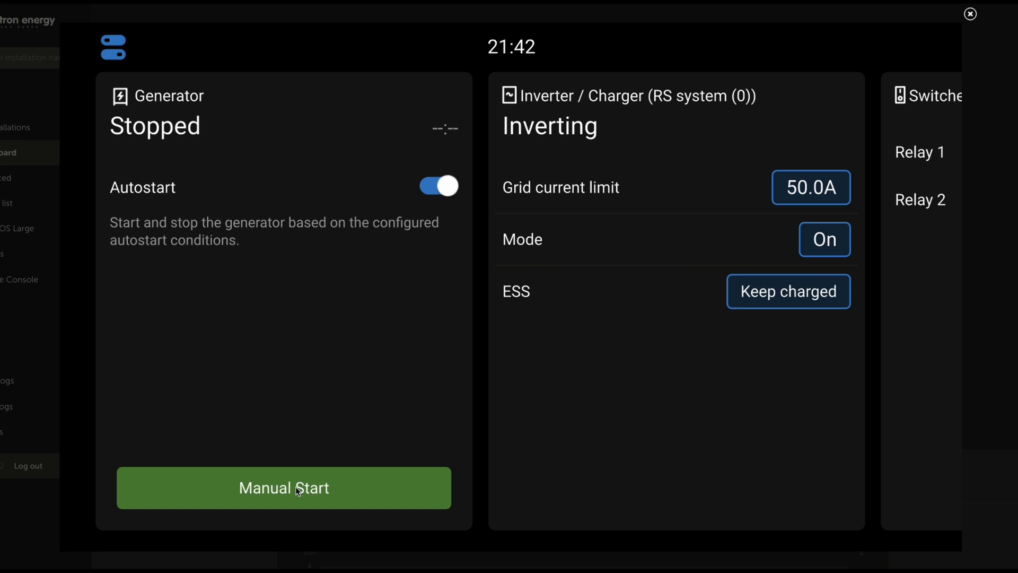
pyautogui.moveTo(111, 47)
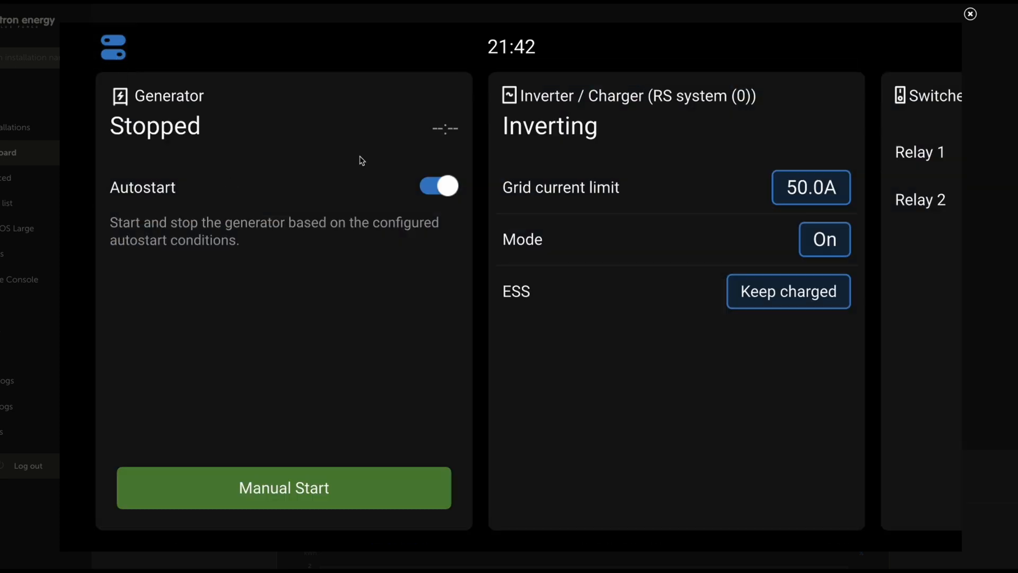
# Manually start the generator with Timed run off so it runs until stopped.
pyautogui.click(283, 488)
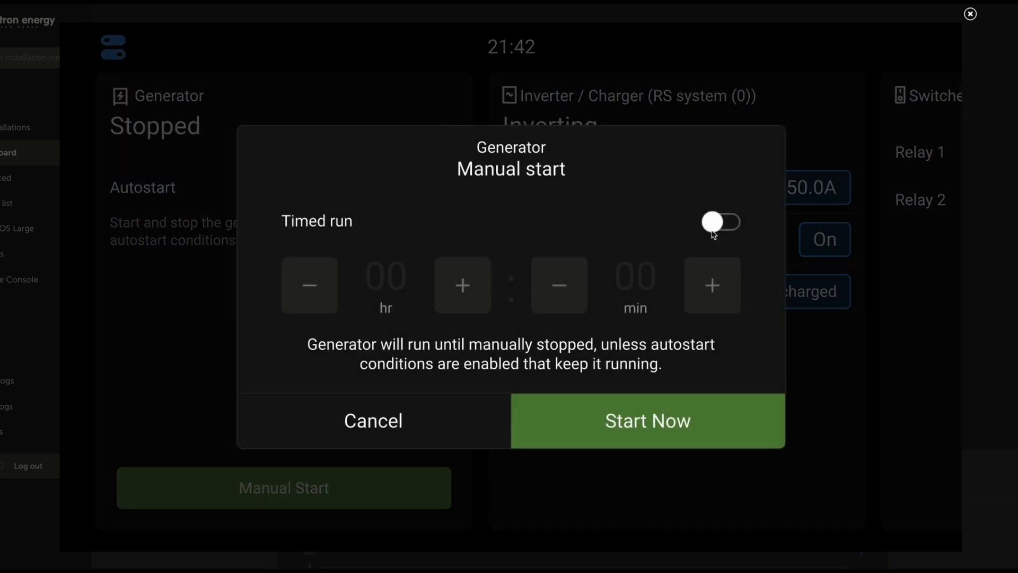
pyautogui.click(711, 286)
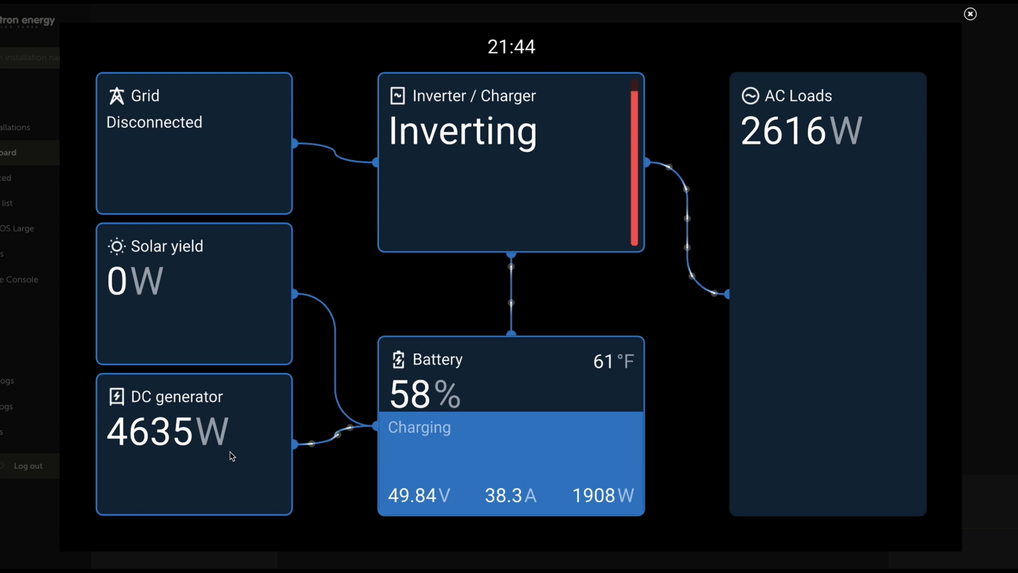
pyautogui.moveTo(223, 469)
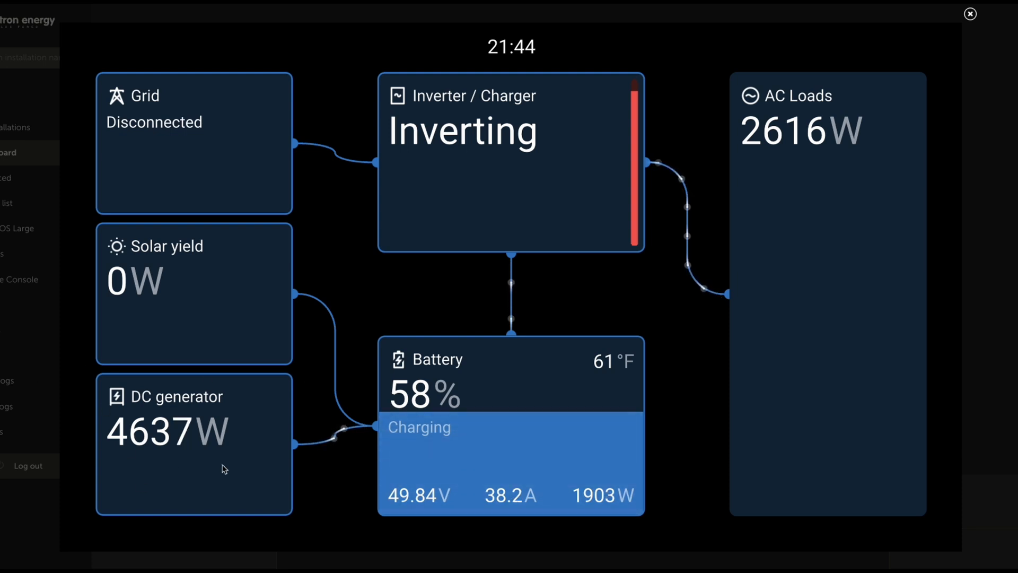